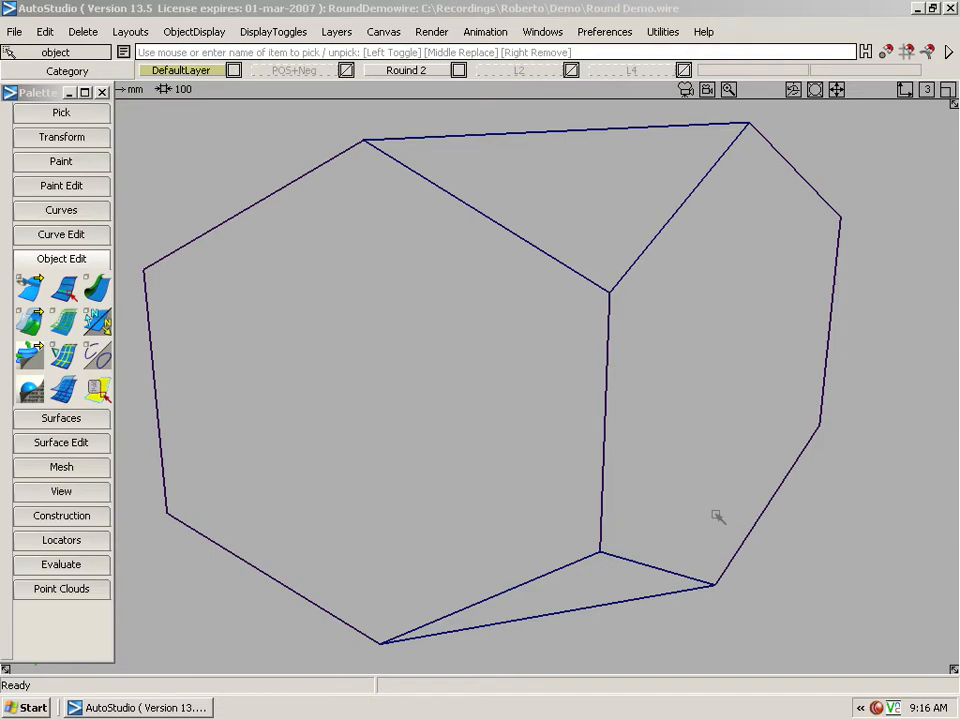
pyautogui.moveTo(516, 414)
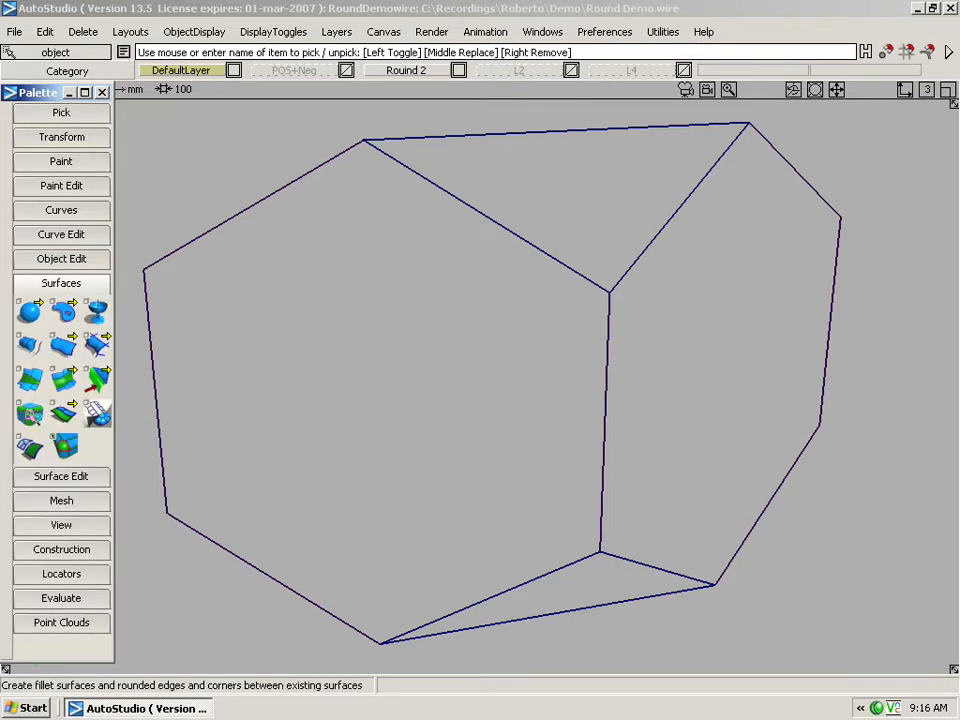
pyautogui.moveTo(62, 304)
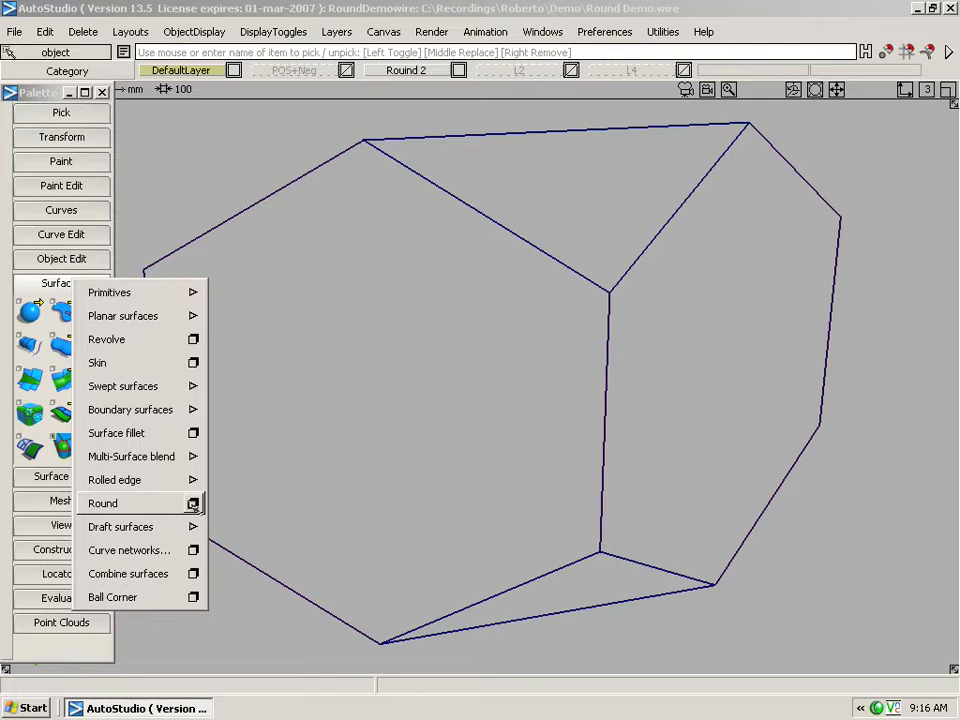
# Start the Round tool from the Surfaces palette with its Round Control window shown.
pyautogui.click(102, 504)
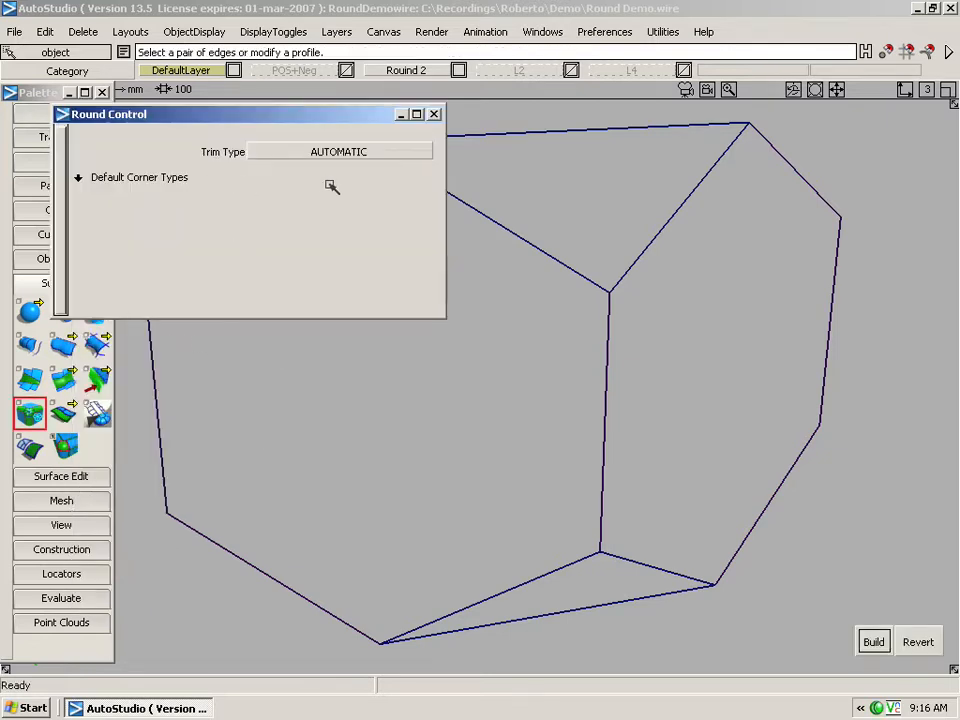
pyautogui.moveTo(392, 150)
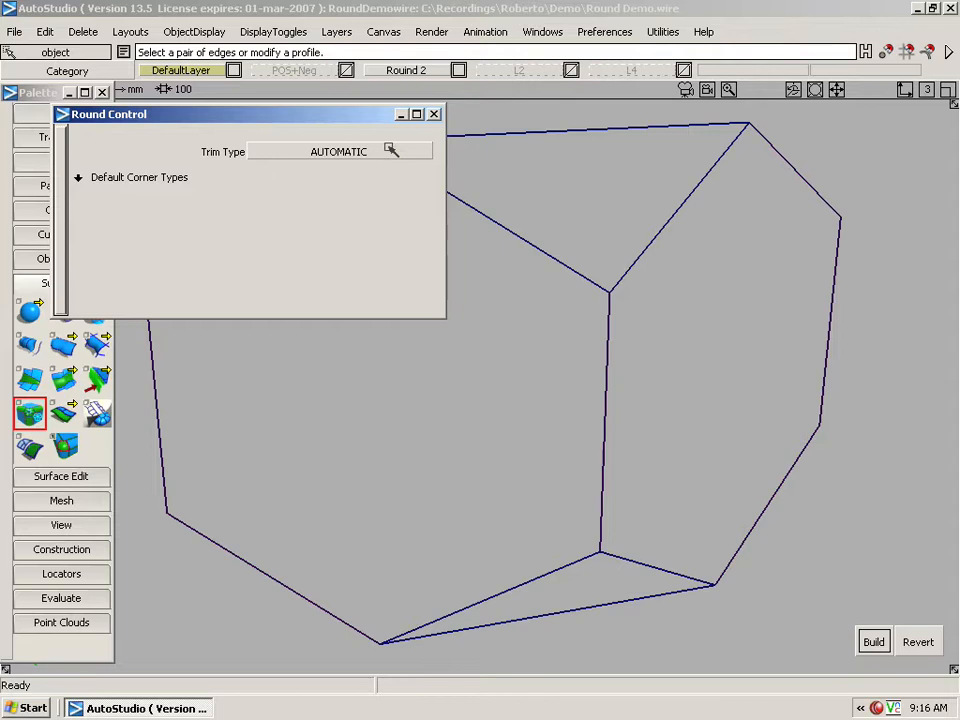
# Leave Trim Type at AUTOMATIC and expand the Default Corner Types list.
pyautogui.click(338, 152)
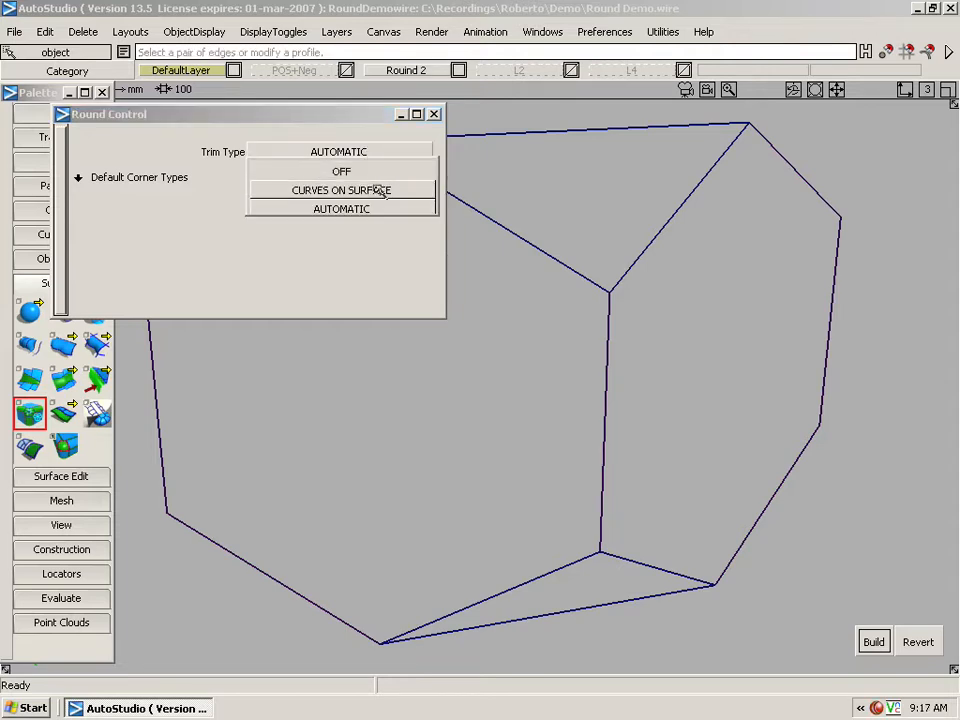
pyautogui.click(340, 208)
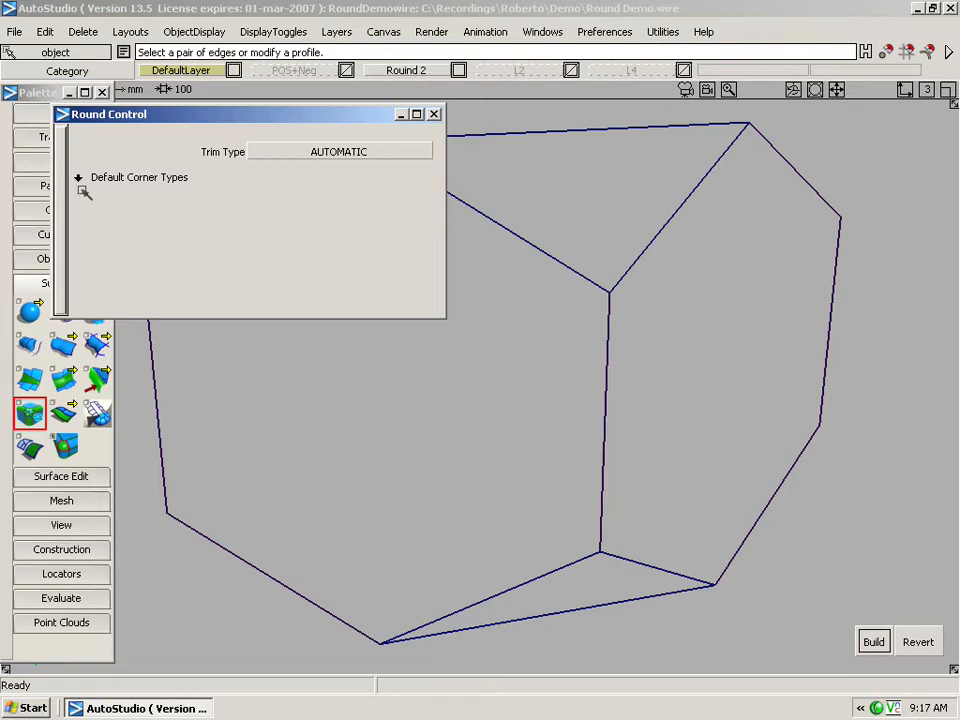
pyautogui.moveTo(192, 190)
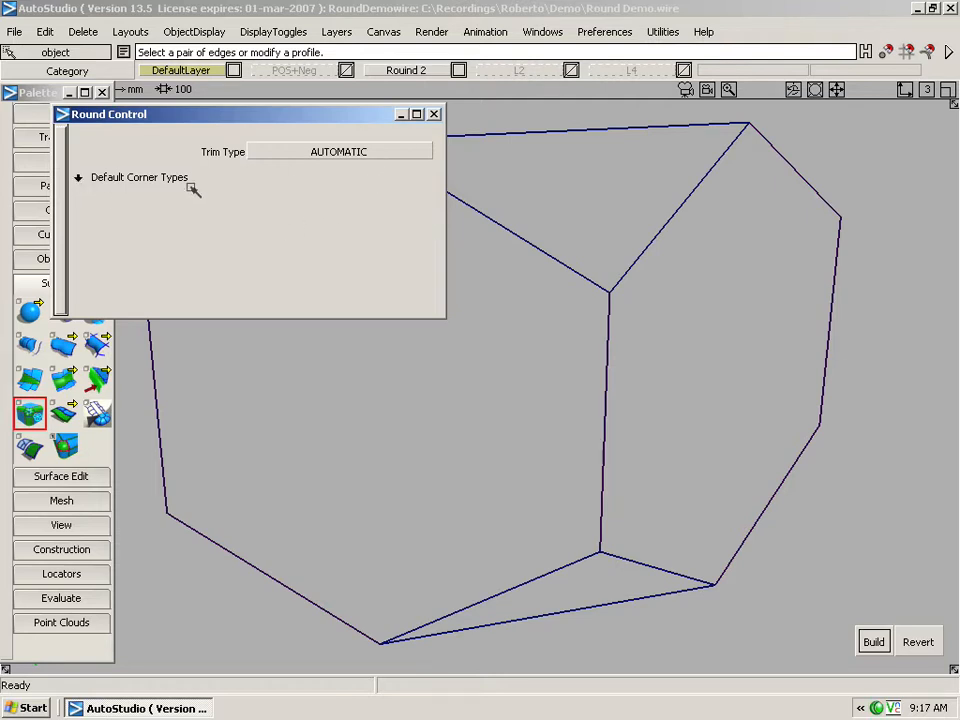
pyautogui.click(78, 176)
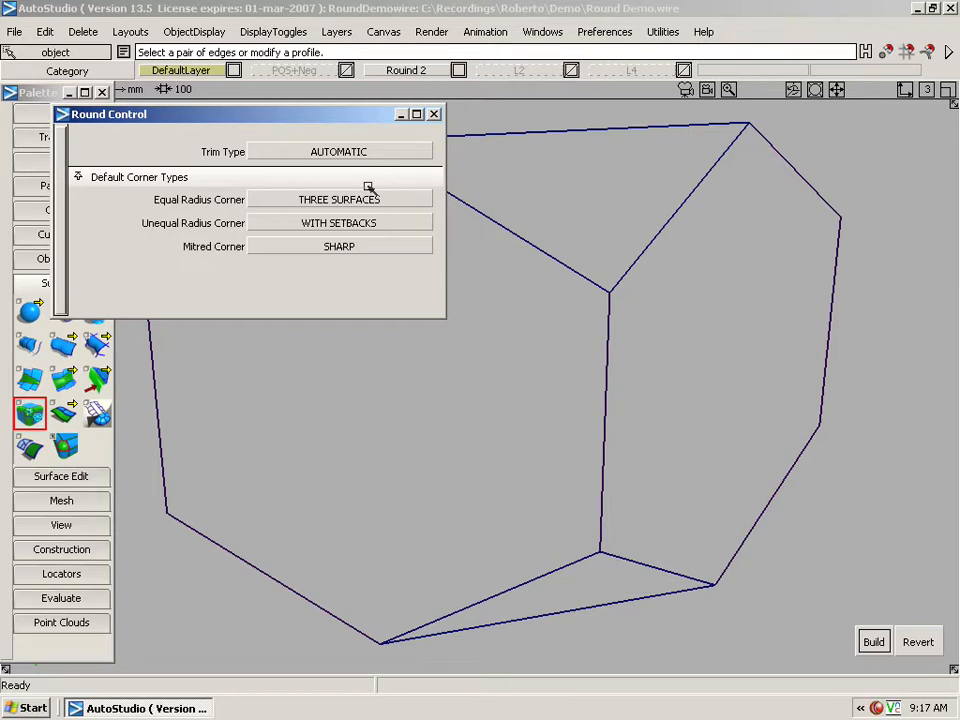
pyautogui.moveTo(236, 236)
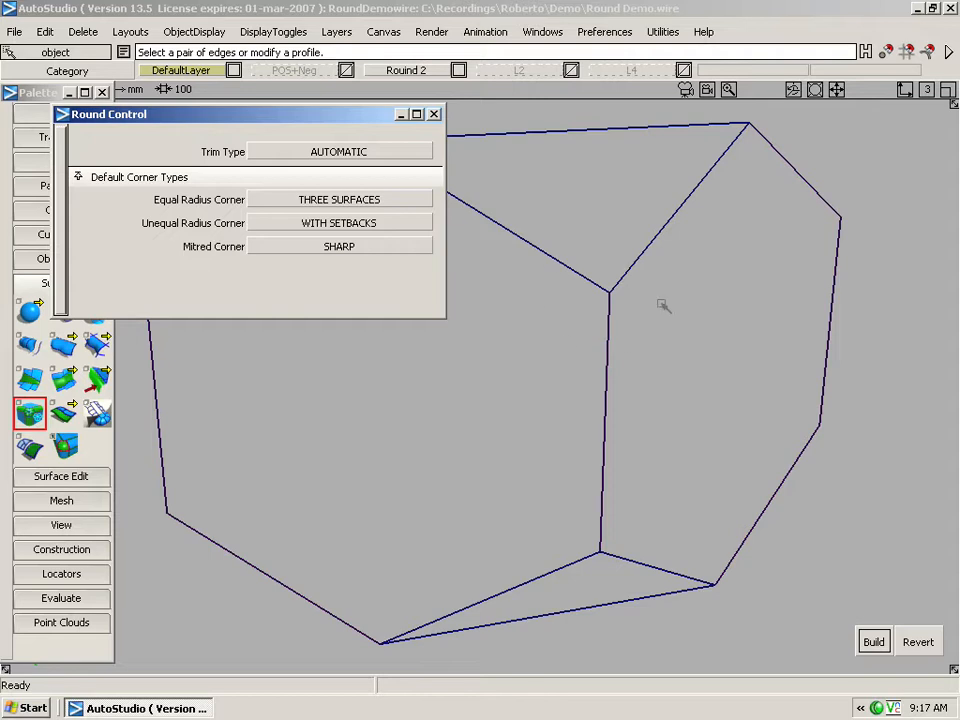
pyautogui.moveTo(588, 280)
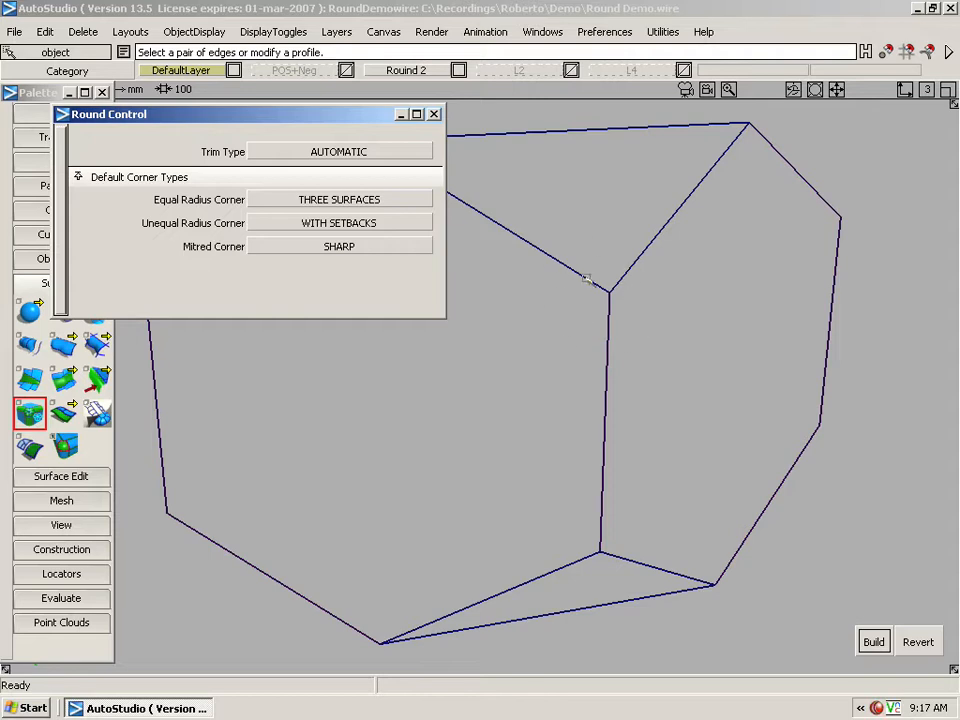
pyautogui.moveTo(536, 250)
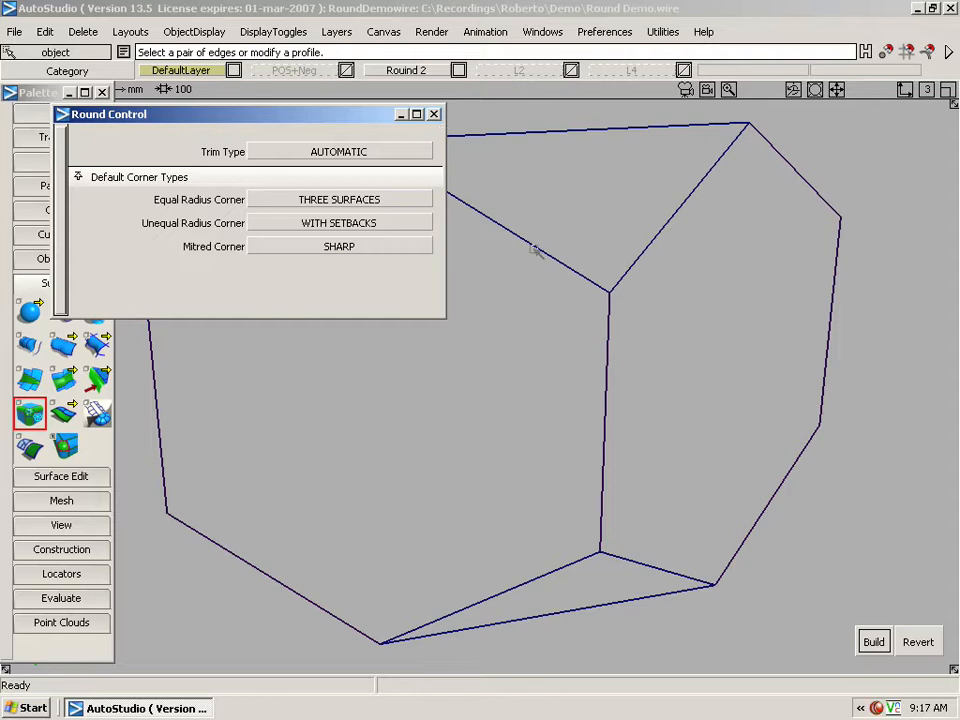
pyautogui.moveTo(338, 198)
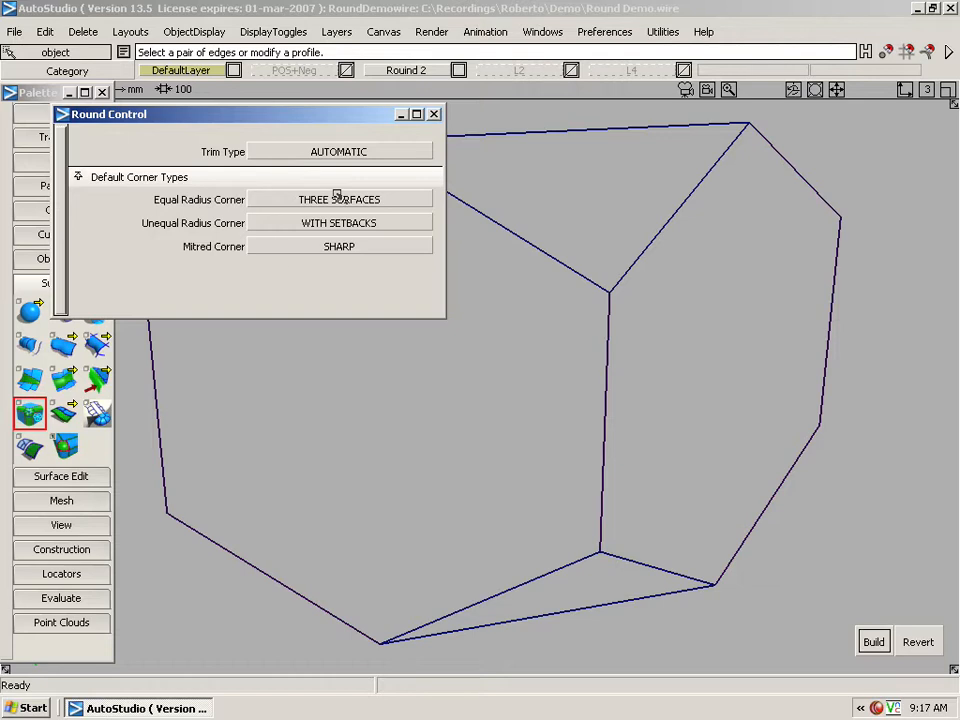
pyautogui.moveTo(648, 314)
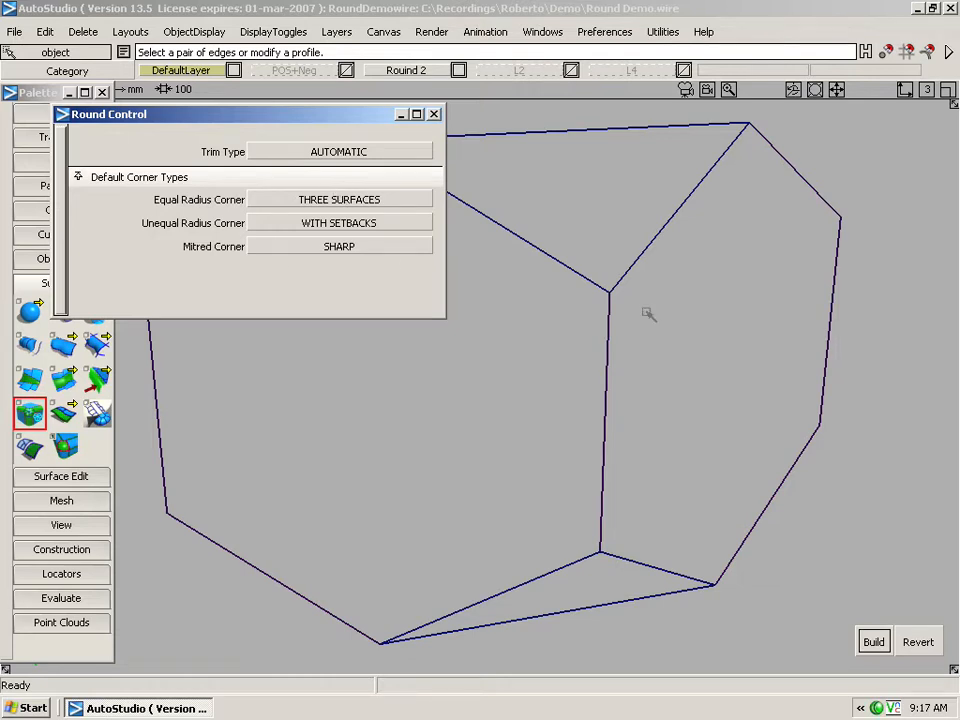
pyautogui.moveTo(596, 288)
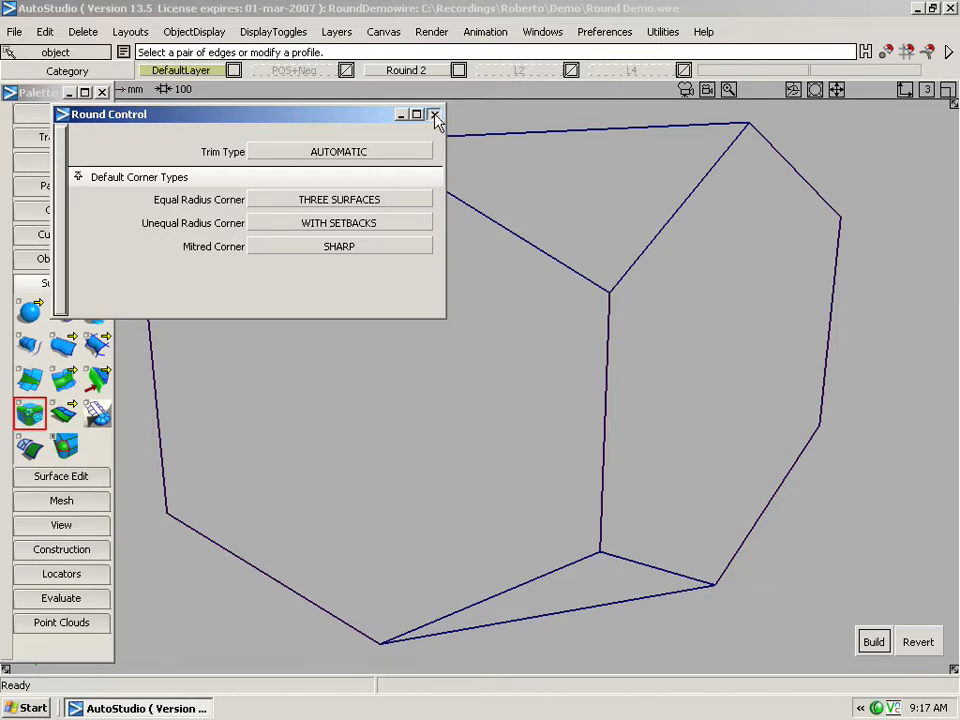
# Close Round Control and assign radius 10 rounds to the edges meeting at the corner.
pyautogui.click(434, 114)
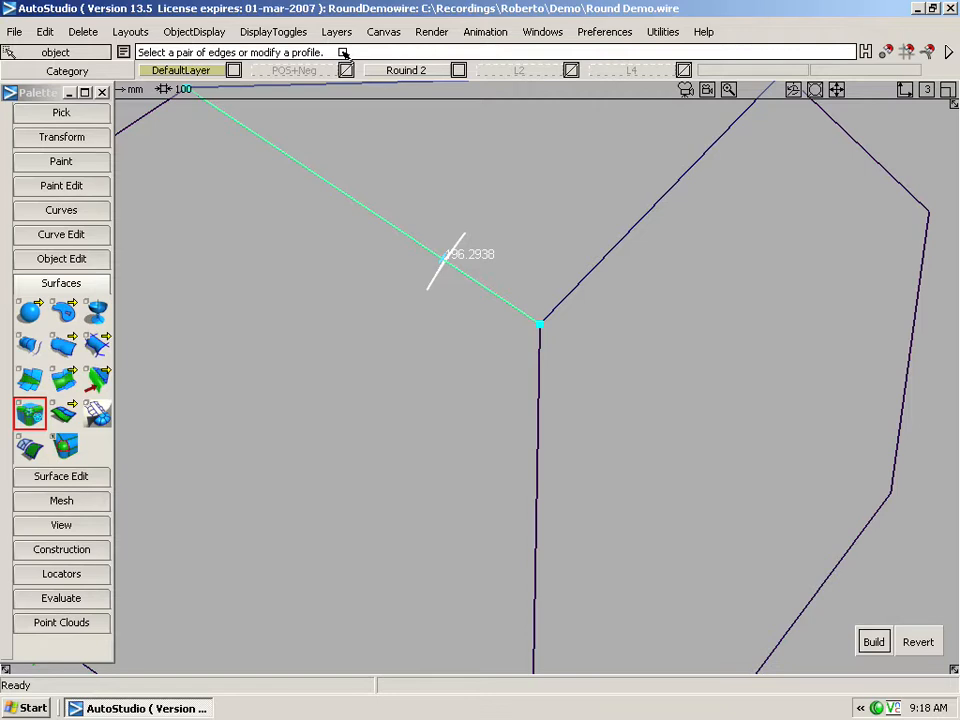
pyautogui.write('100.0')
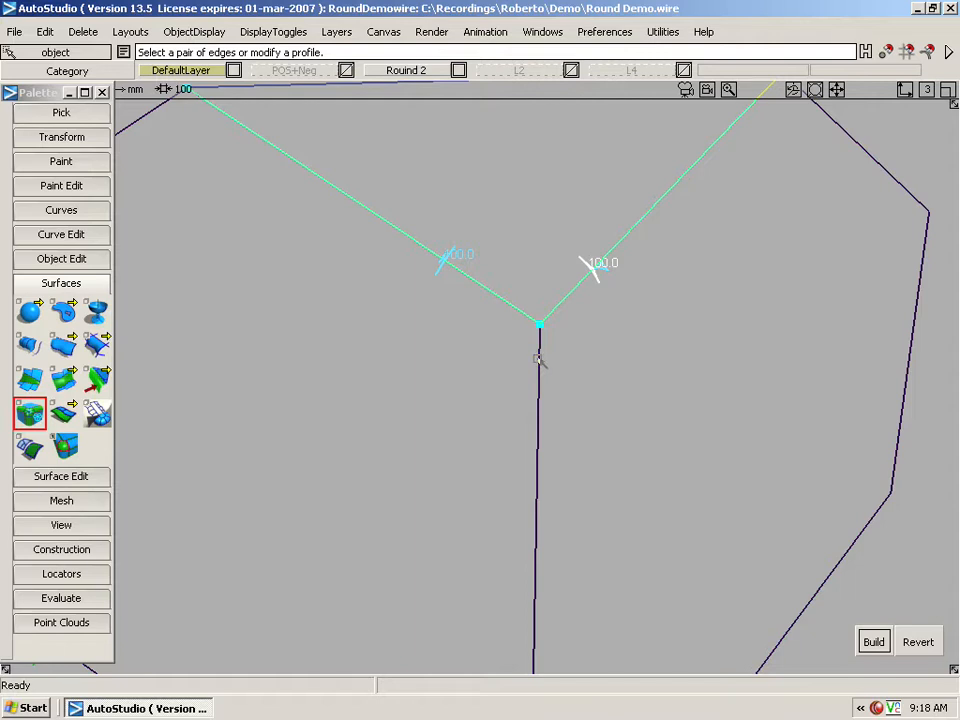
pyautogui.click(538, 330)
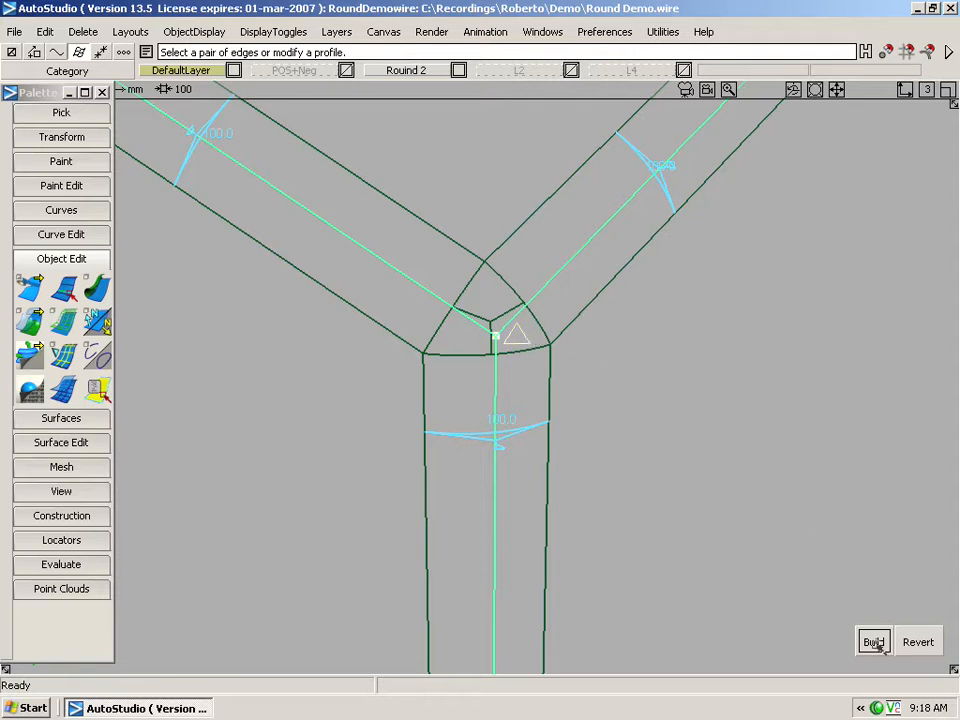
# Build the corner rounds, then switch the corner to With Setbacks and rebuild it.
pyautogui.click(872, 640)
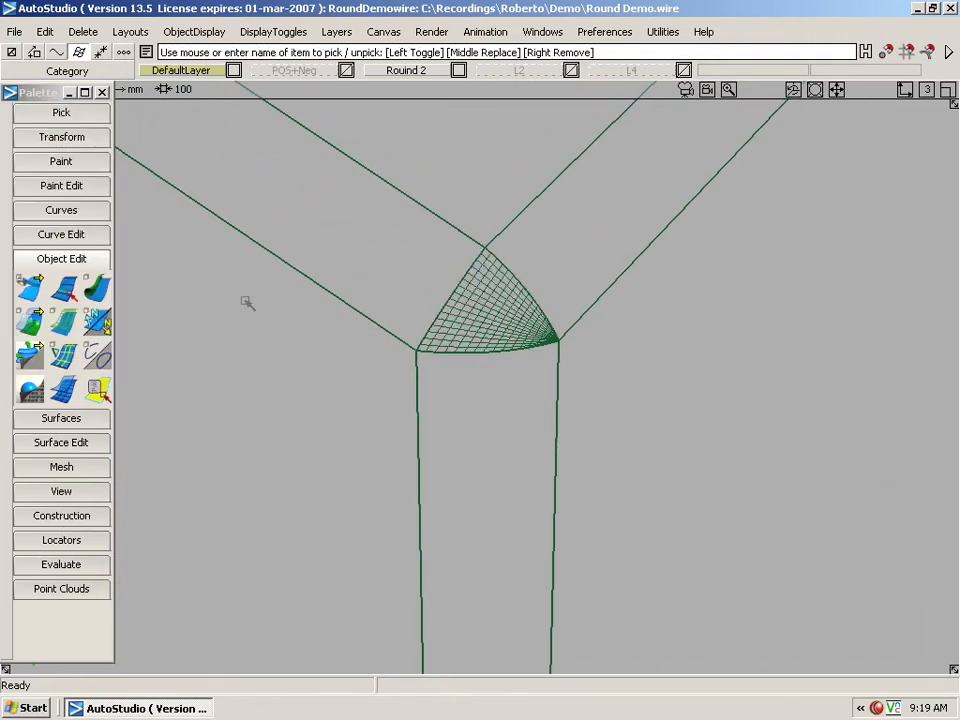
pyautogui.click(96, 390)
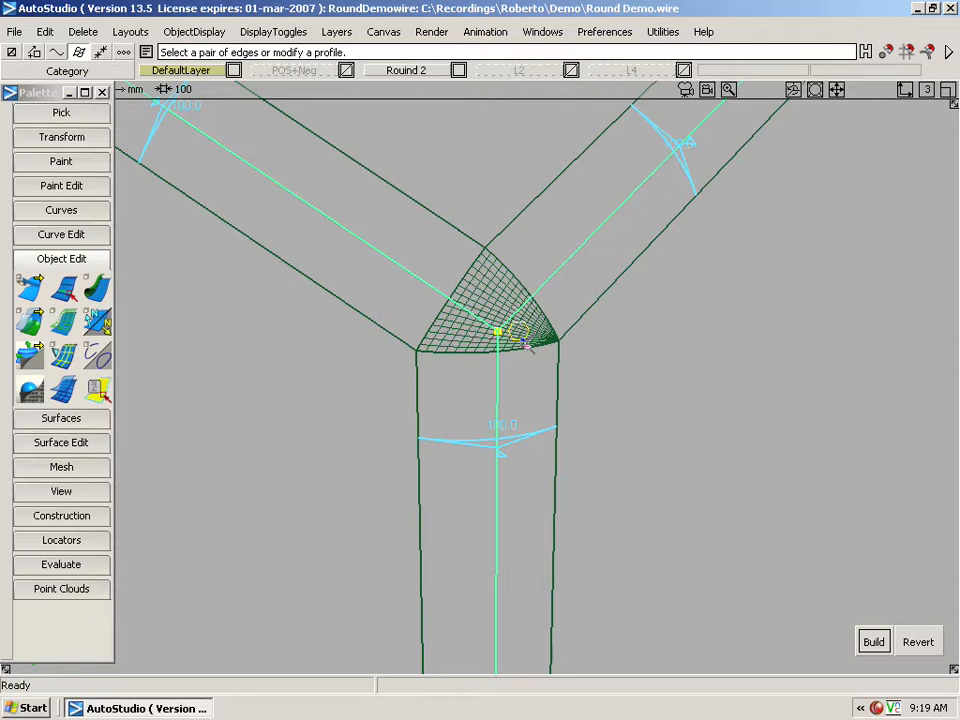
pyautogui.click(520, 336)
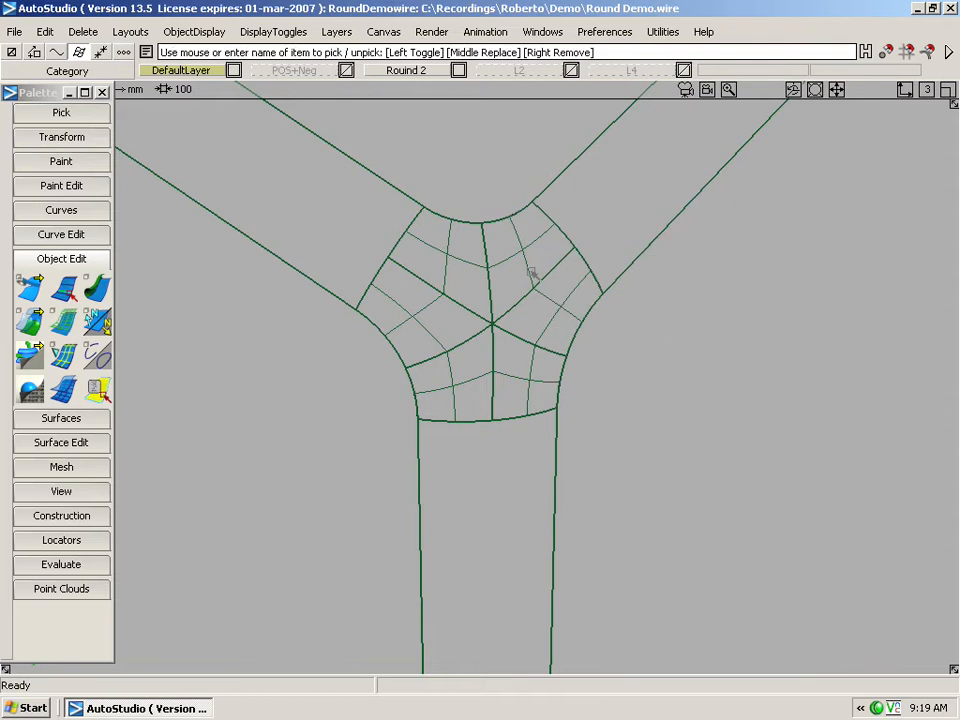
pyautogui.click(536, 290)
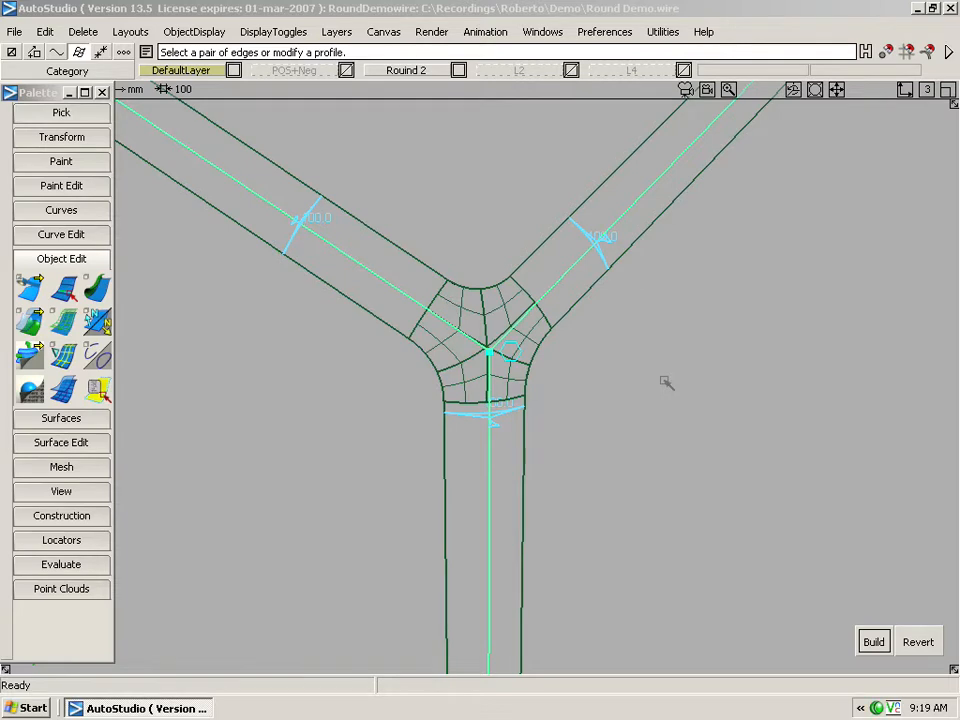
pyautogui.click(480, 410)
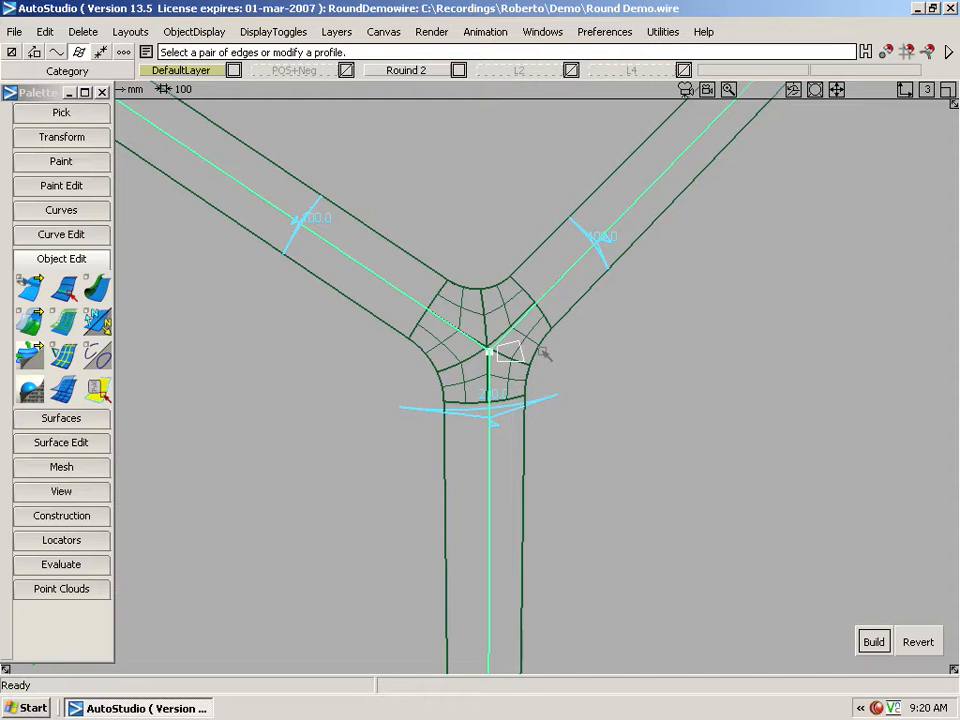
pyautogui.moveTo(658, 432)
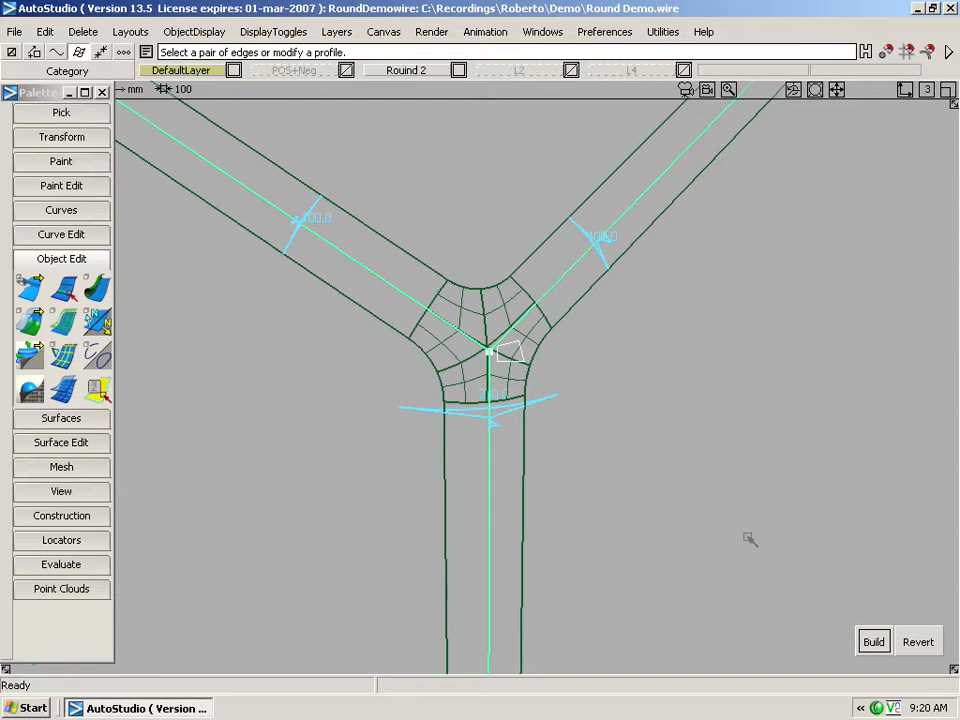
pyautogui.click(872, 640)
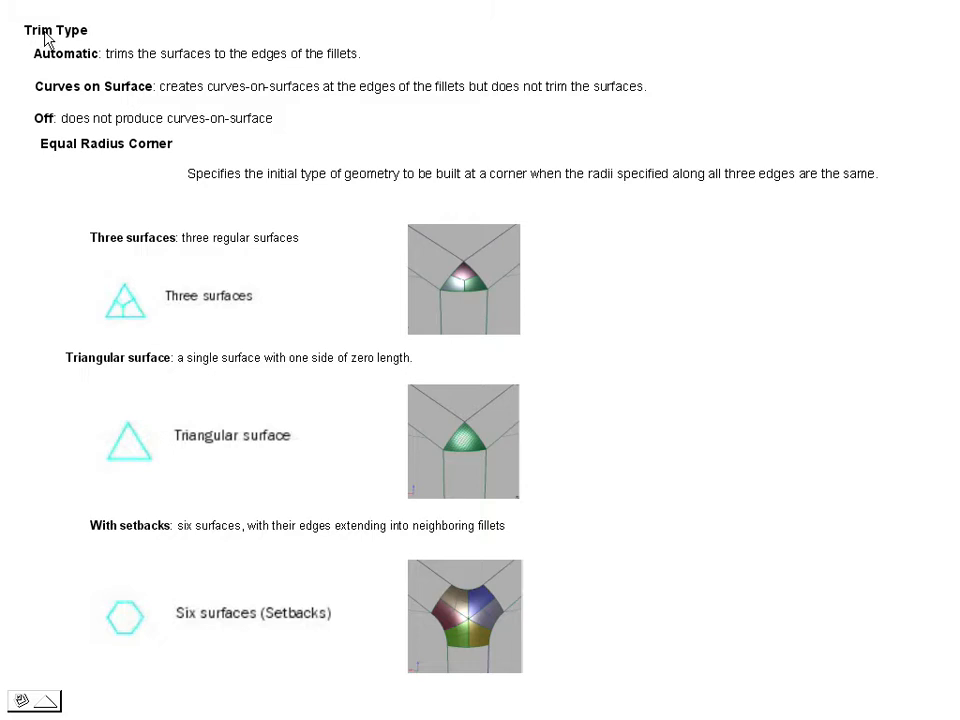
pyautogui.moveTo(696, 272)
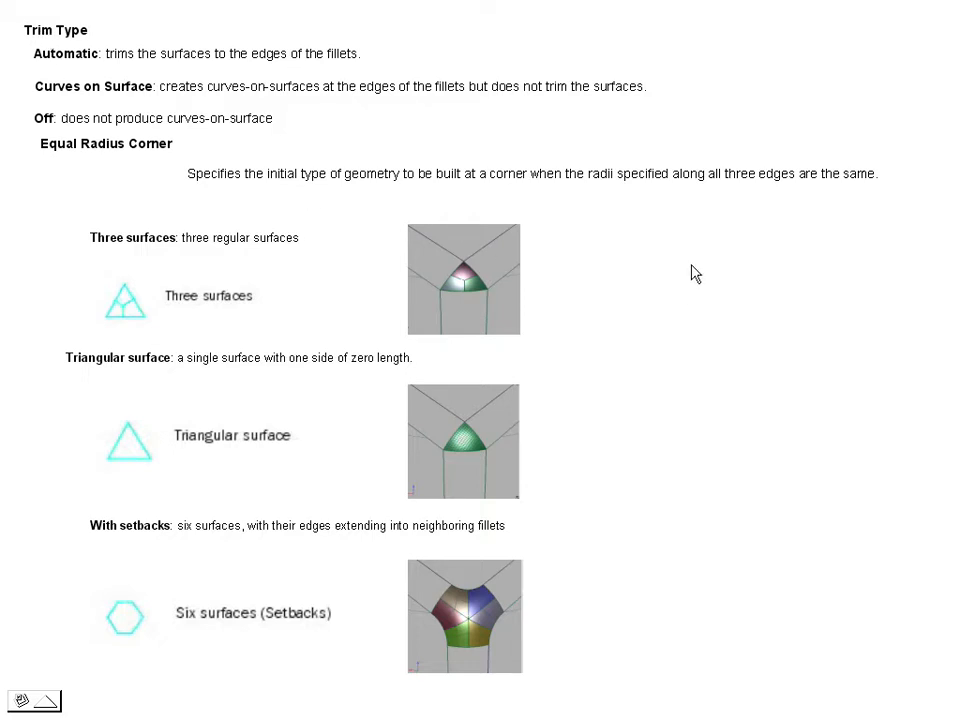
pyautogui.moveTo(392, 452)
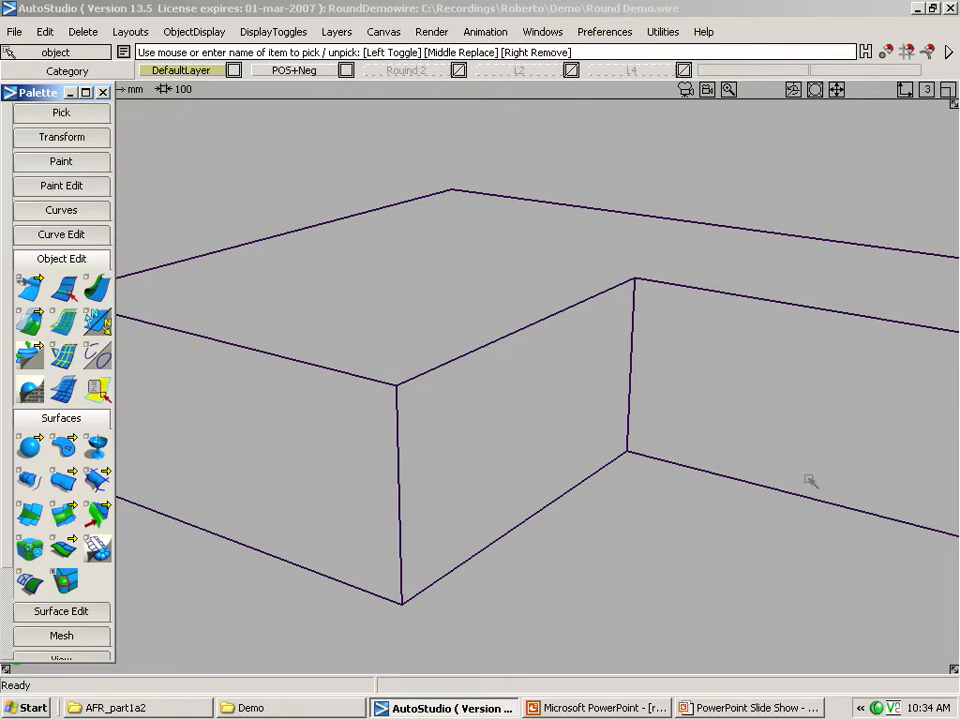
# Round the stepped block's top edge pairs and build the fillet surfaces.
pyautogui.moveTo(810, 480); pyautogui.dragTo(584, 450)
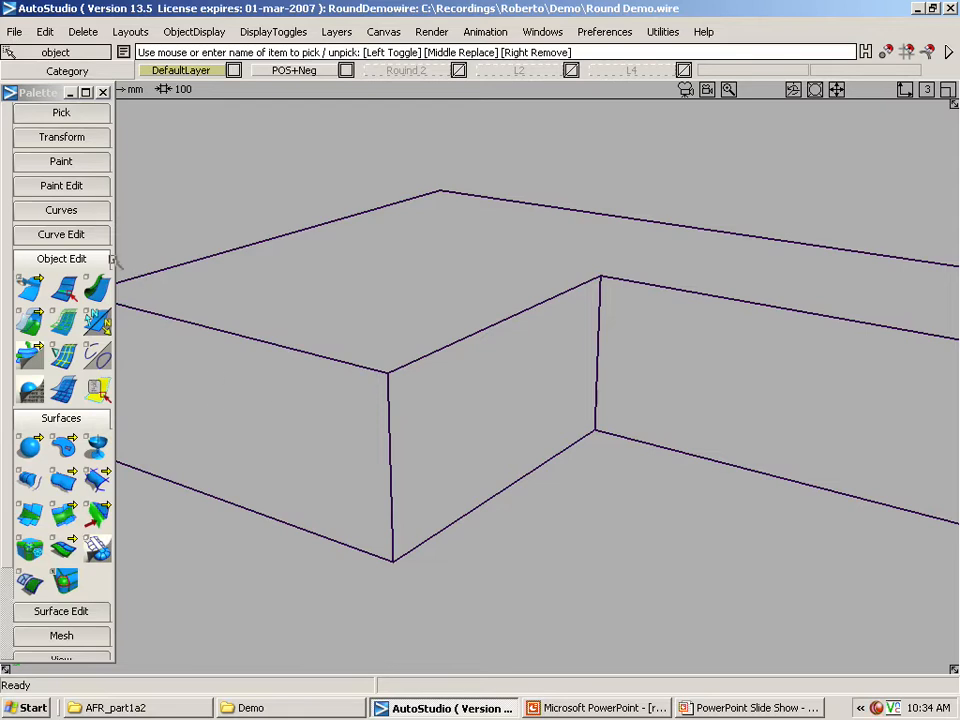
pyautogui.click(28, 412)
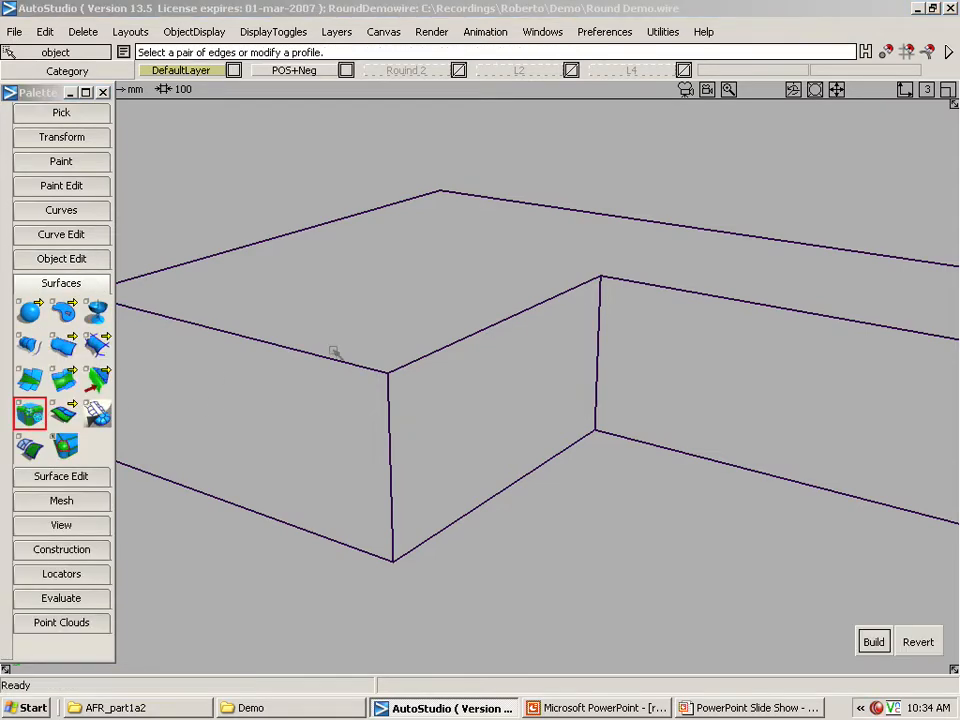
pyautogui.click(388, 372)
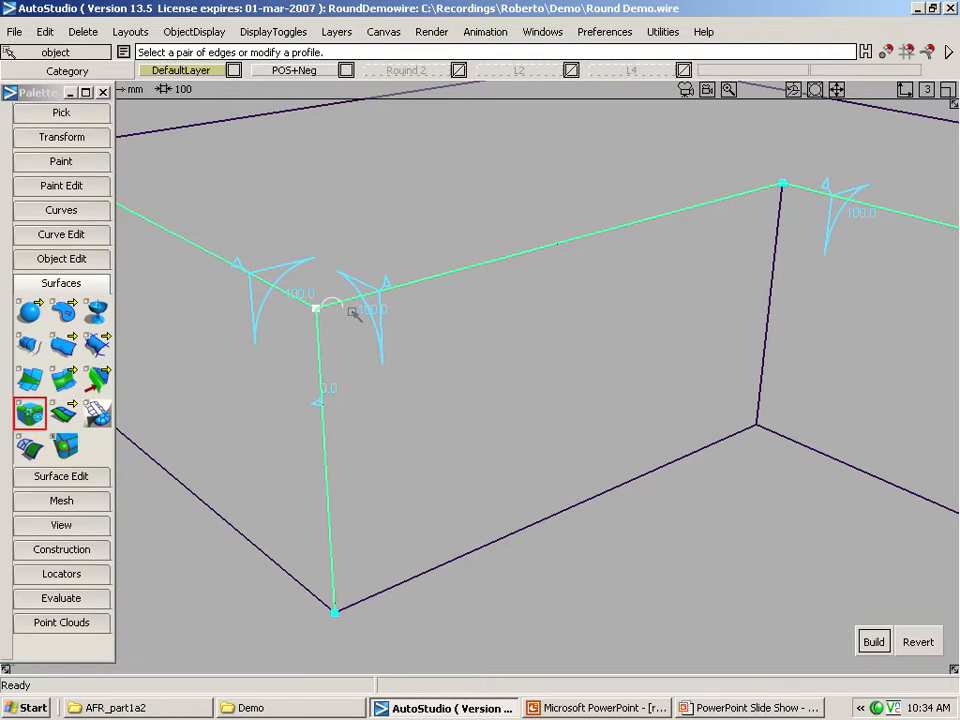
pyautogui.moveTo(850, 268)
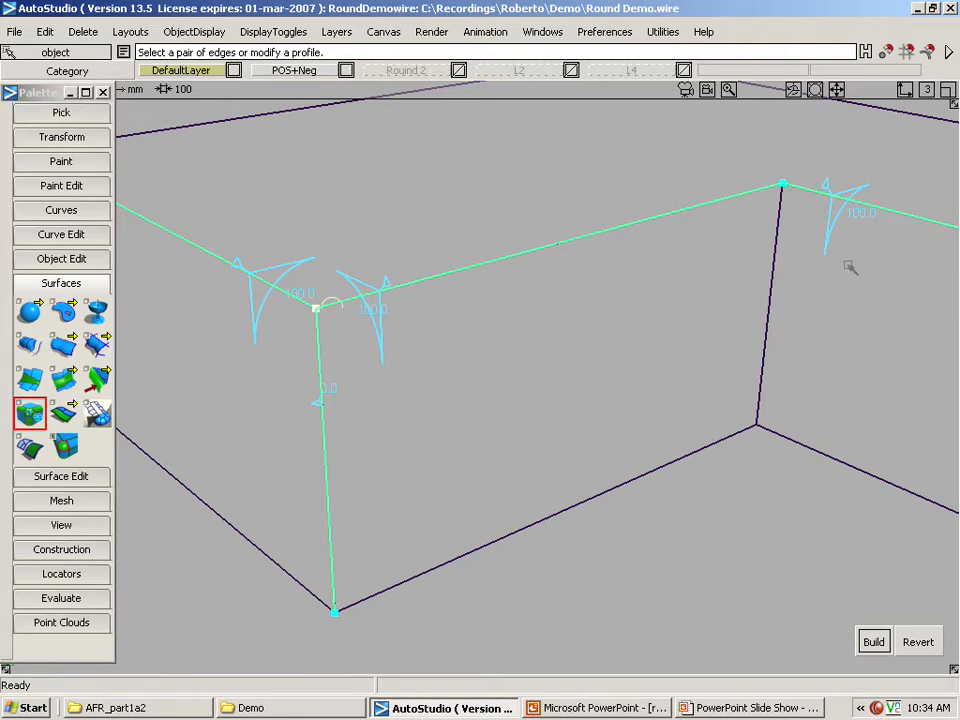
pyautogui.click(770, 300)
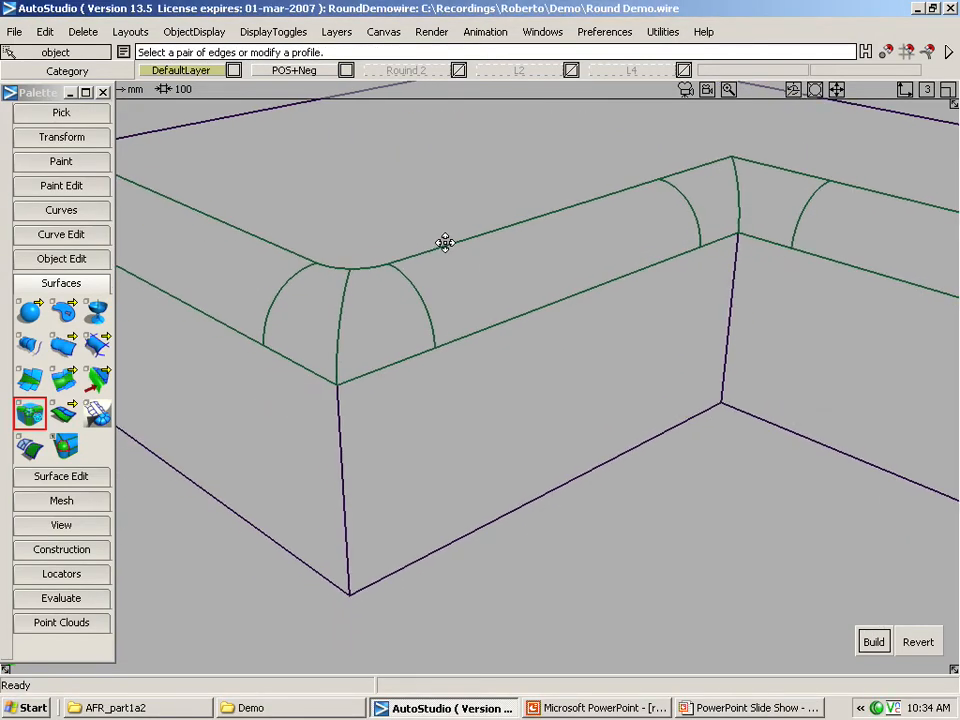
pyautogui.moveTo(616, 184)
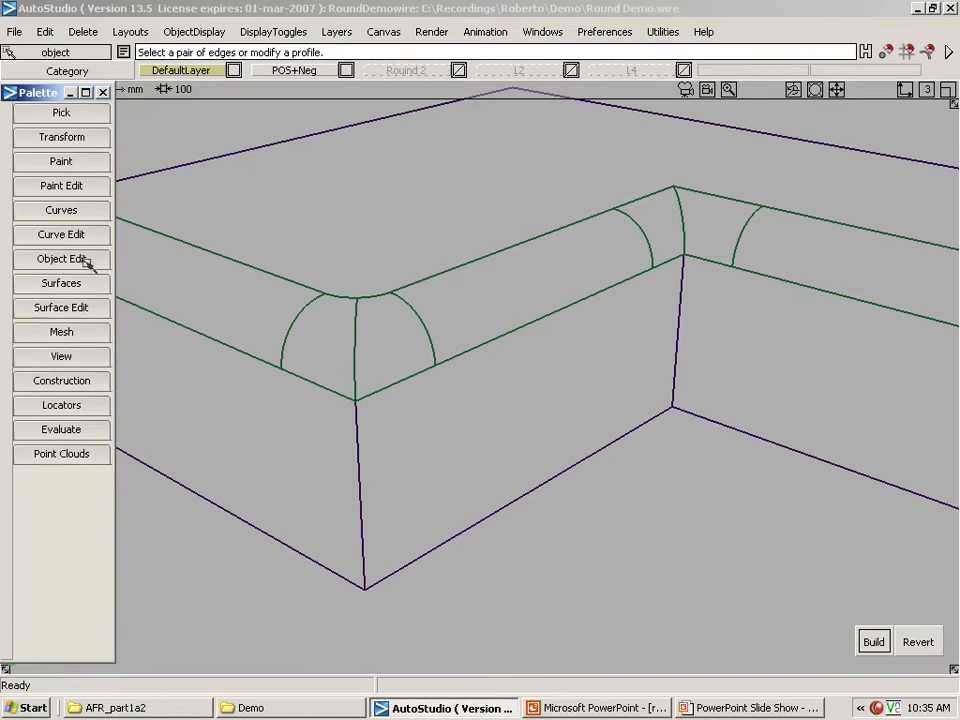
# Choose an Object Edit tool to reshape the rounds at the box's right corner.
pyautogui.click(60, 258)
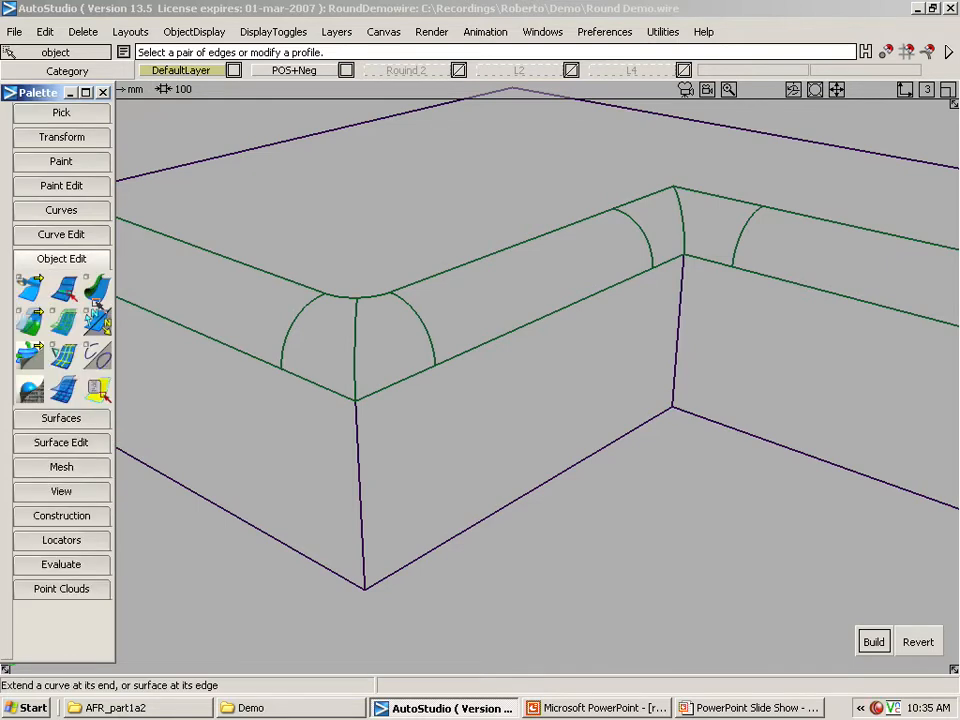
pyautogui.click(96, 388)
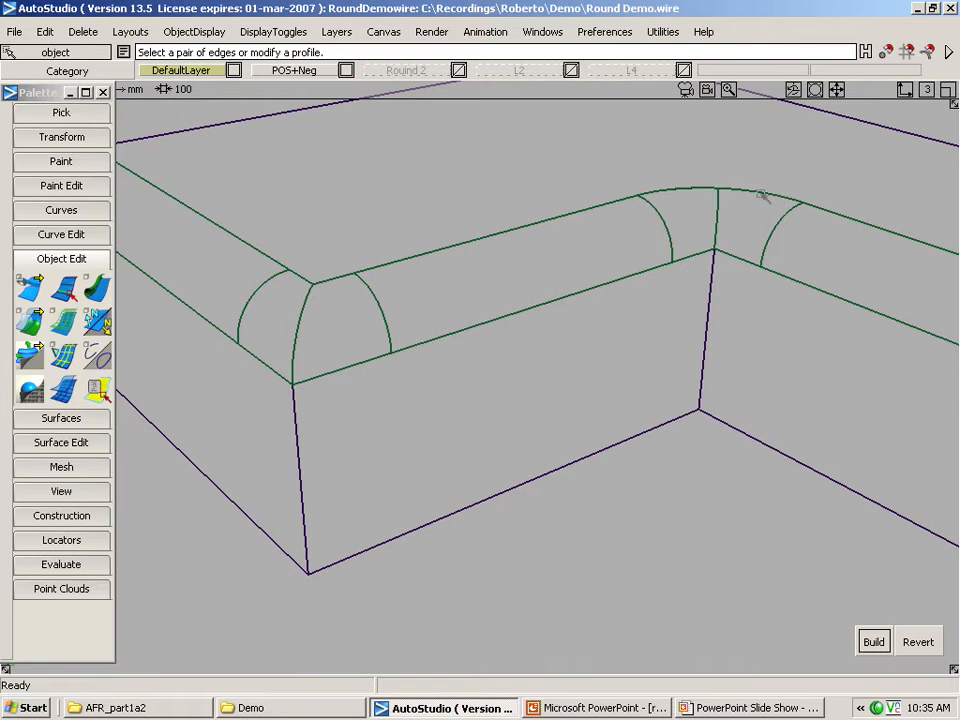
pyautogui.moveTo(656, 472)
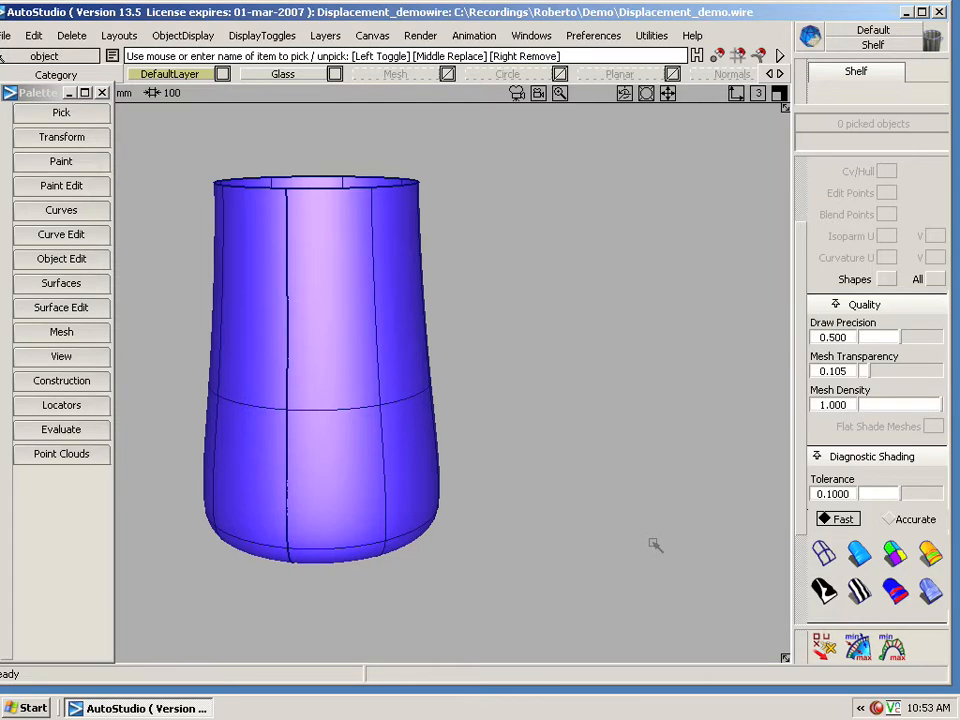
pyautogui.moveTo(608, 516)
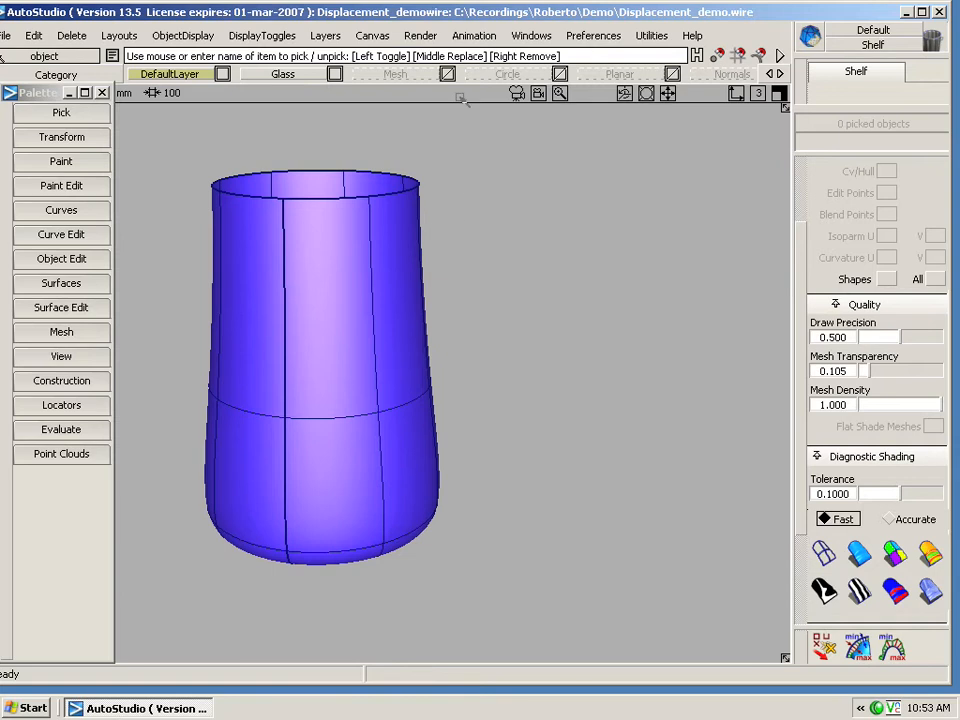
pyautogui.click(420, 36)
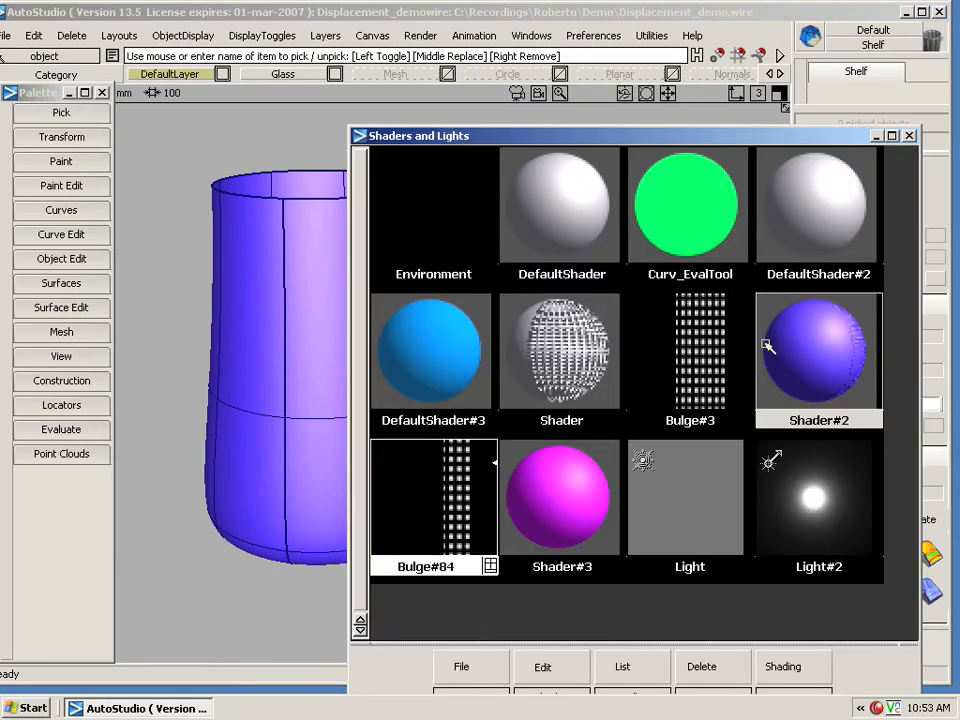
pyautogui.doubleClick(818, 350)
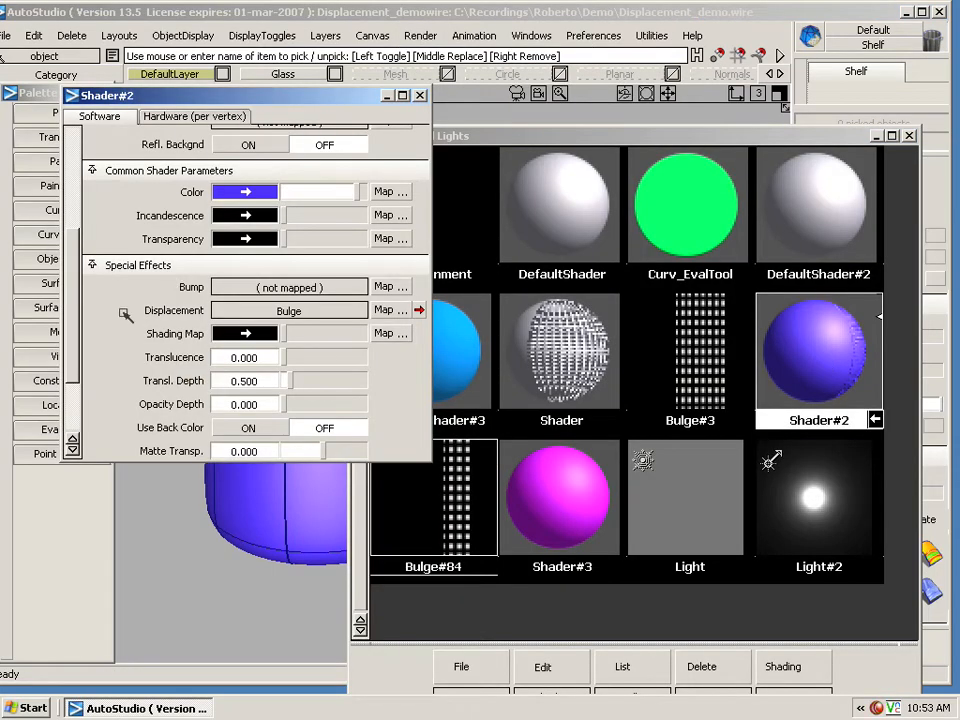
pyautogui.moveTo(378, 318)
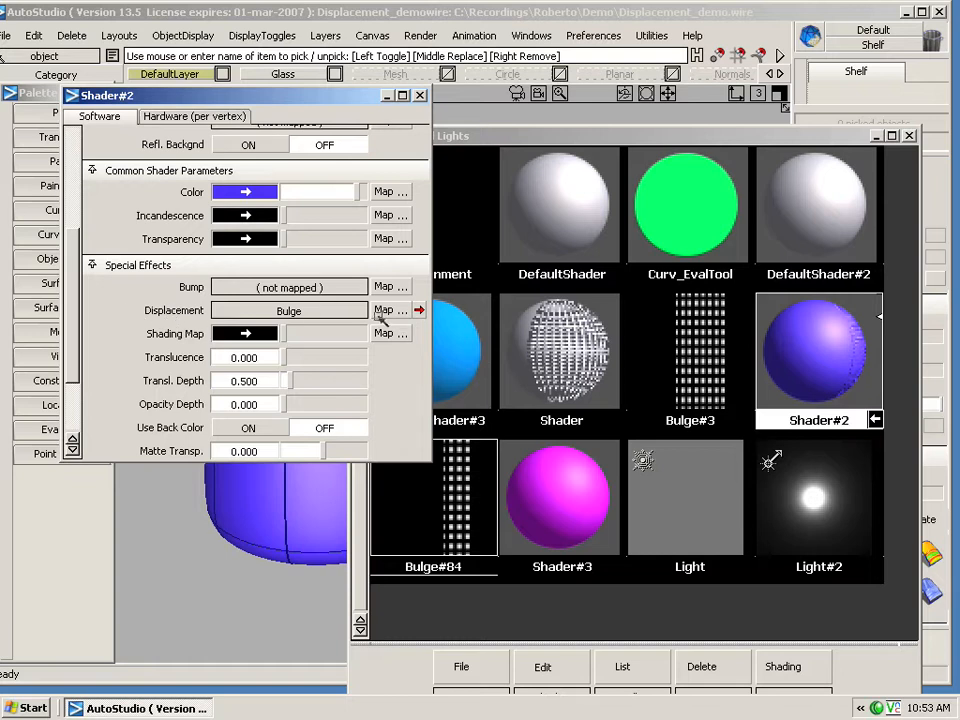
pyautogui.click(392, 310)
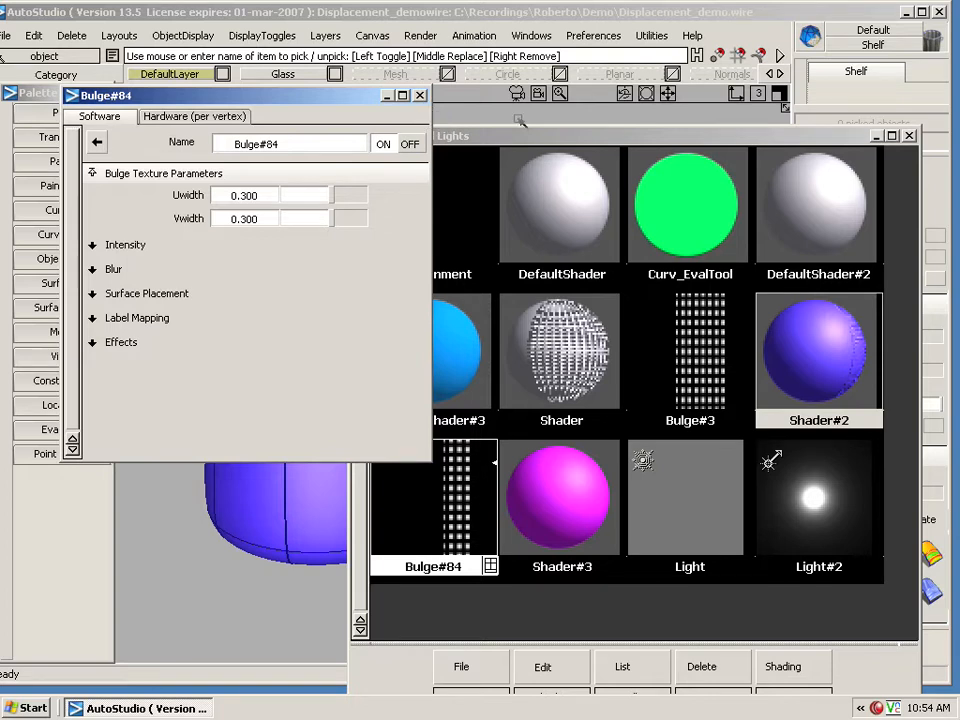
pyautogui.click(420, 96)
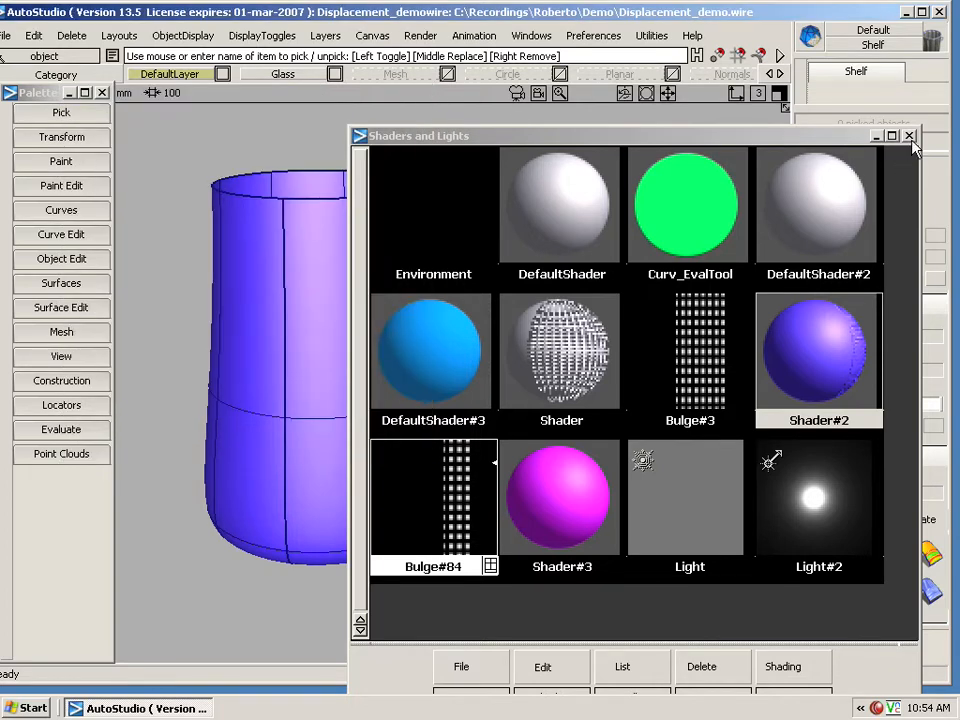
pyautogui.click(908, 136)
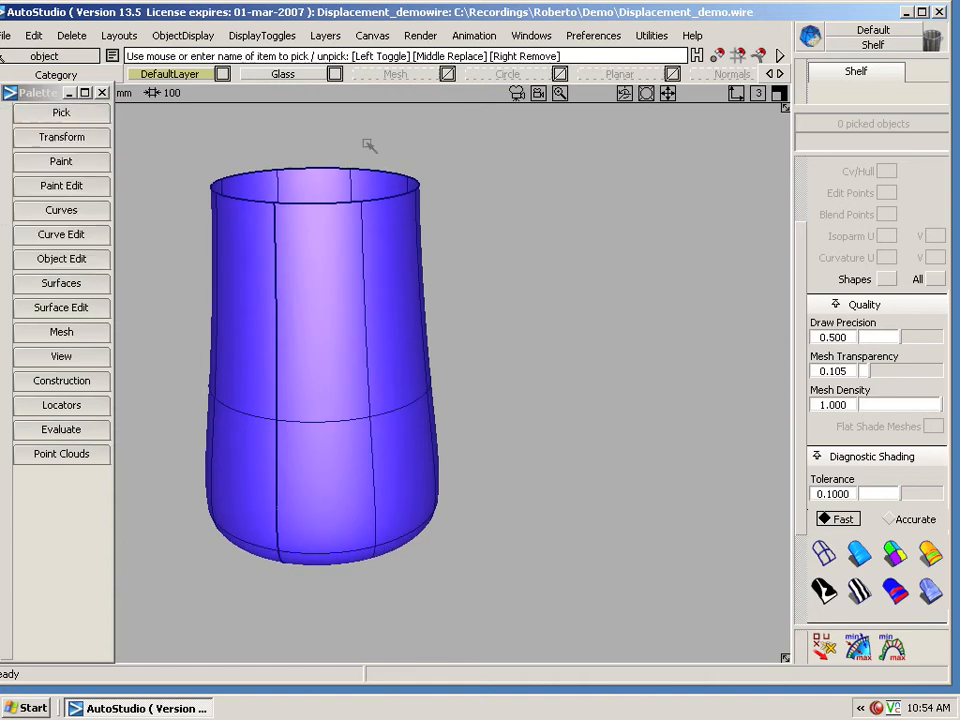
pyautogui.click(420, 36)
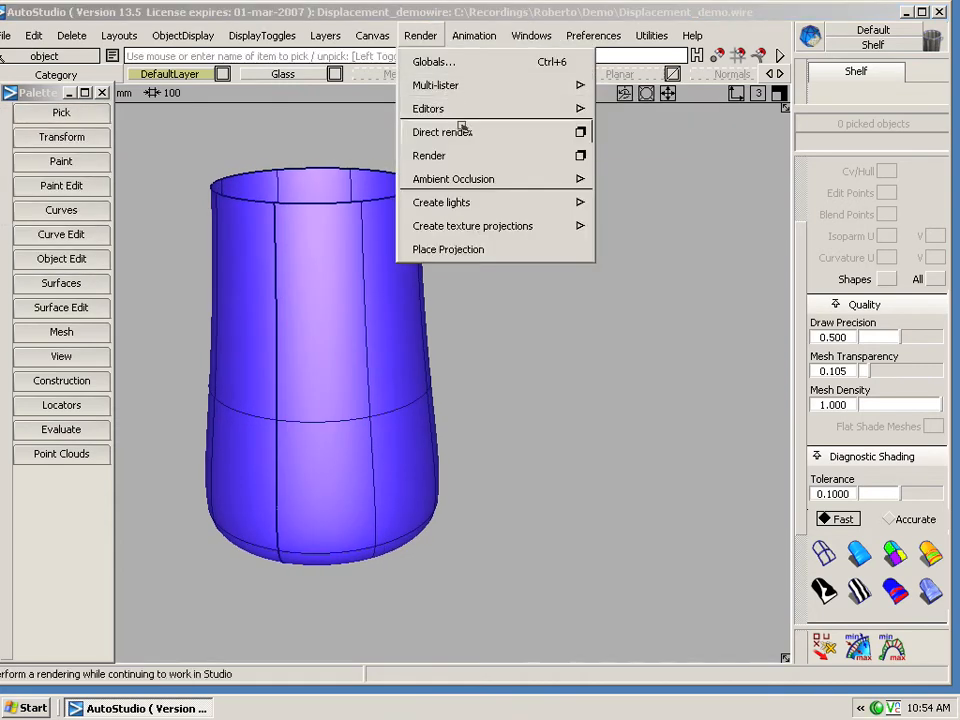
pyautogui.click(442, 132)
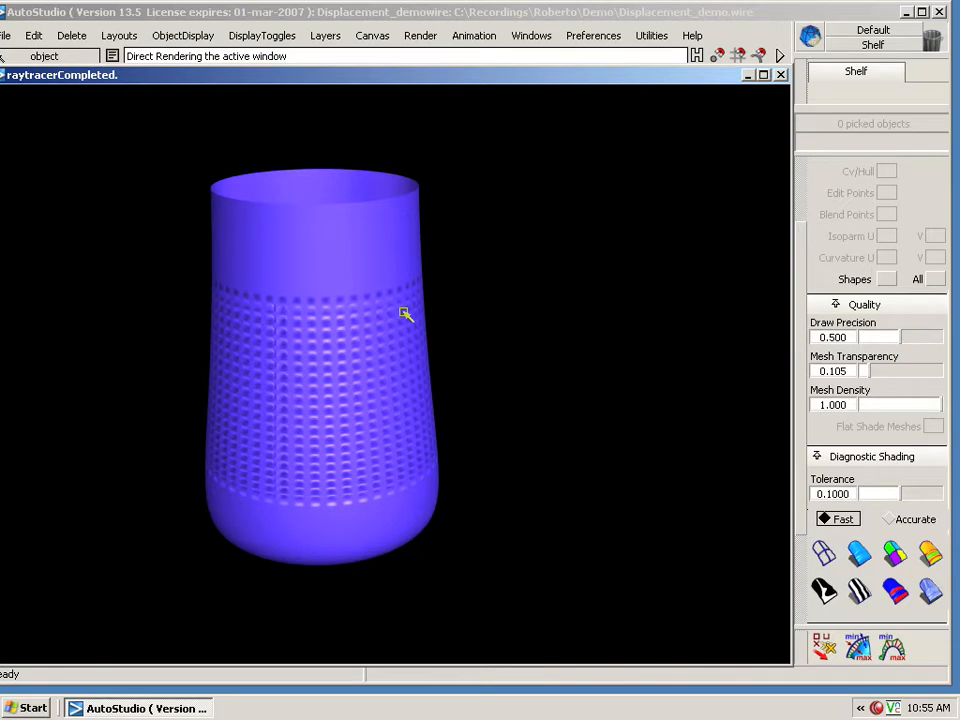
pyautogui.moveTo(784, 88)
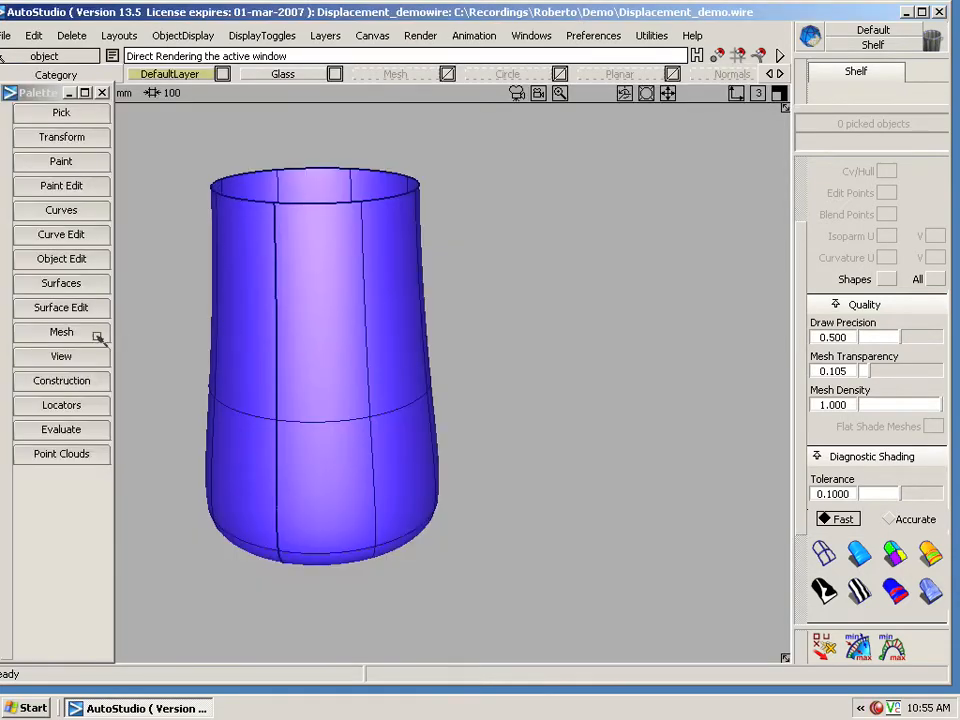
pyautogui.click(60, 332)
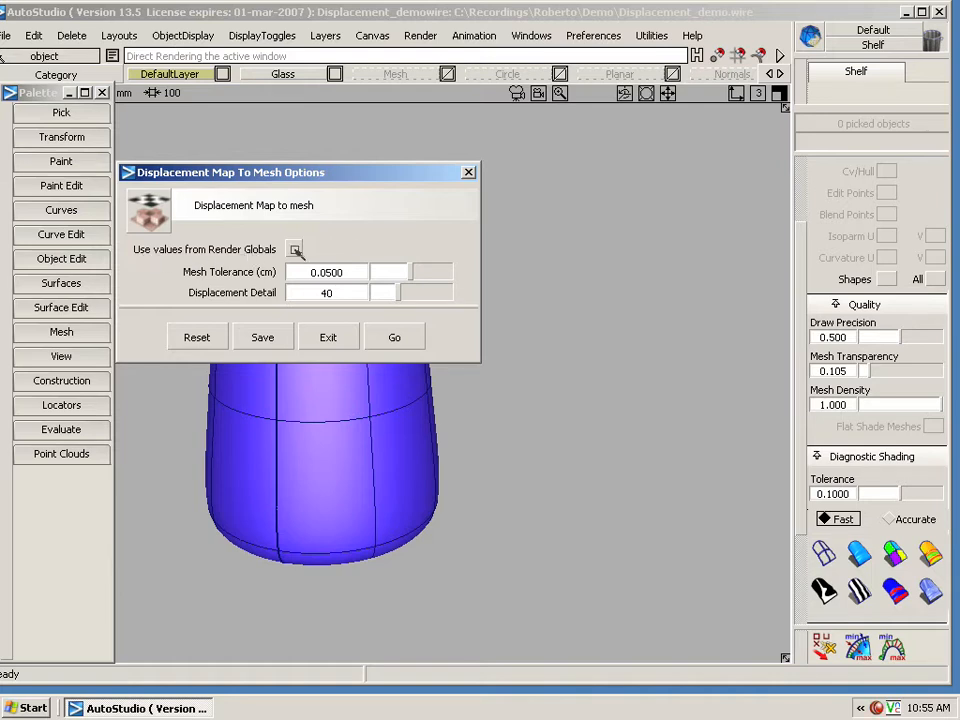
pyautogui.click(296, 248)
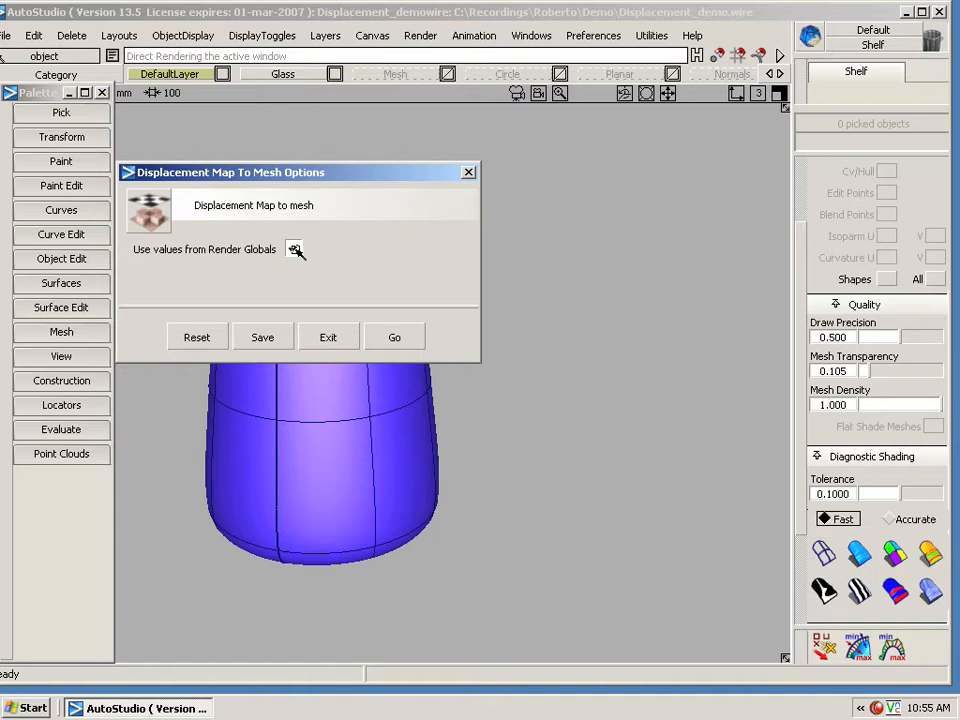
pyautogui.click(294, 248)
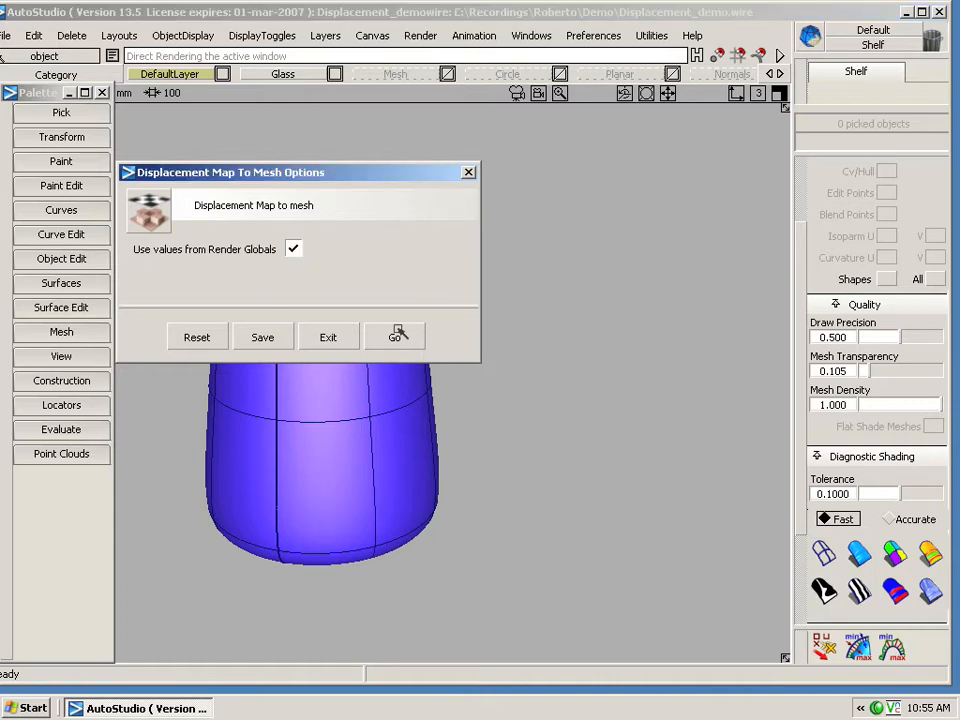
pyautogui.click(420, 36)
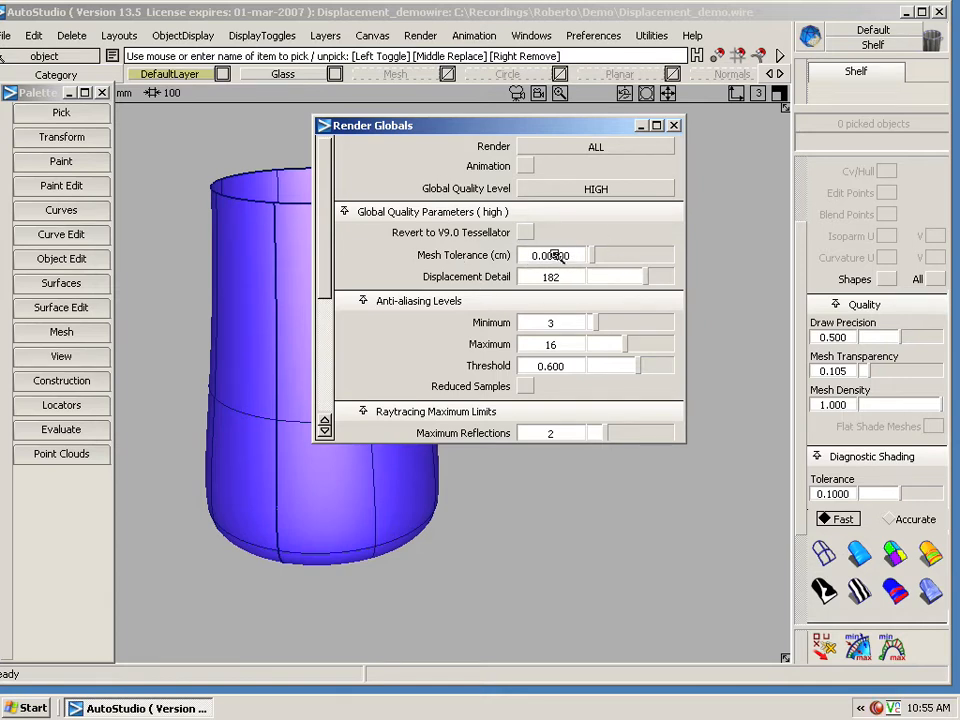
pyautogui.click(674, 124)
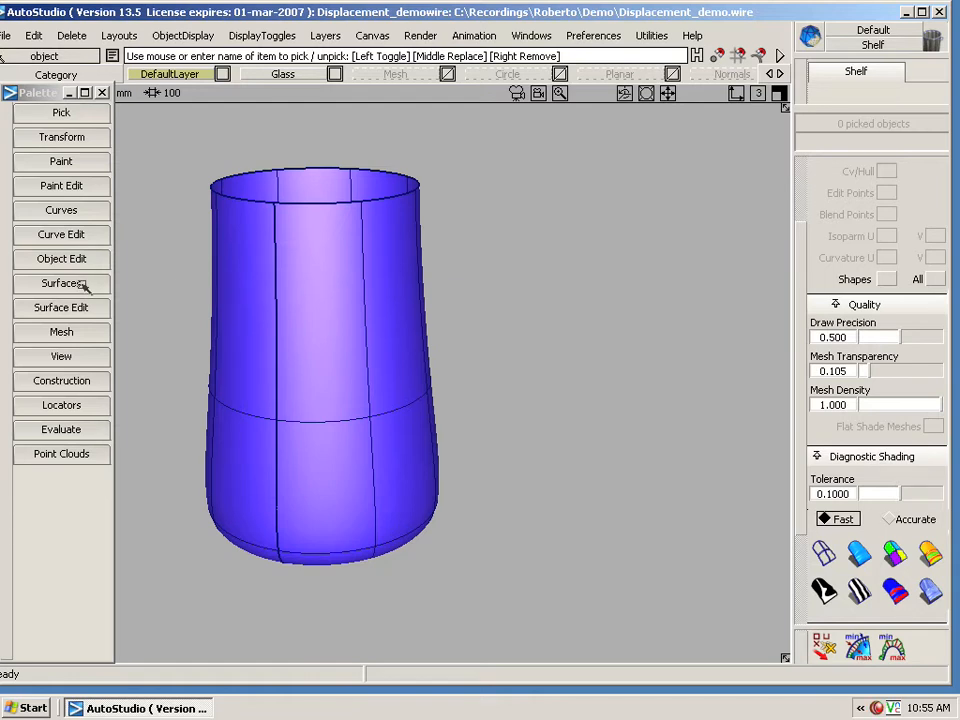
pyautogui.click(60, 332)
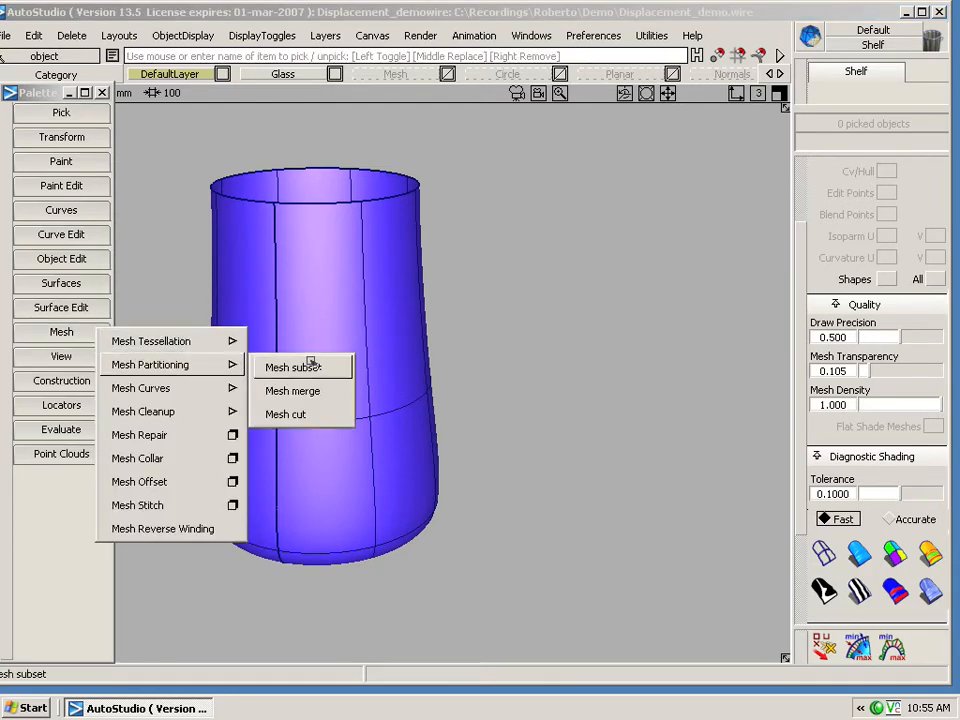
# Set Displacement Map to Mesh options to tolerance 0.0500 with the detail value entered as 25.
pyautogui.click(292, 368)
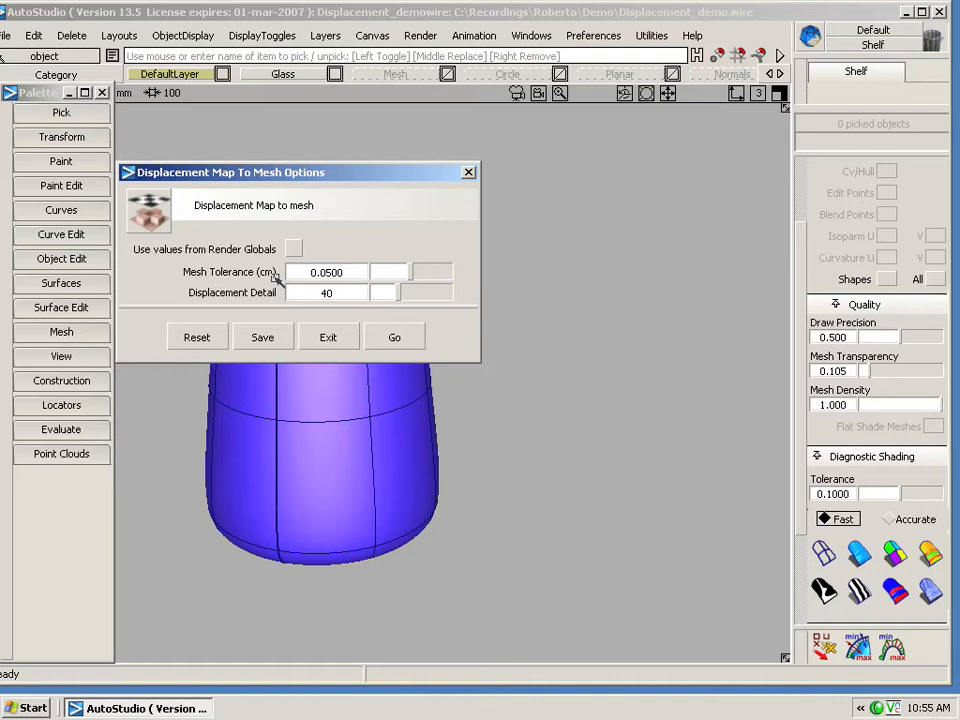
pyautogui.click(328, 272)
pyautogui.write('0.100')
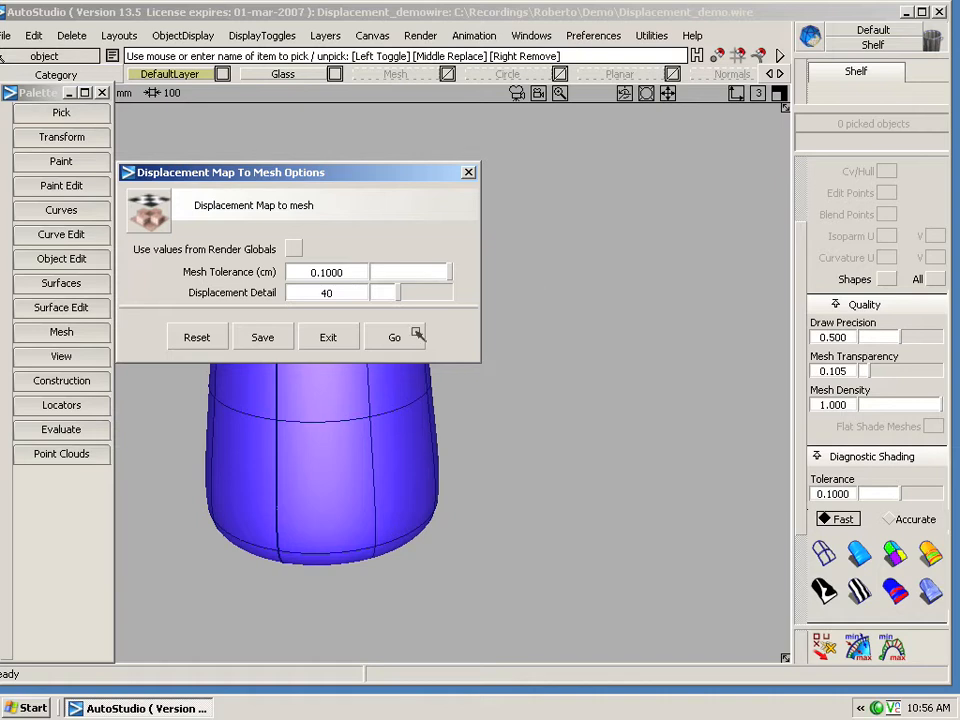
pyautogui.write('0.0500')
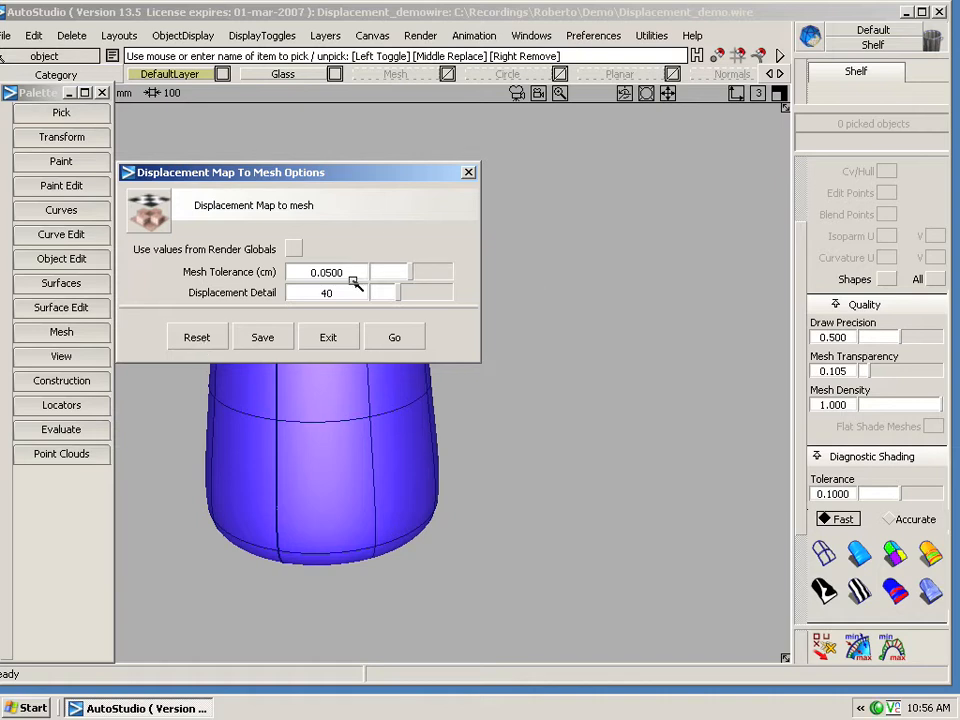
pyautogui.moveTo(218, 304)
pyautogui.write('100')
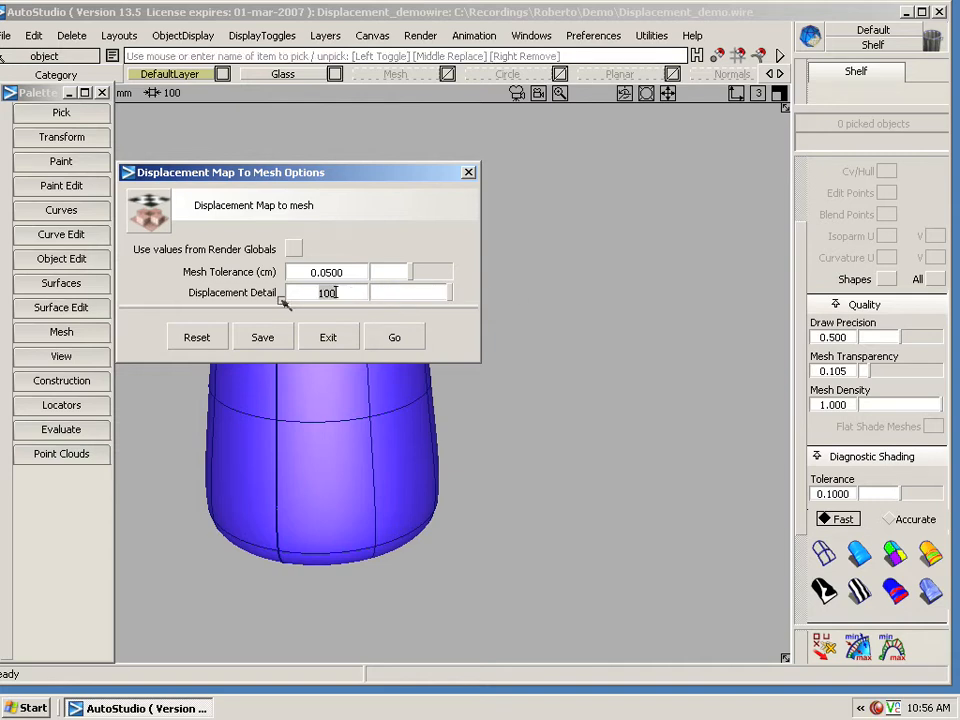
pyautogui.write('25')
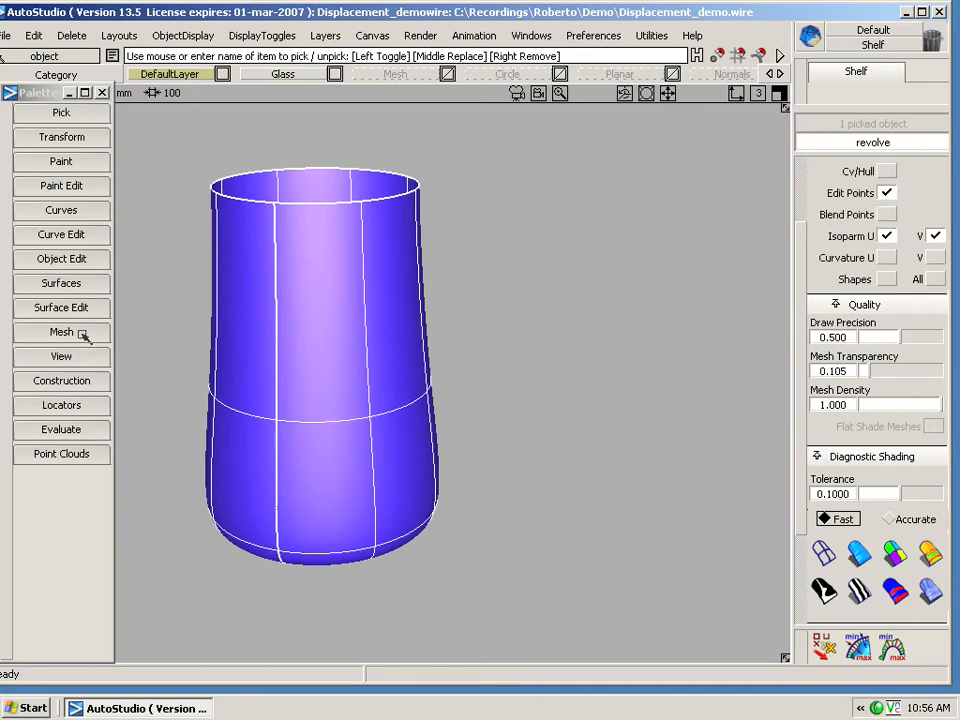
pyautogui.click(60, 332)
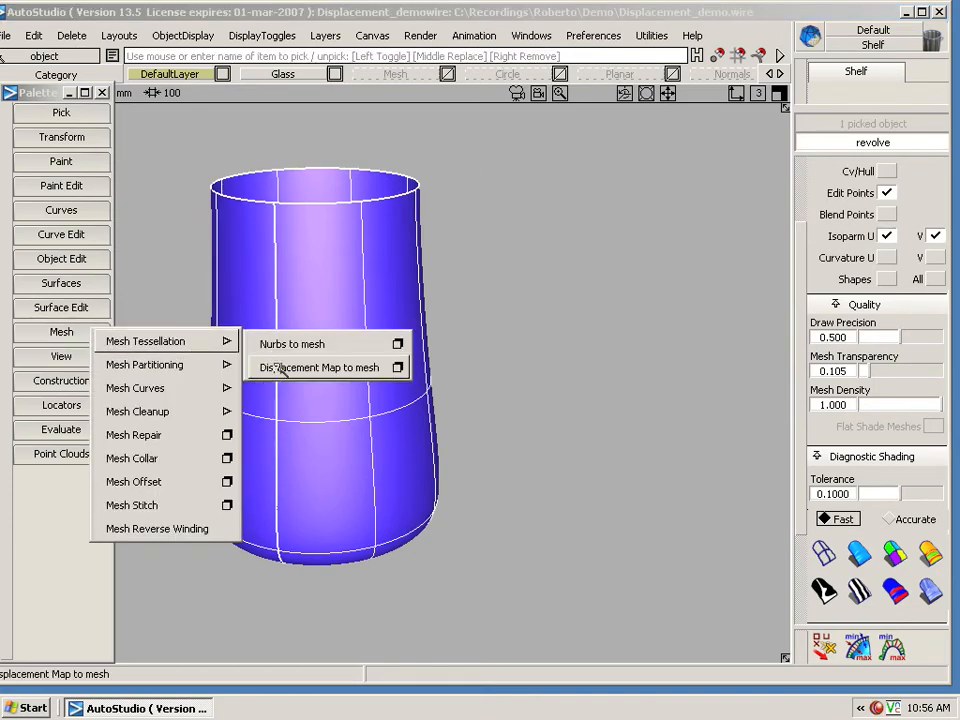
pyautogui.click(320, 368)
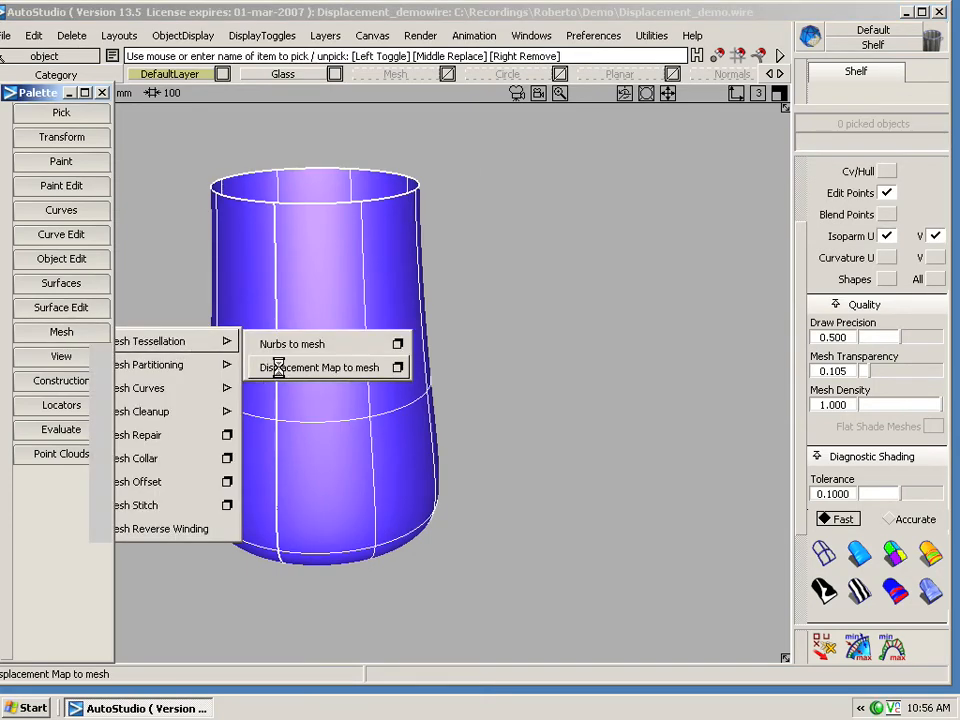
pyautogui.click(324, 368)
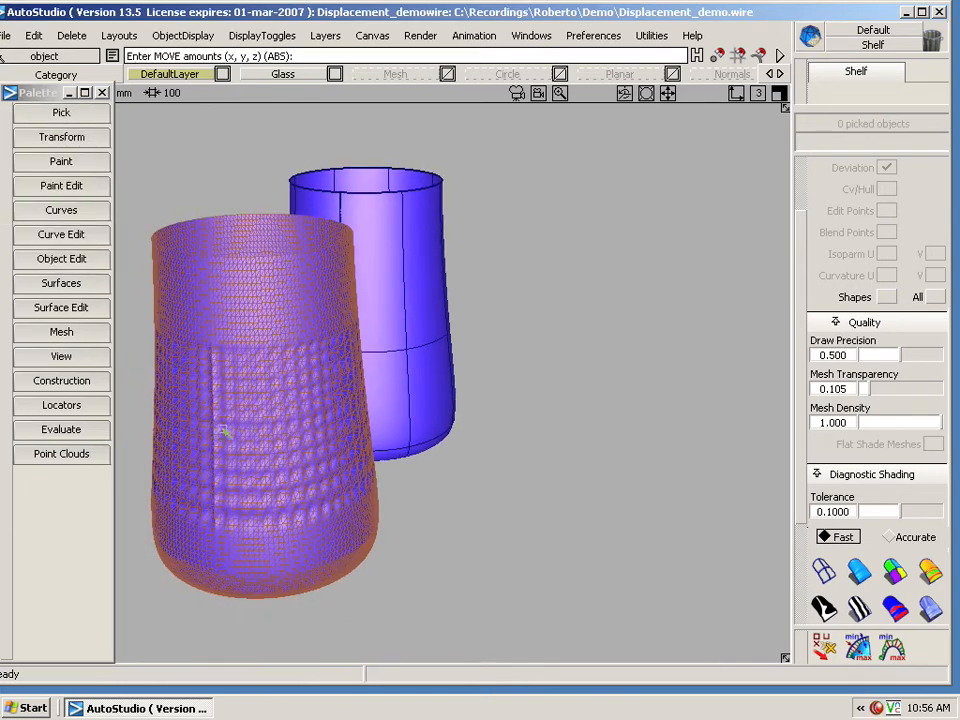
pyautogui.click(238, 270)
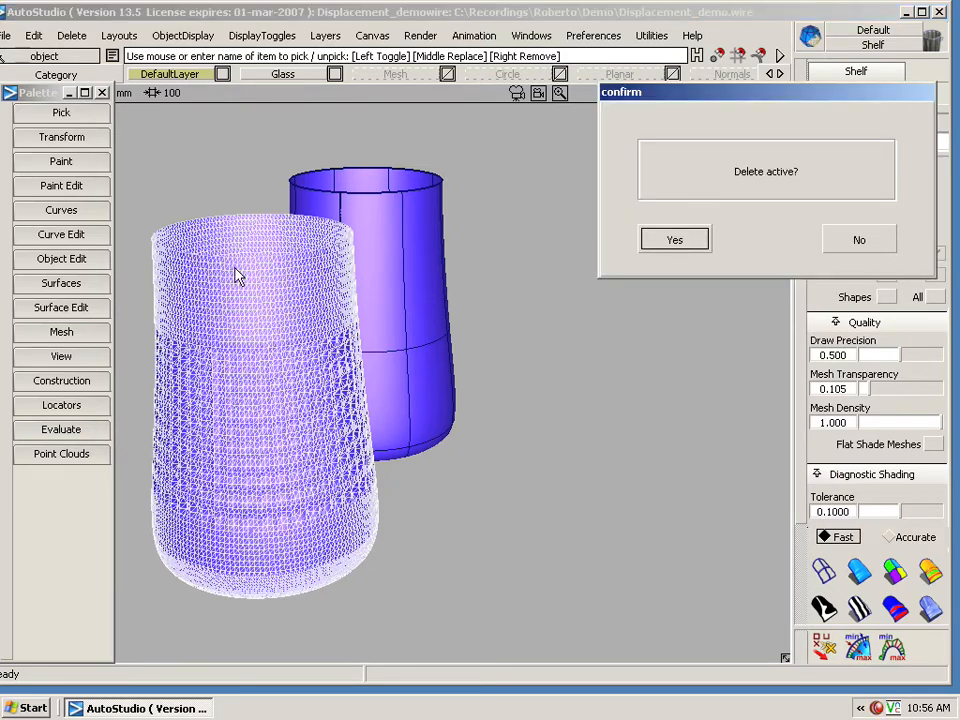
pyautogui.click(674, 240)
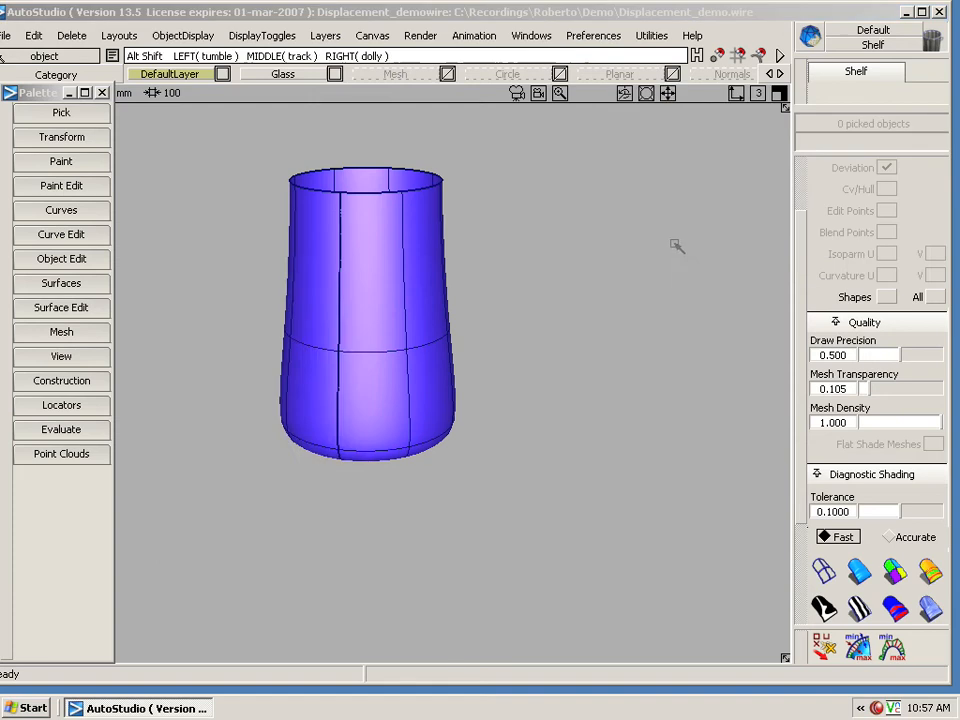
# Rerun Displacement Map to Mesh and raise Mesh Transparency to 0.400.
pyautogui.click(396, 72)
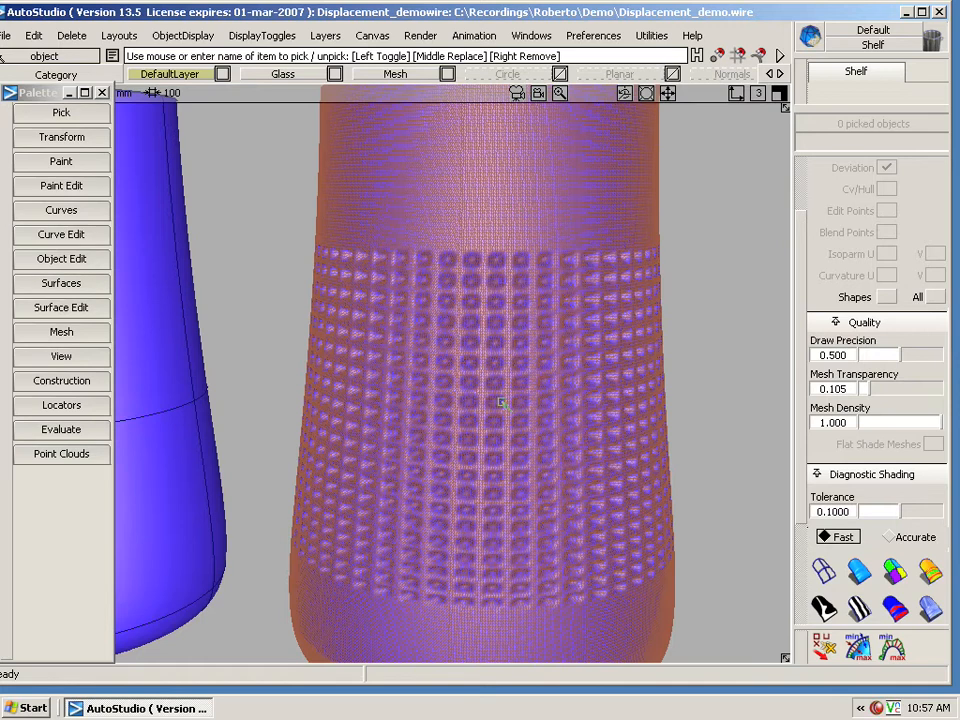
pyautogui.moveTo(668, 396)
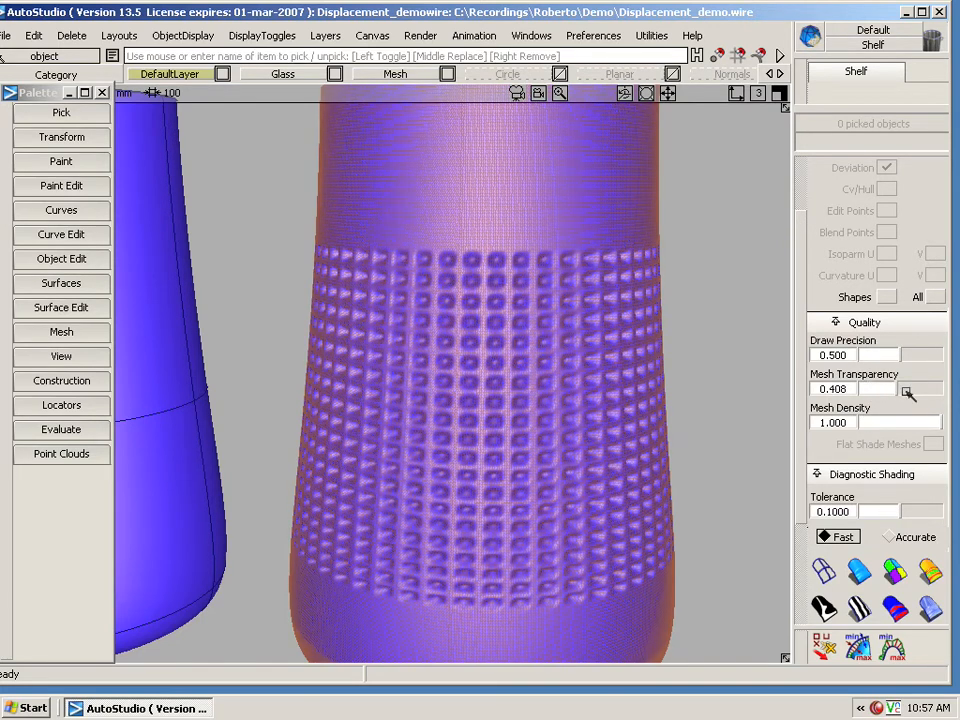
pyautogui.moveTo(880, 388); pyautogui.dragTo(930, 388)
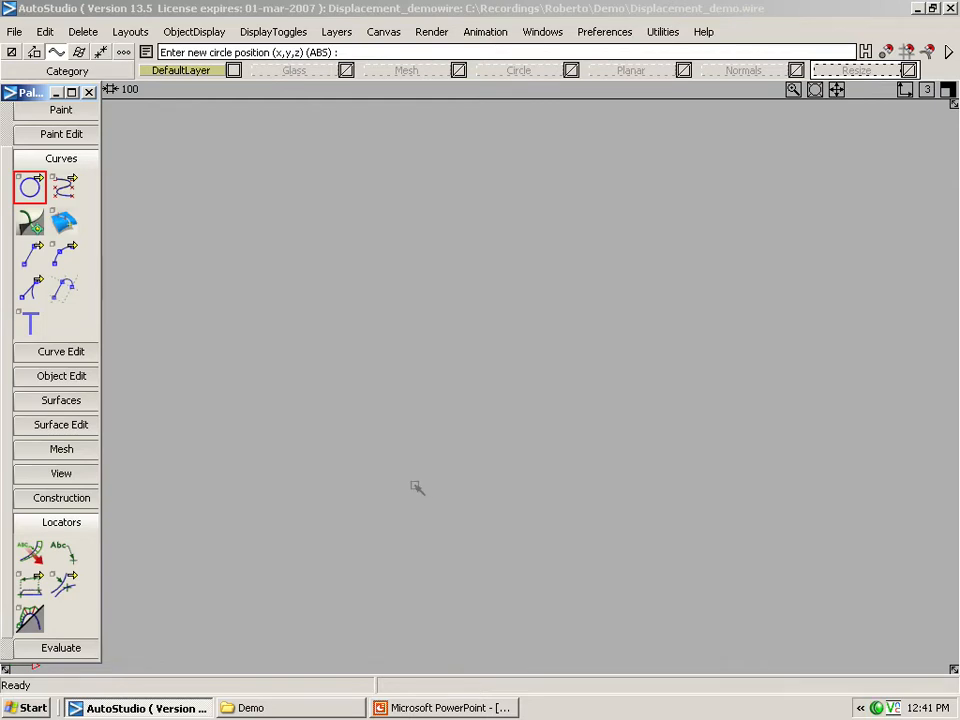
# Reset Circle Options, then make new circles non-periodic with Arc Degree 5.
pyautogui.click(28, 188)
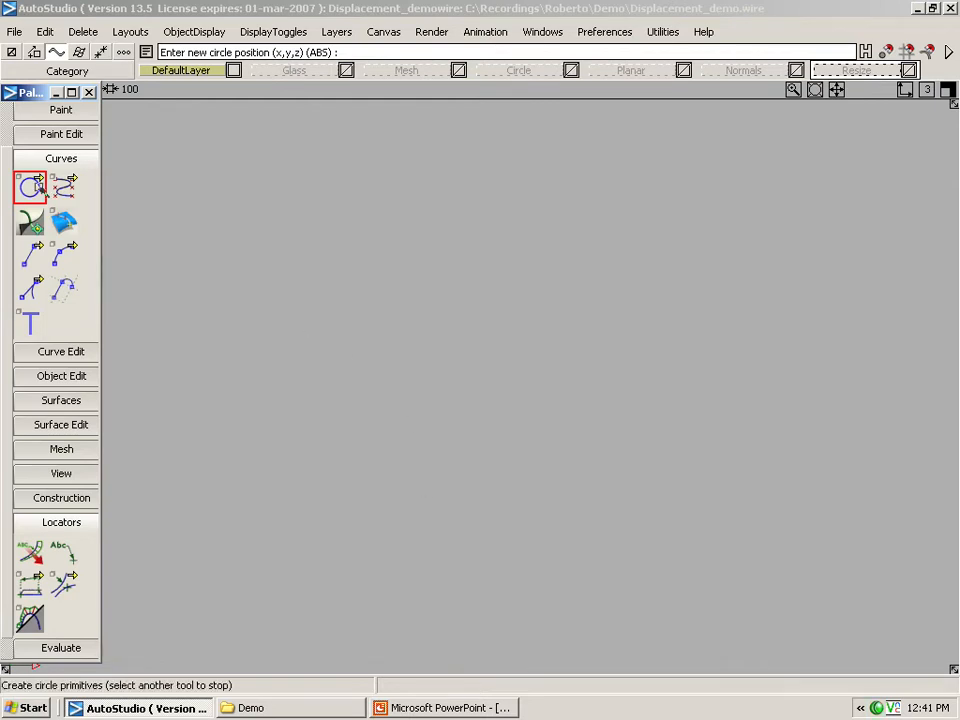
pyautogui.moveTo(30, 188)
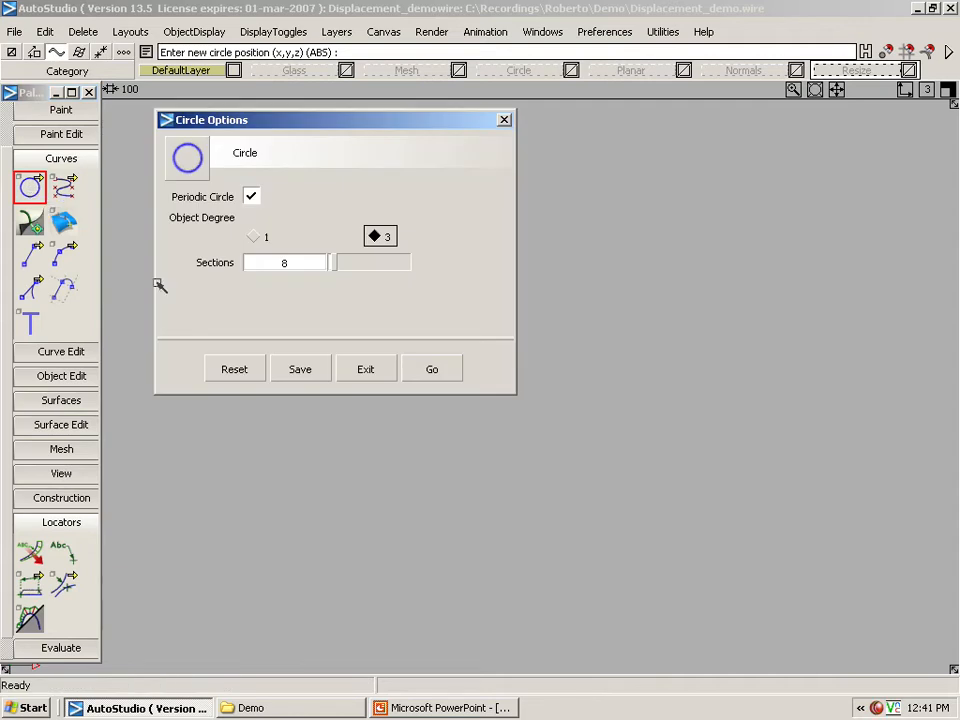
pyautogui.click(252, 196)
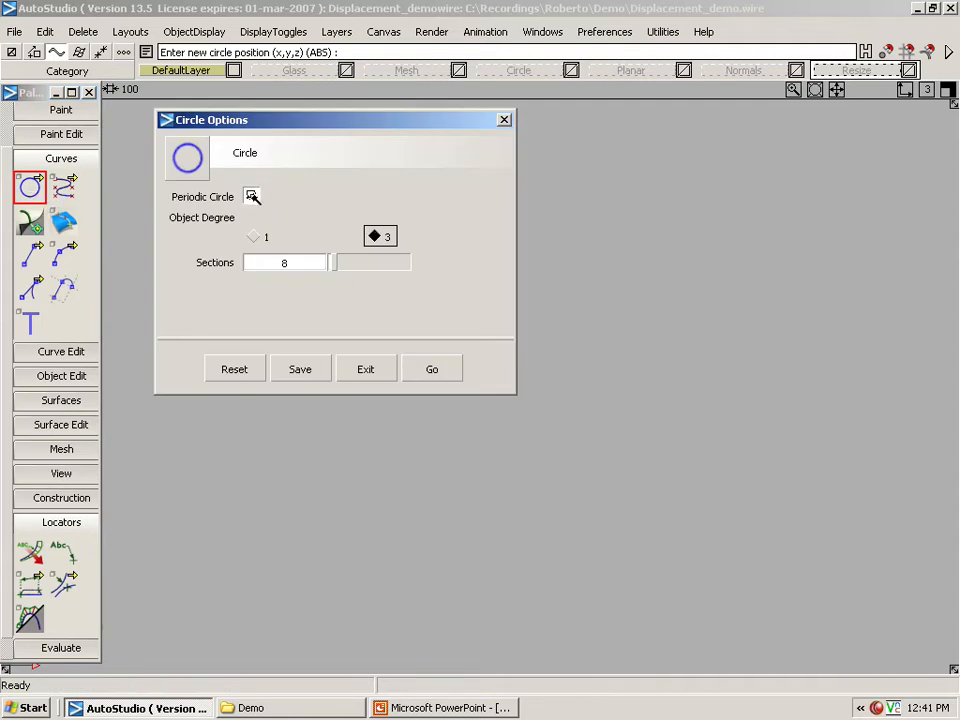
pyautogui.click(252, 196)
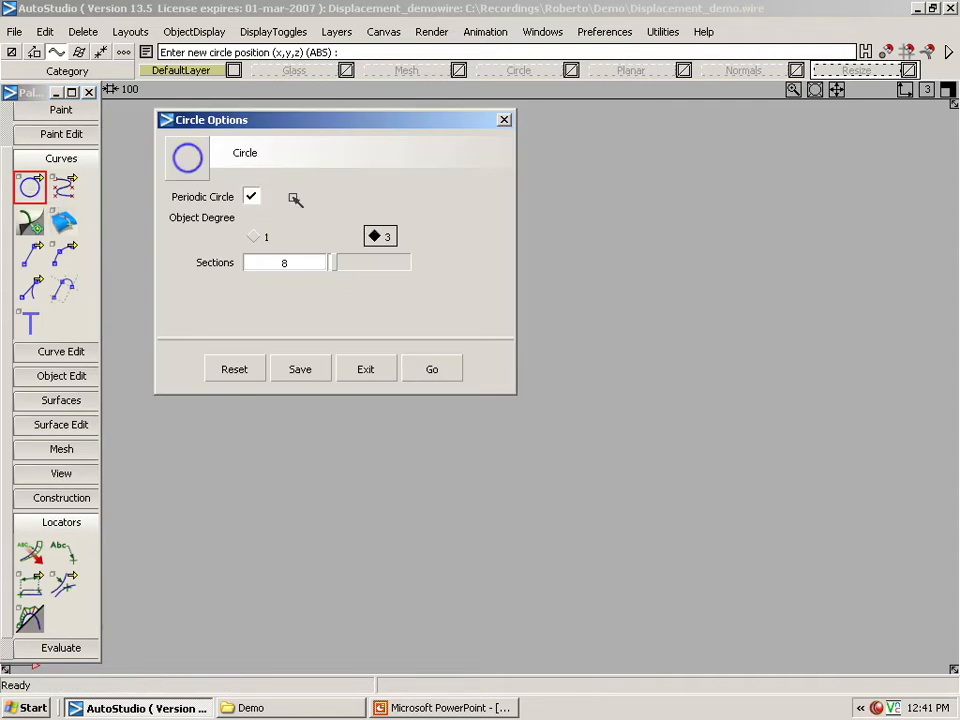
pyautogui.click(252, 196)
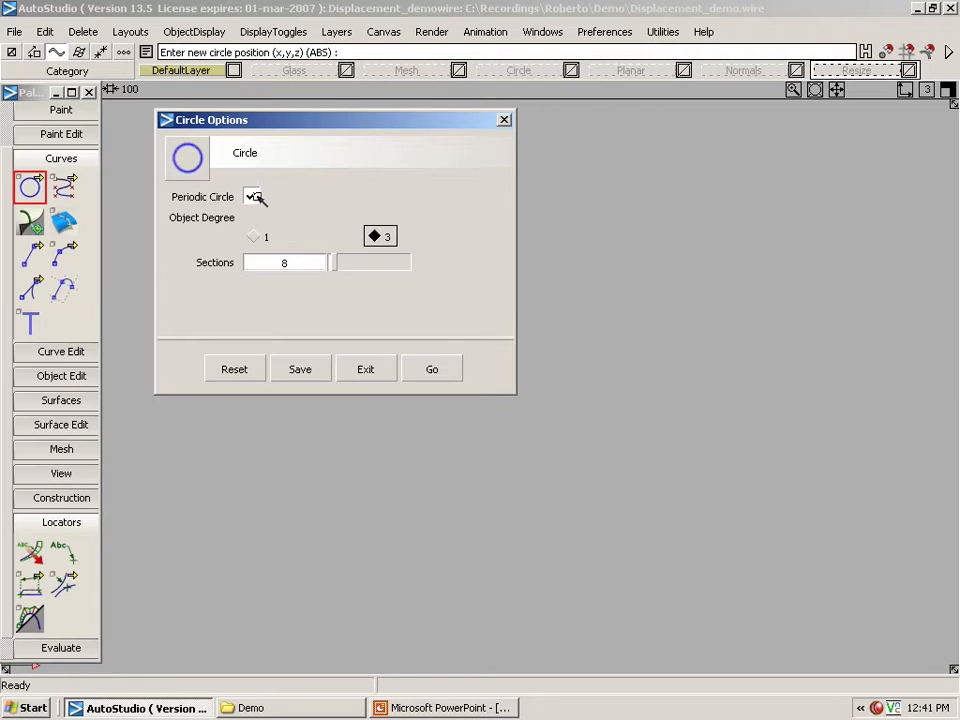
pyautogui.click(256, 196)
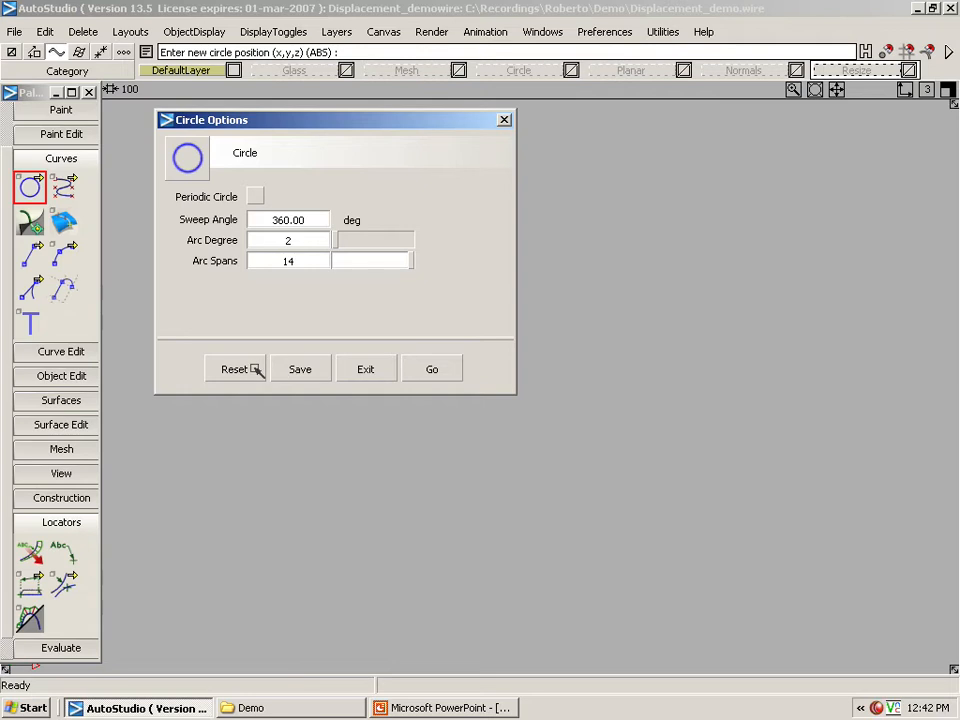
pyautogui.click(252, 196)
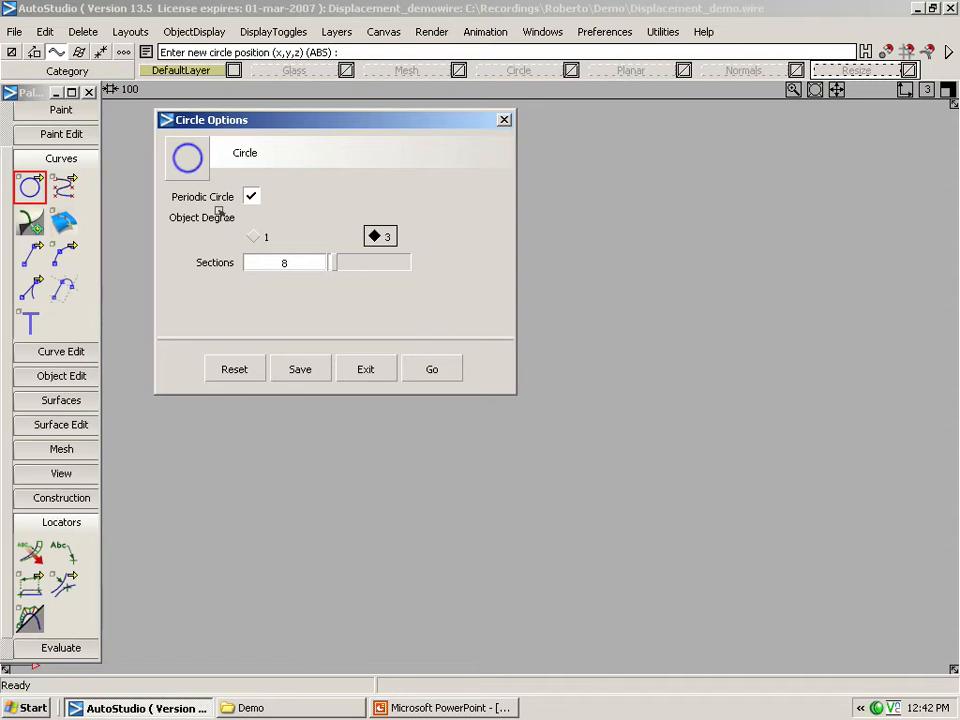
pyautogui.moveTo(384, 308)
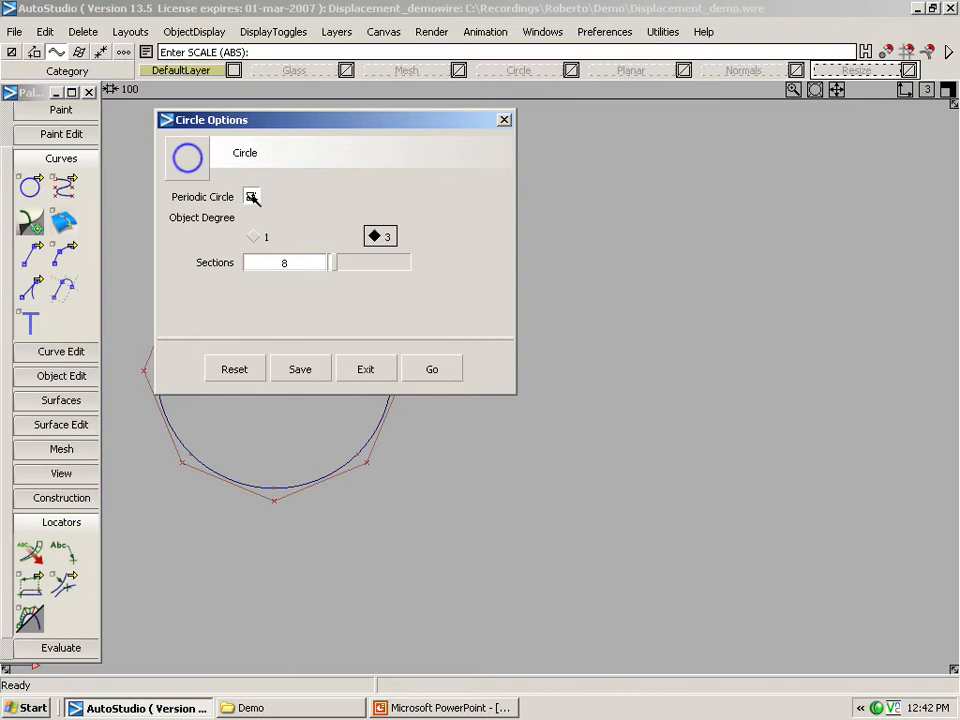
pyautogui.click(252, 196)
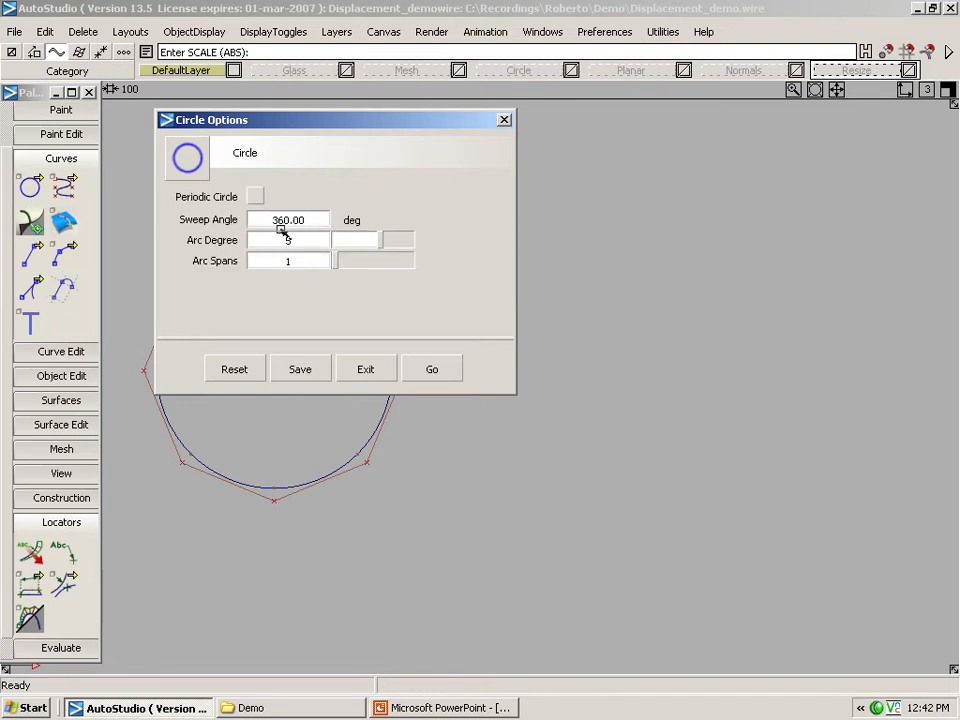
pyautogui.write('5')
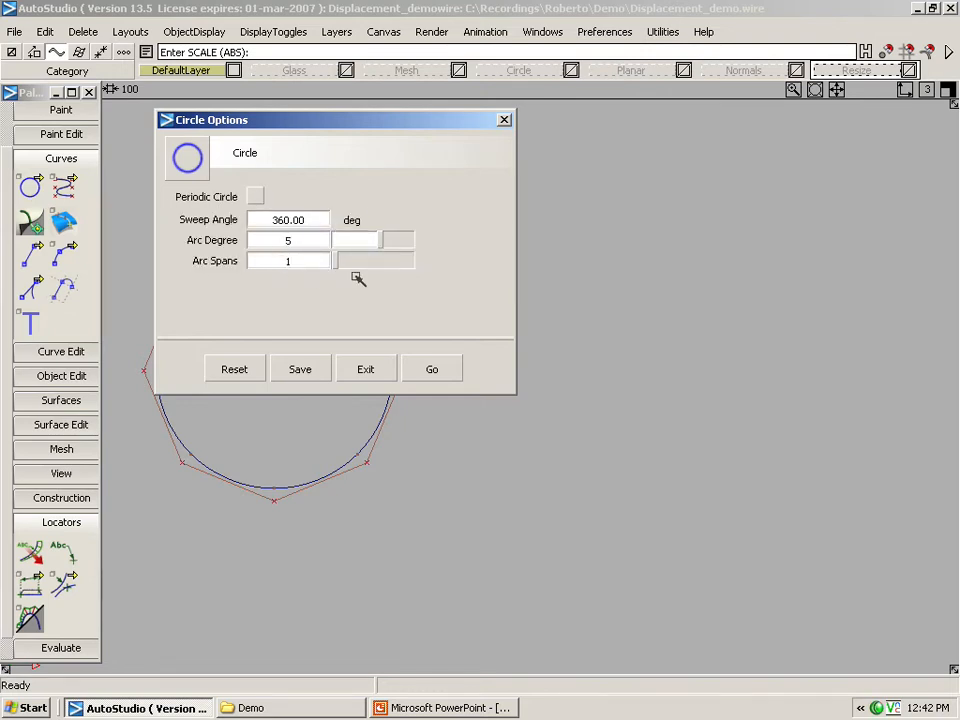
pyautogui.moveTo(398, 330)
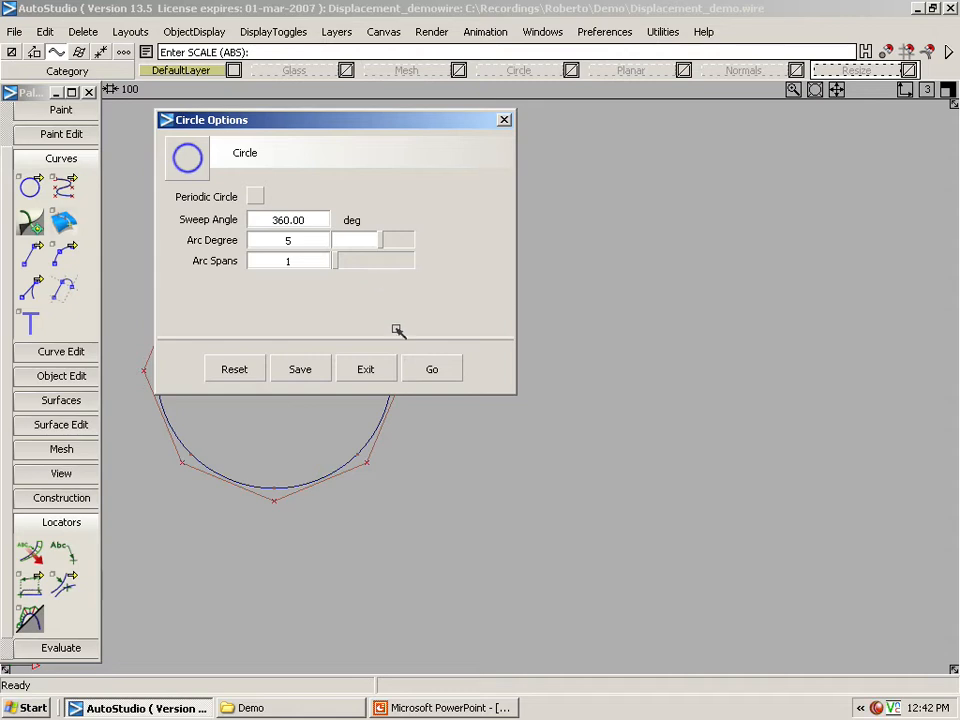
# Create a trial circle with the new settings, compare it, and delete the circles.
pyautogui.click(432, 368)
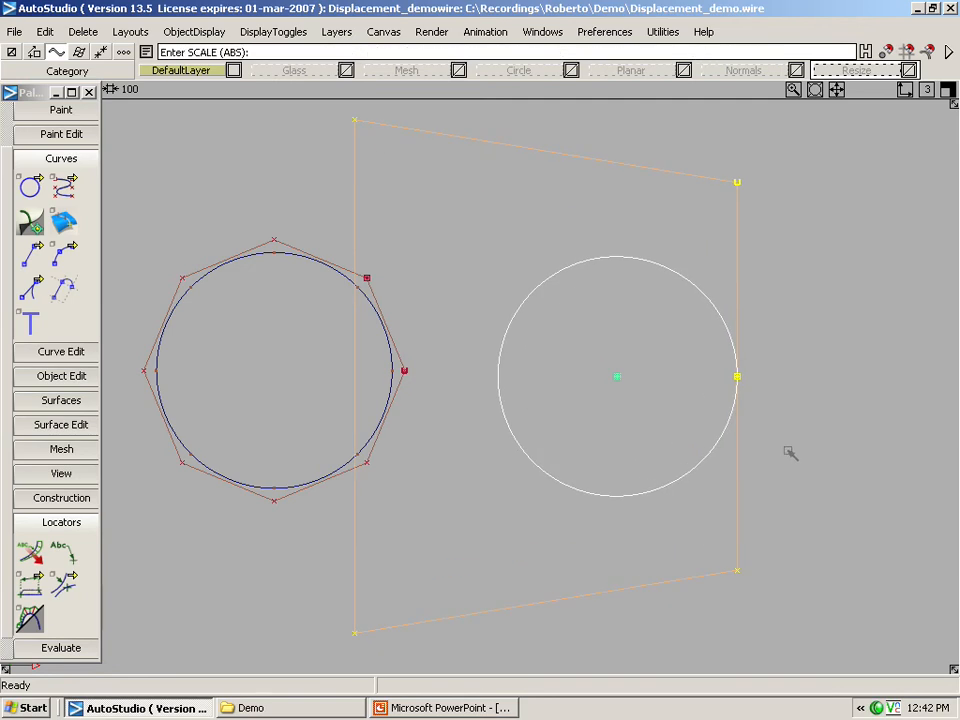
pyautogui.rightClick(362, 236)
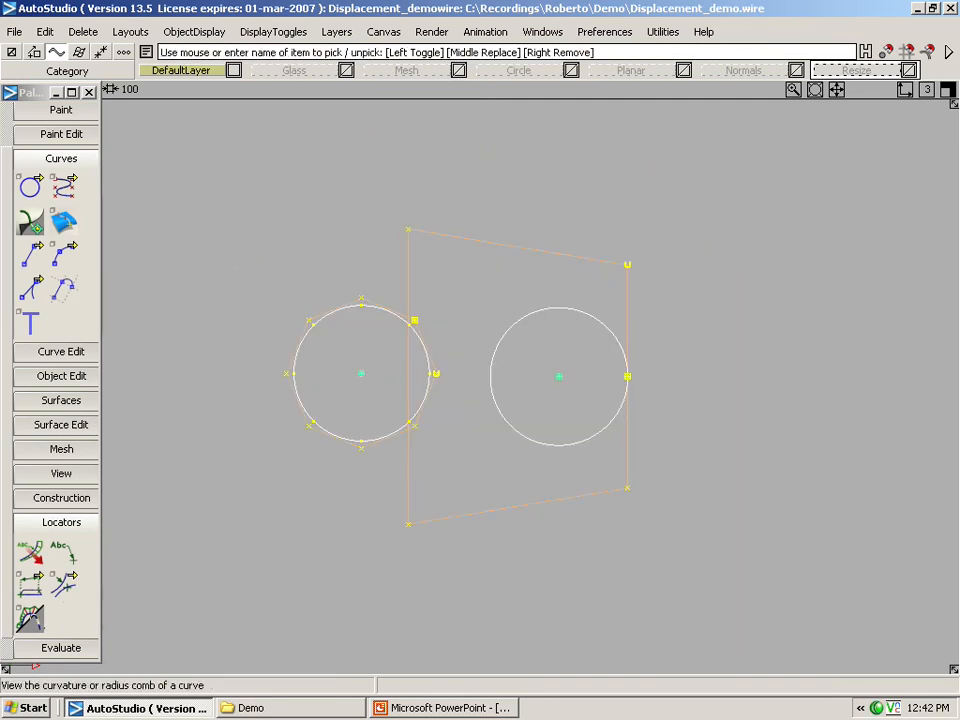
pyautogui.click(28, 618)
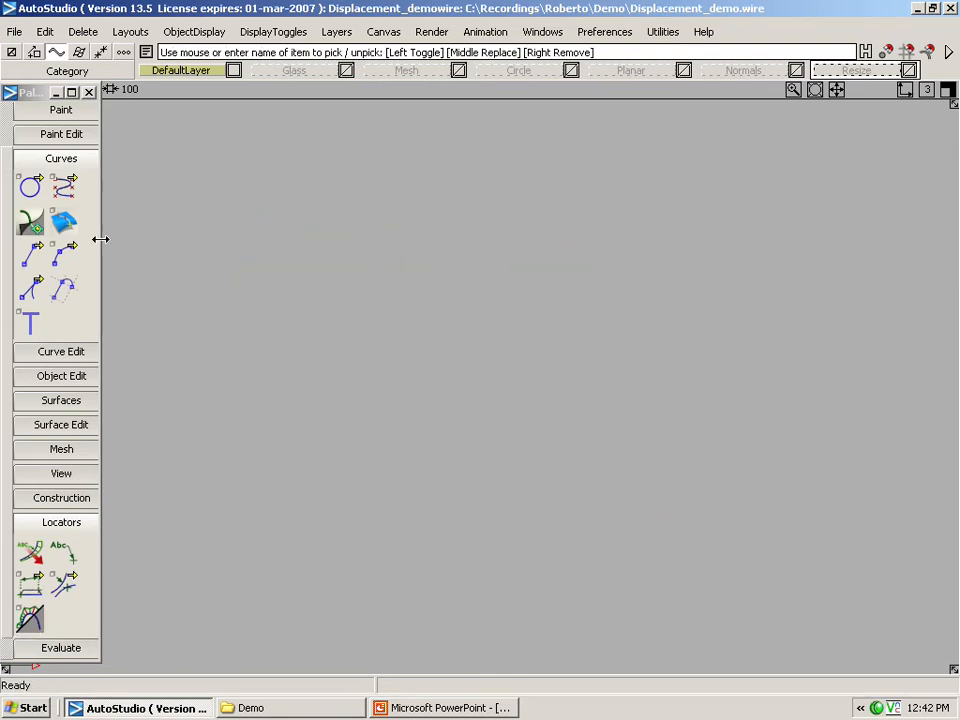
# In Construction Options choose the Alias preset with the Rational Flags cleared.
pyautogui.click(60, 248)
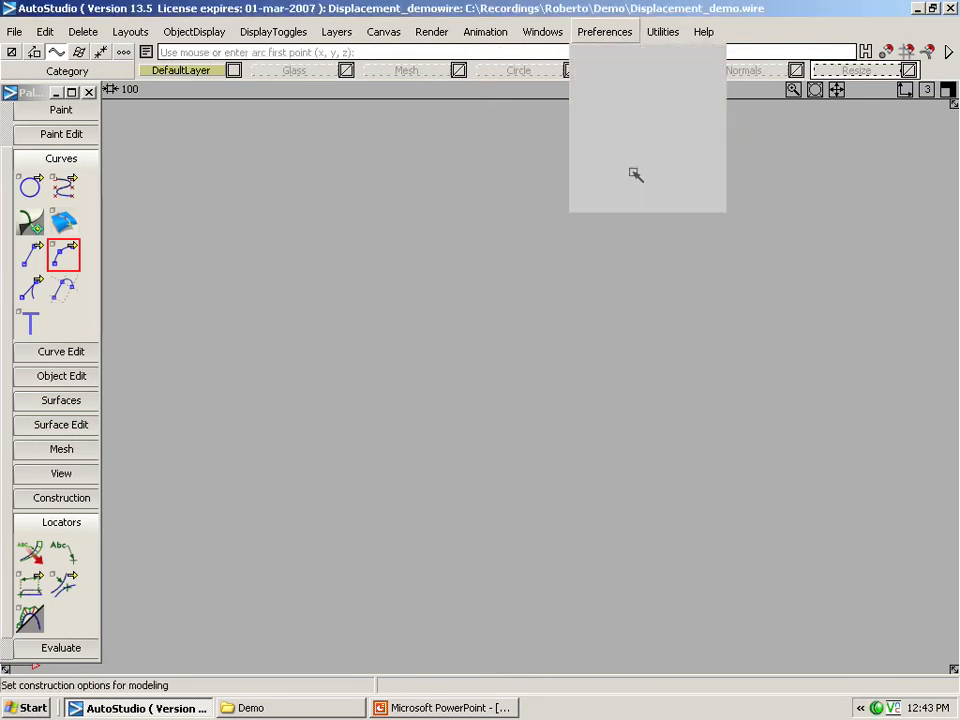
pyautogui.click(60, 496)
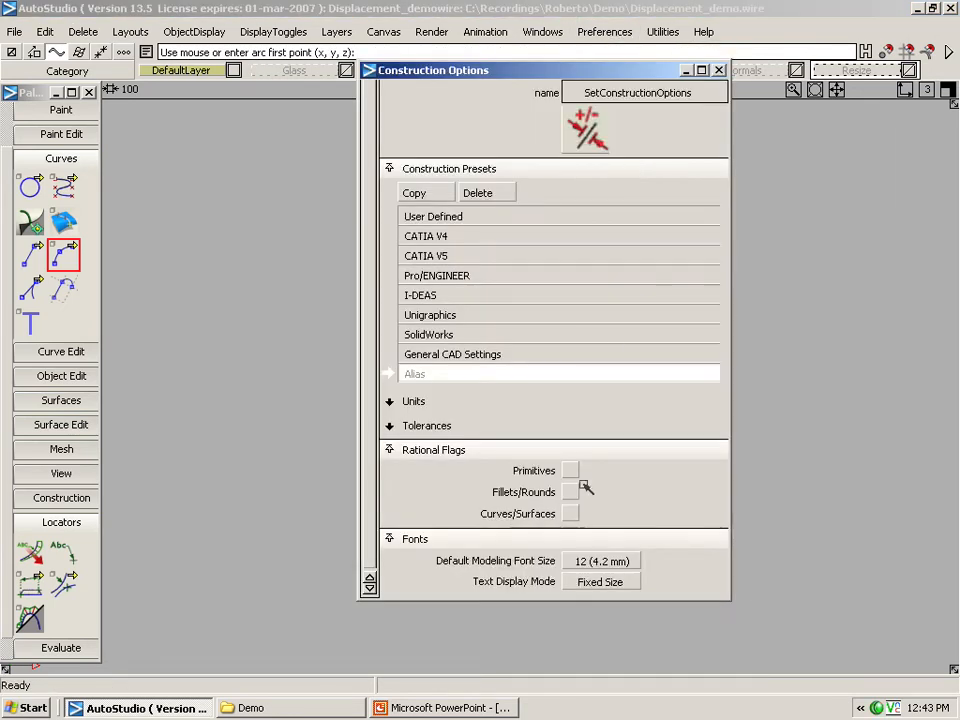
pyautogui.click(570, 470)
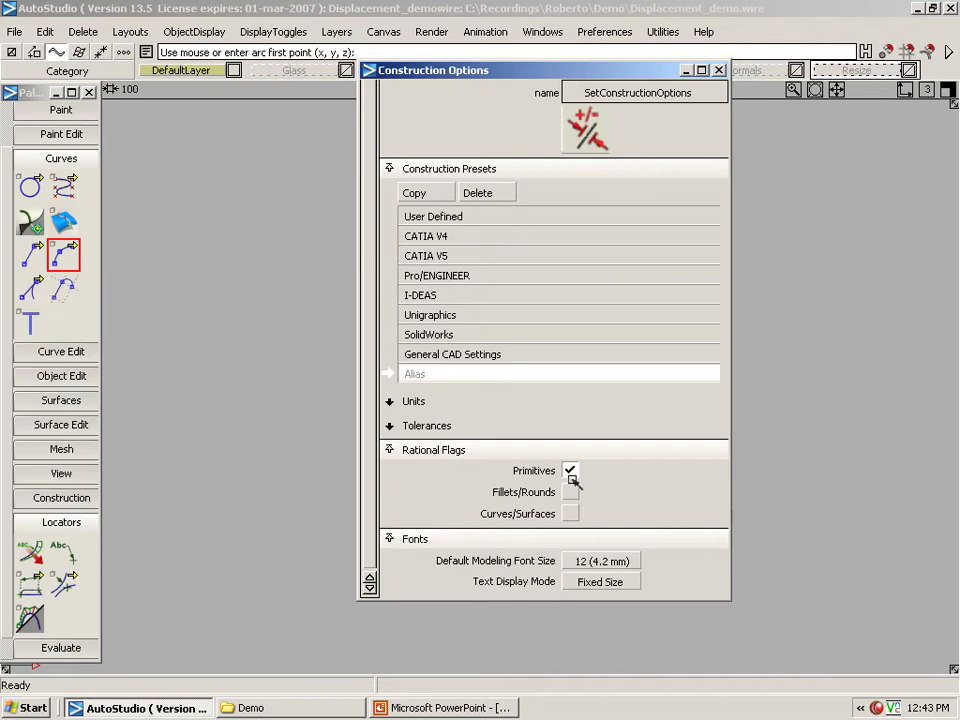
pyautogui.click(570, 492)
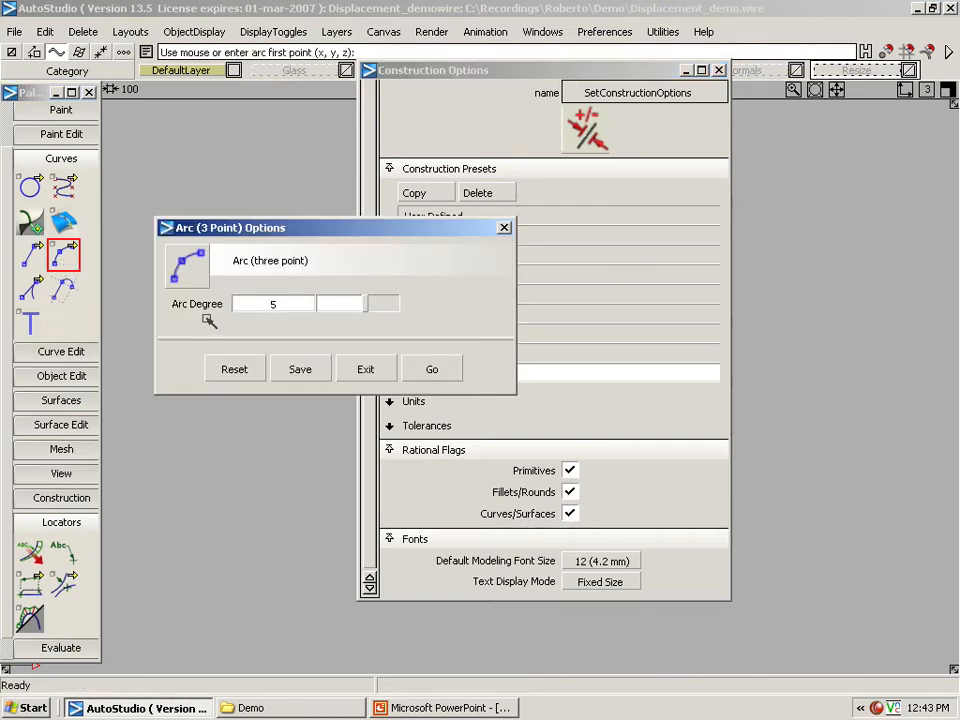
pyautogui.moveTo(250, 330)
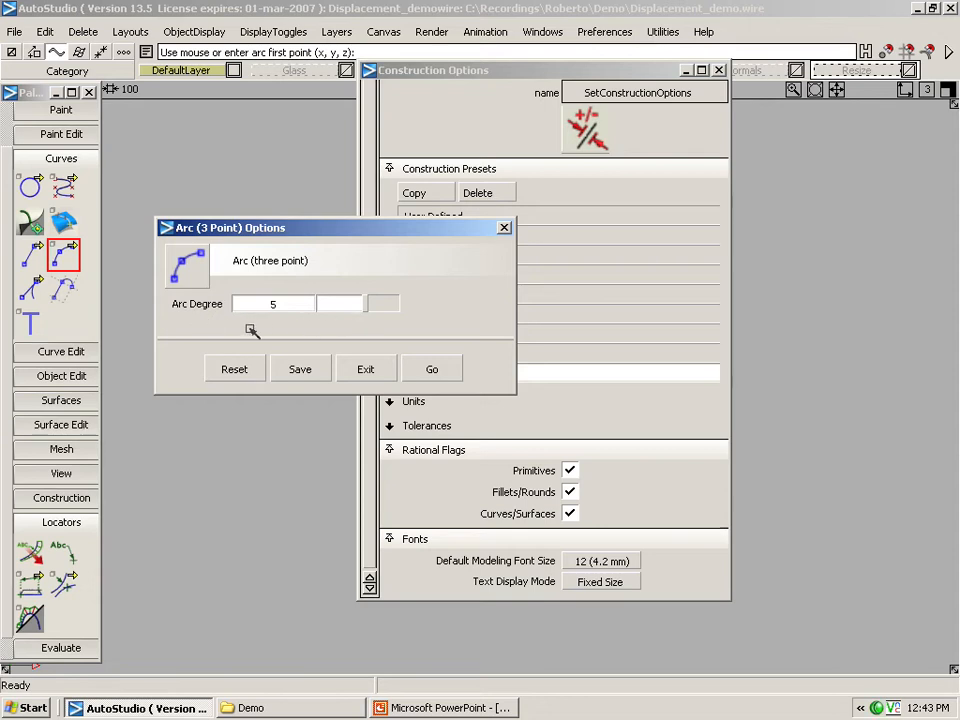
pyautogui.moveTo(304, 330)
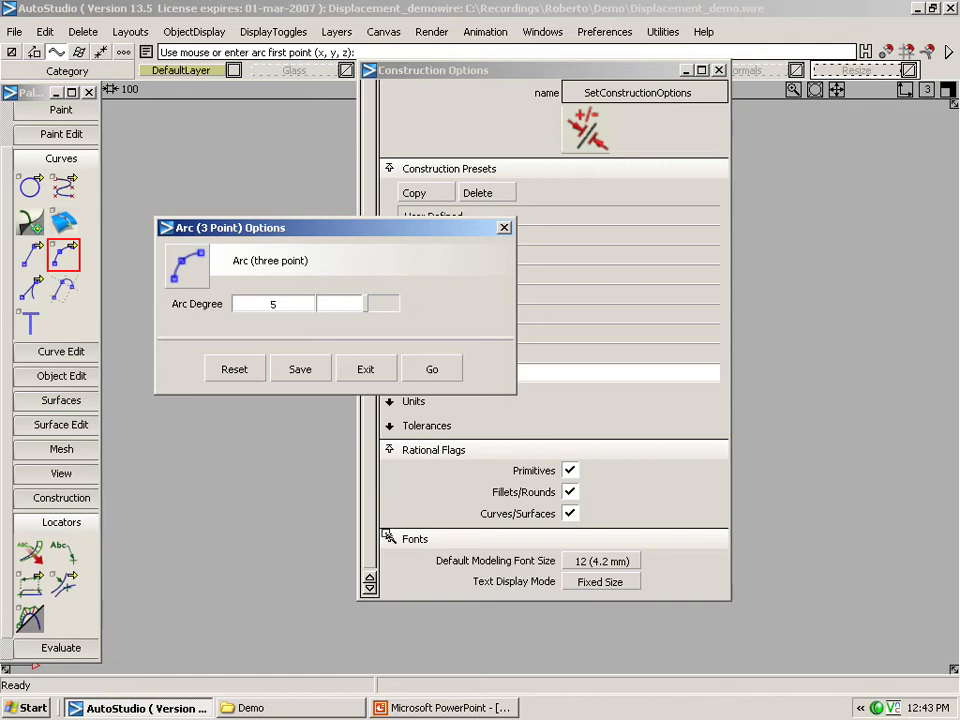
pyautogui.moveTo(270, 344)
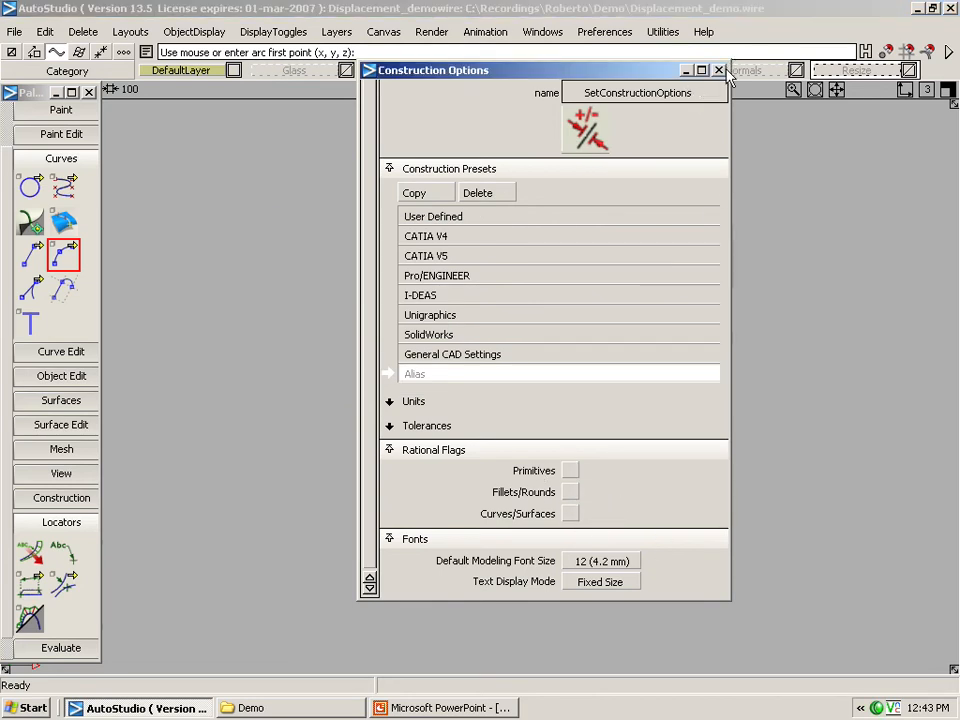
pyautogui.click(718, 70)
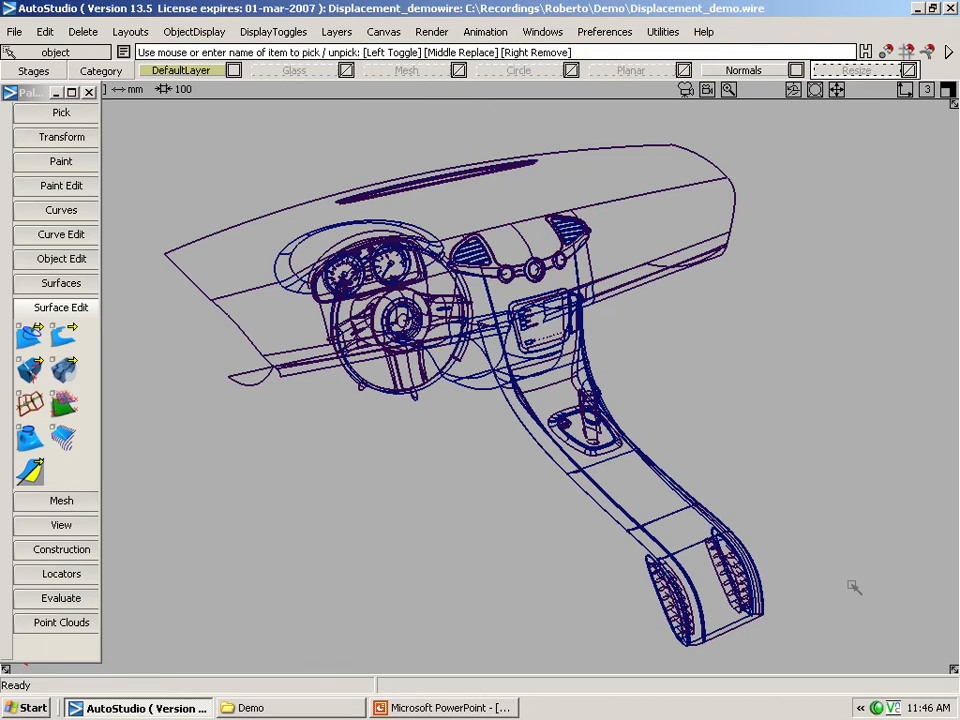
pyautogui.moveTo(712, 540)
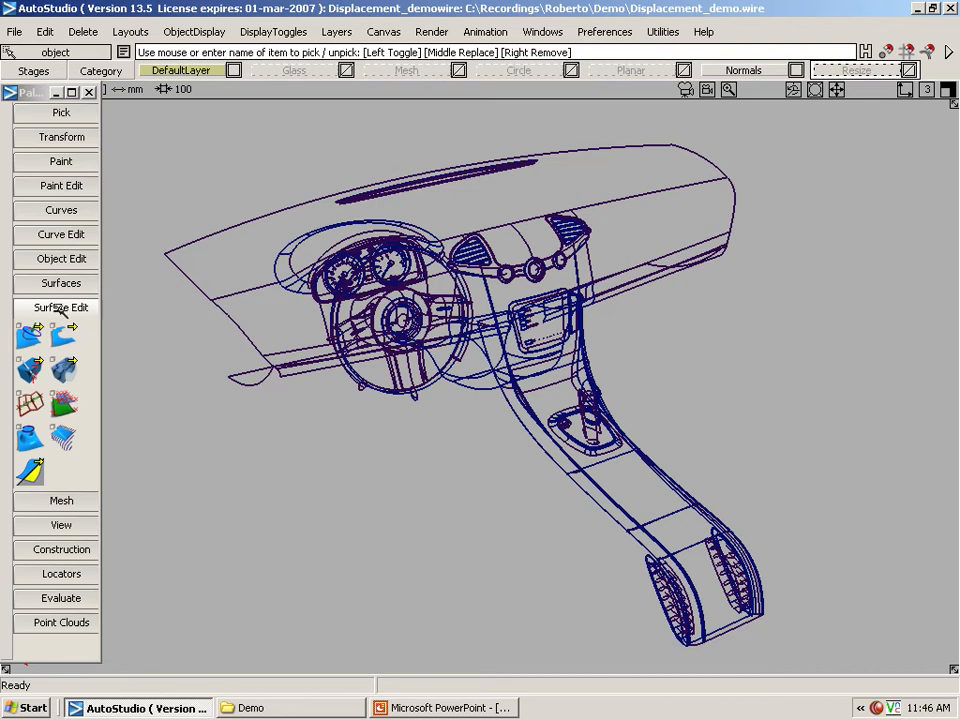
# Start the Orient normals tool from the Surface Edit palette on the dashboard model.
pyautogui.click(60, 308)
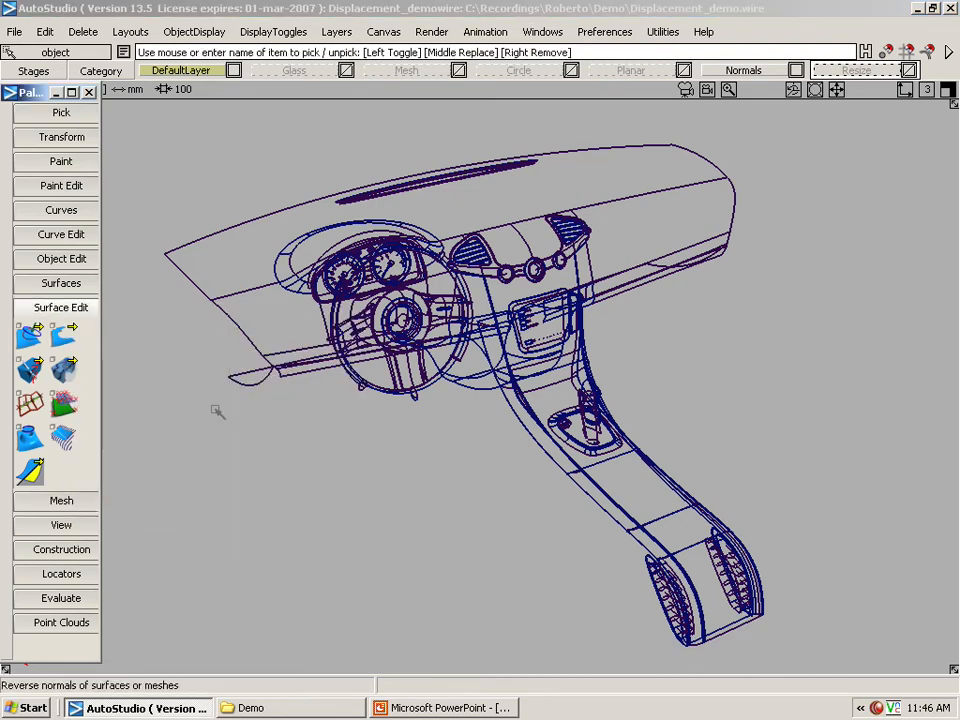
pyautogui.moveTo(30, 470)
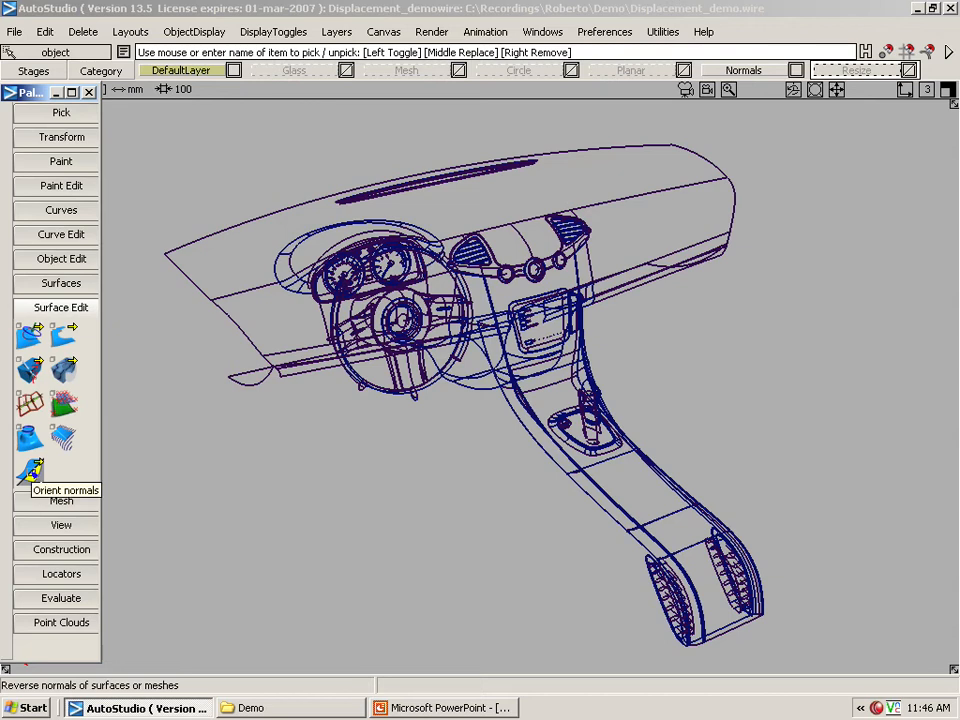
pyautogui.click(30, 470)
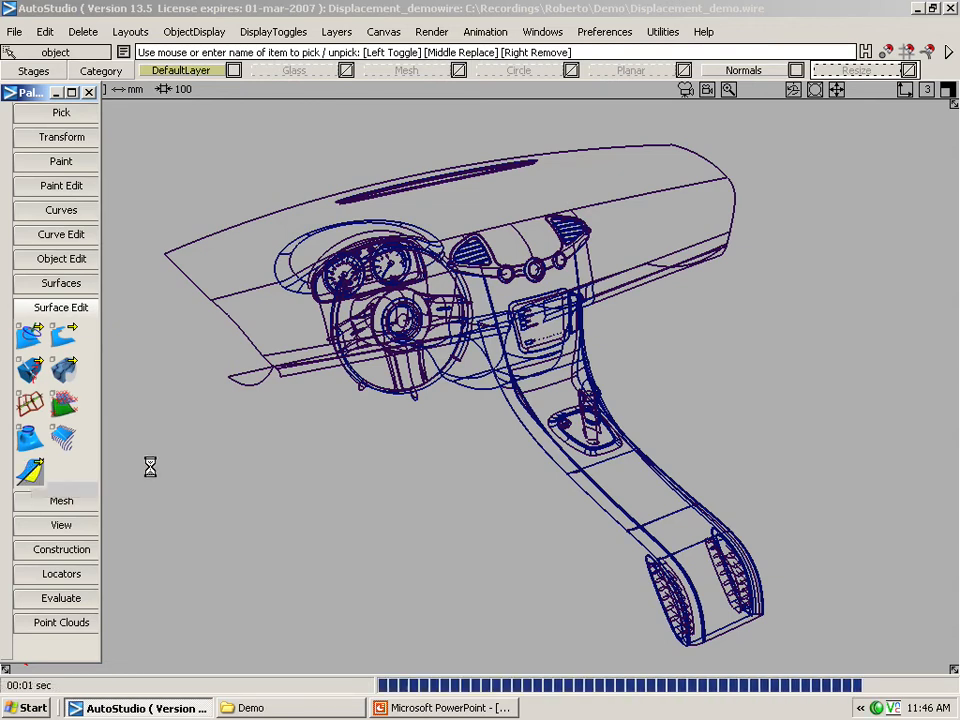
# Drag over the dashboard surfaces until all normals face consistently, flipping the remaining mismatched ones.
pyautogui.click(30, 472)
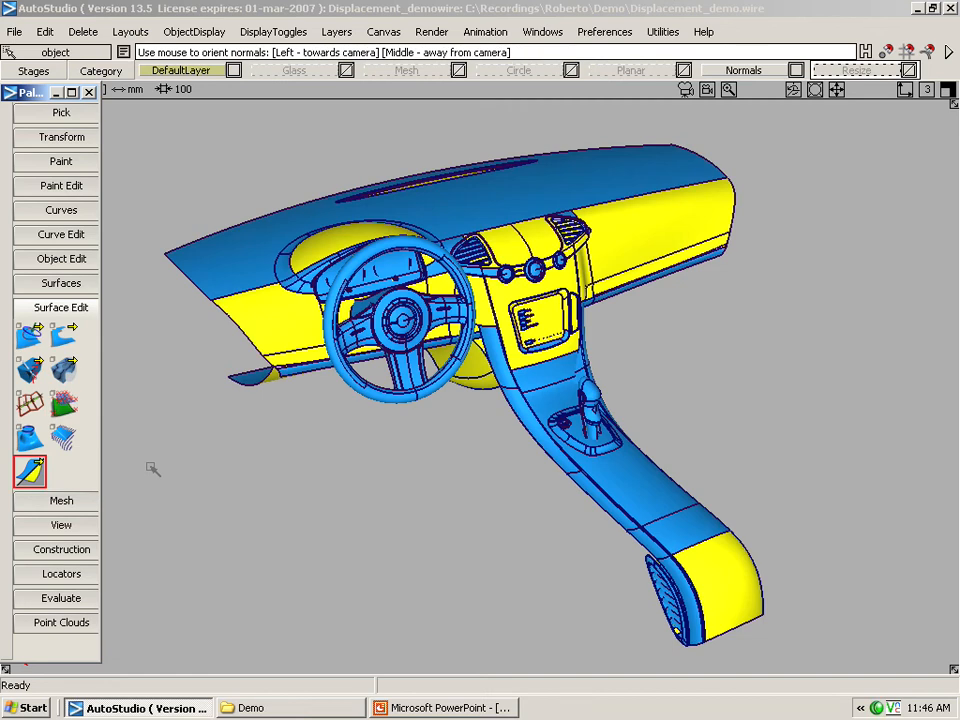
pyautogui.moveTo(478, 206)
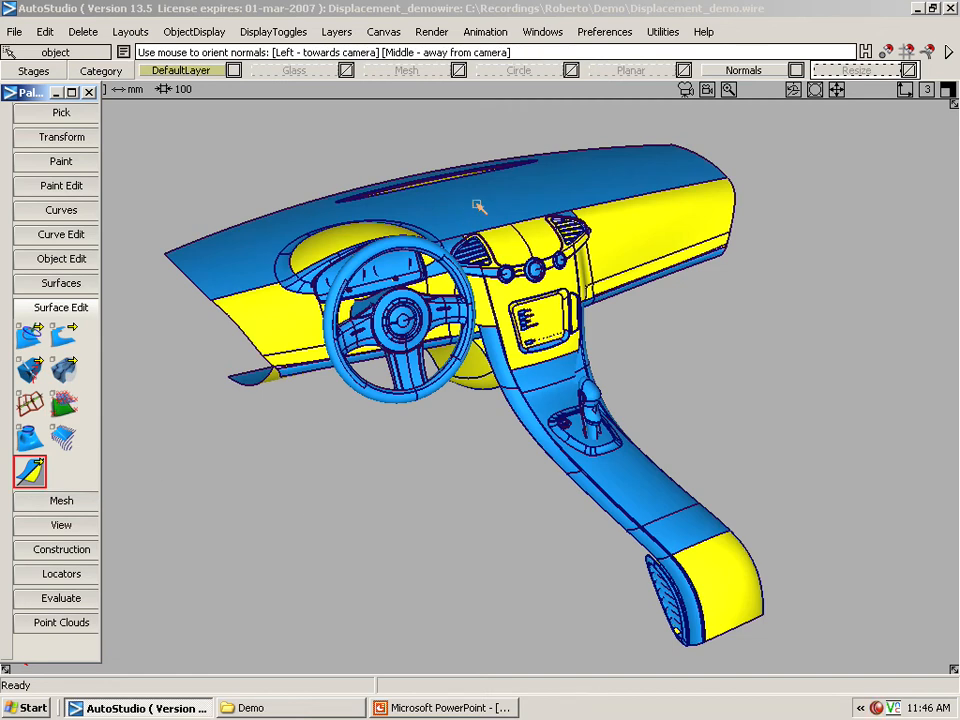
pyautogui.moveTo(656, 222)
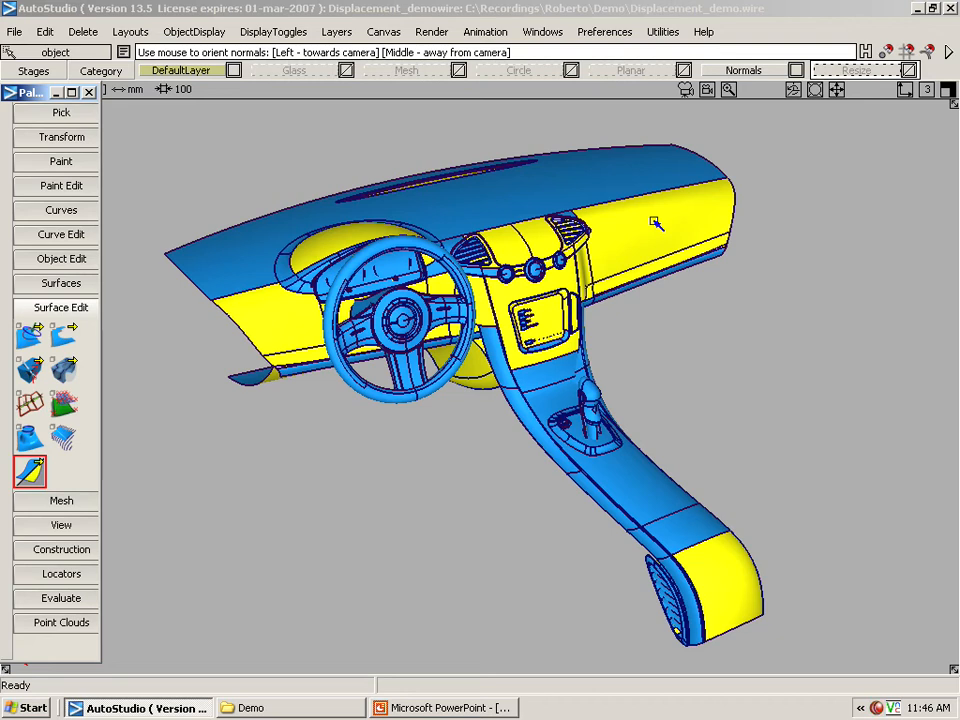
pyautogui.moveTo(516, 376)
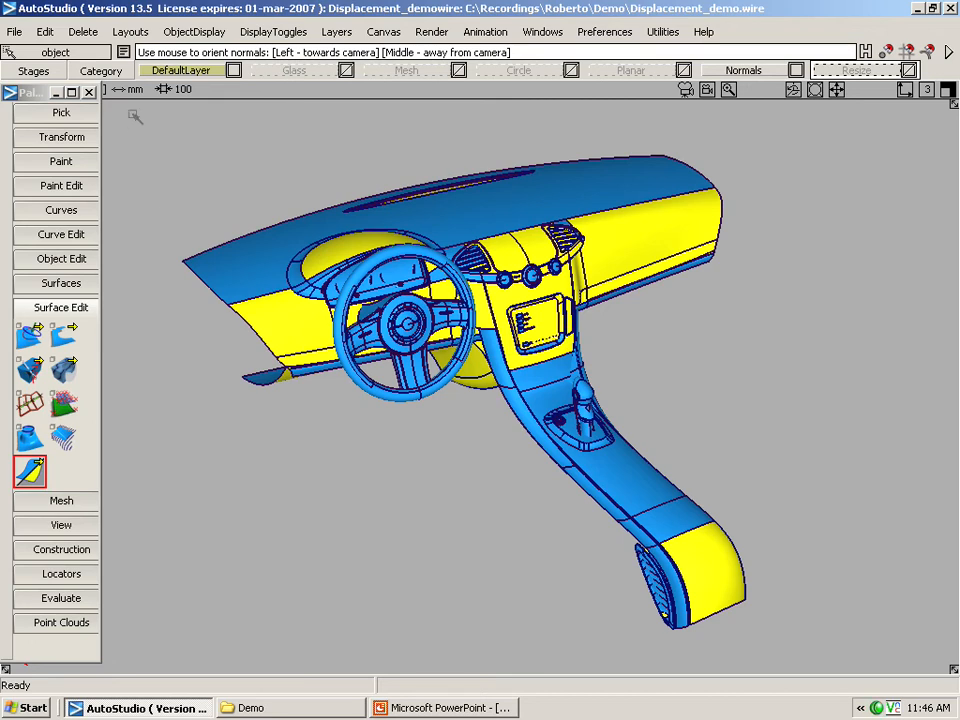
pyautogui.moveTo(132, 114); pyautogui.dragTo(858, 658)
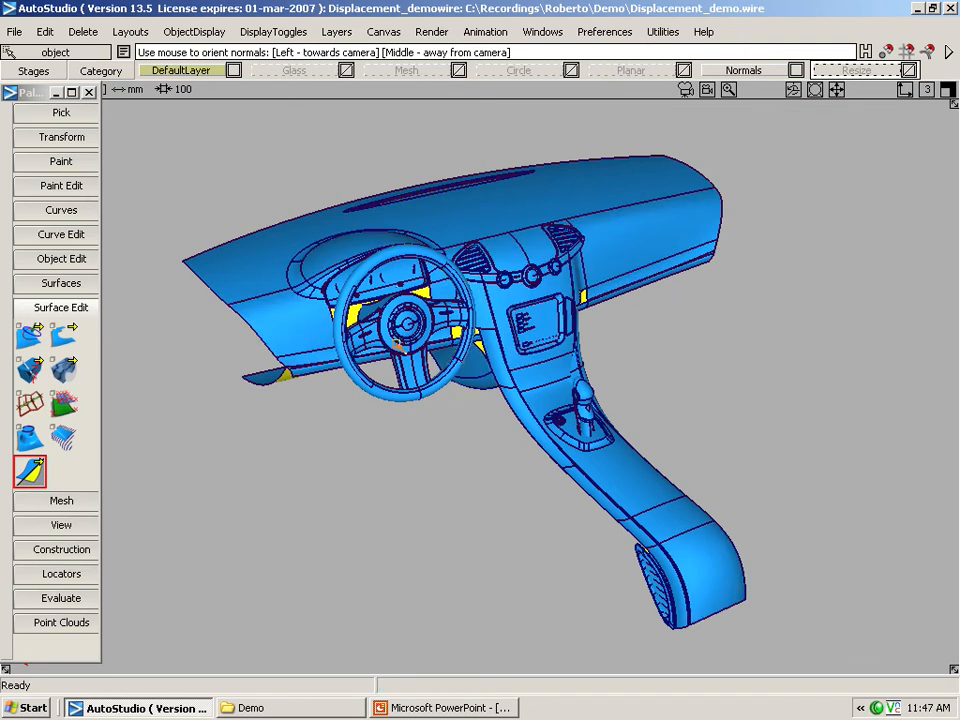
pyautogui.moveTo(392, 424)
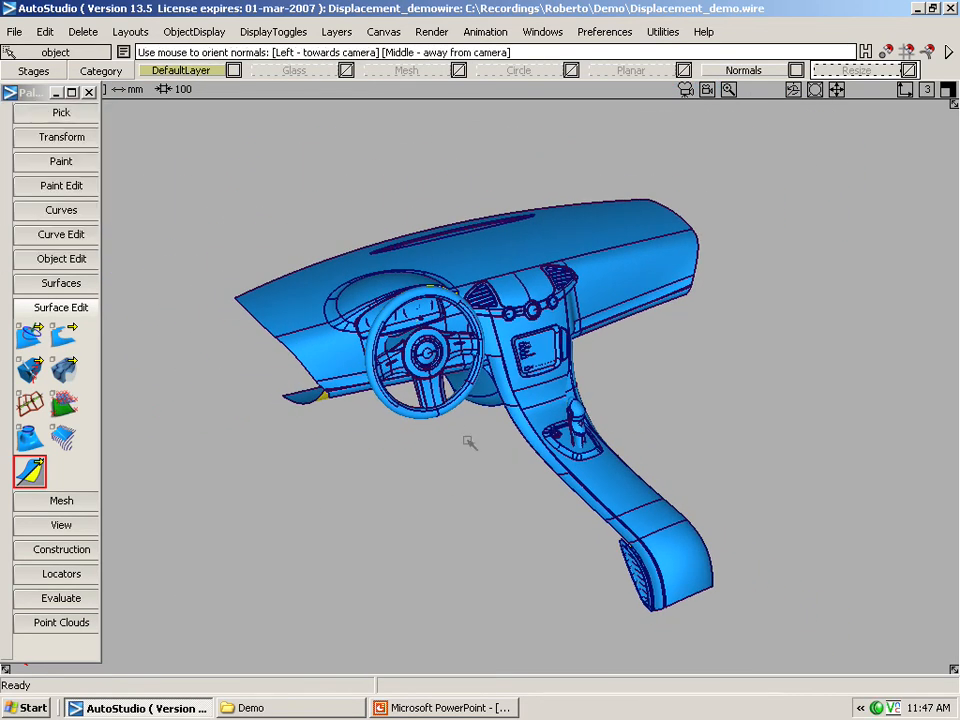
pyautogui.moveTo(204, 140)
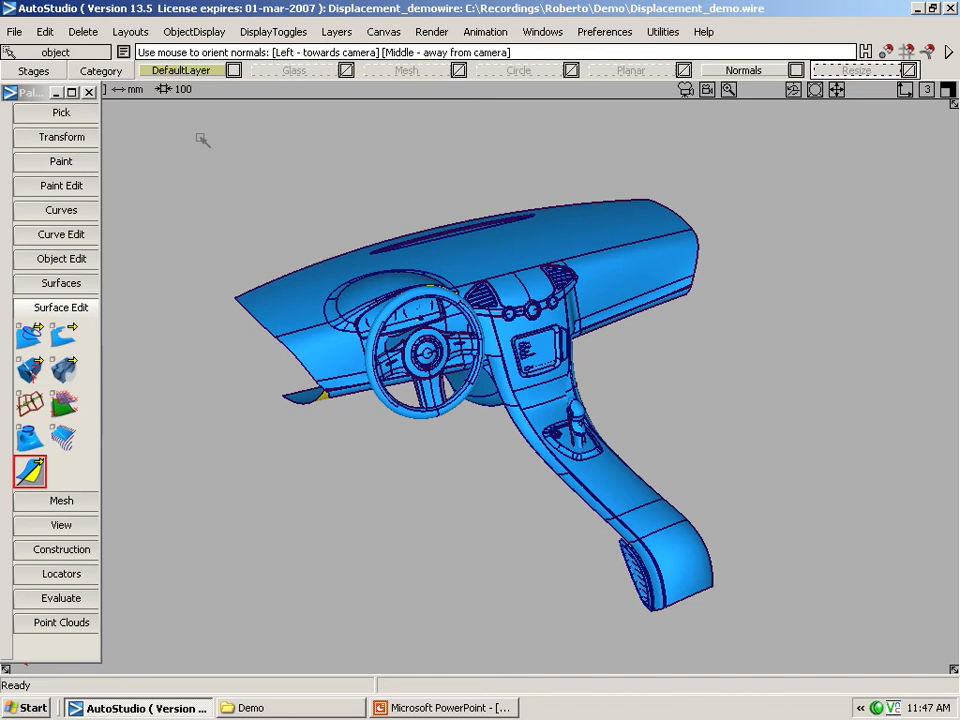
pyautogui.moveTo(200, 138); pyautogui.dragTo(788, 620)
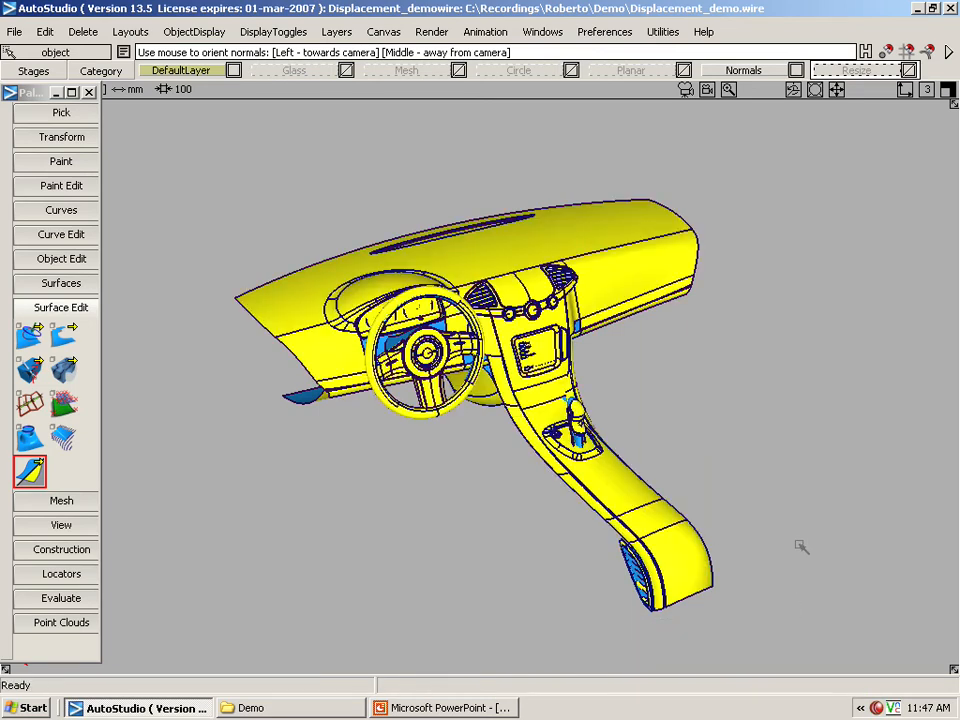
pyautogui.moveTo(492, 460)
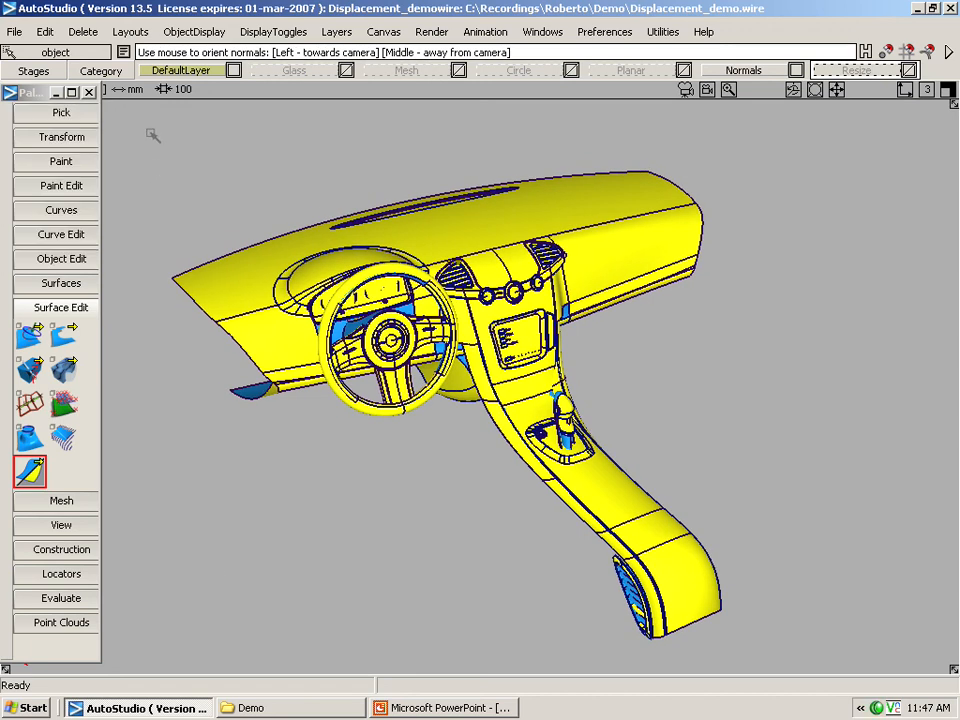
pyautogui.moveTo(152, 132); pyautogui.dragTo(816, 658)
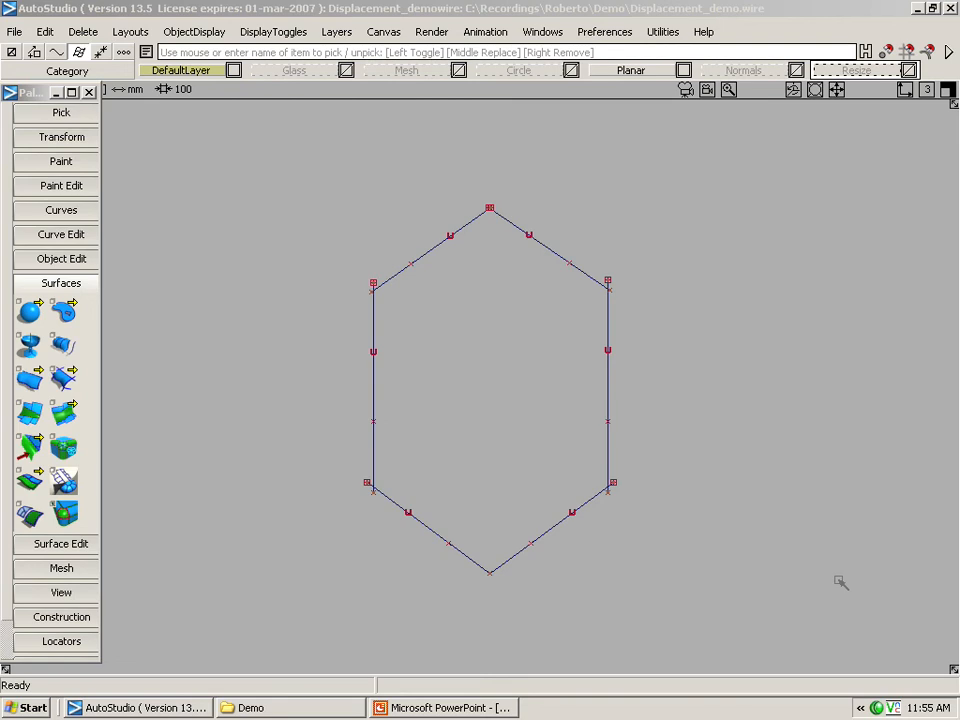
pyautogui.moveTo(596, 280)
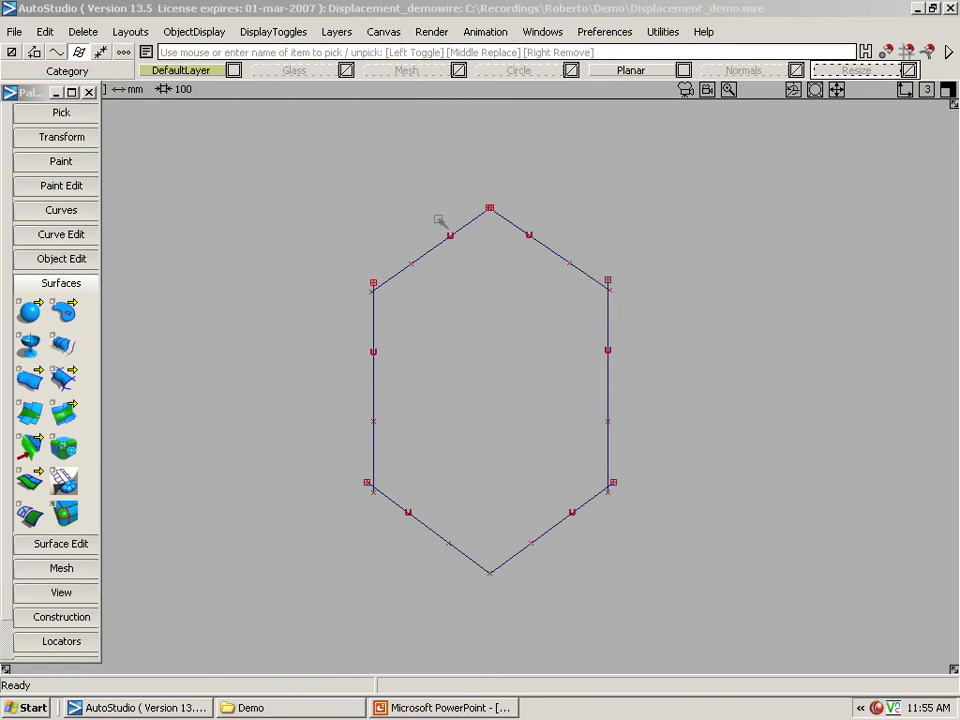
pyautogui.moveTo(428, 390)
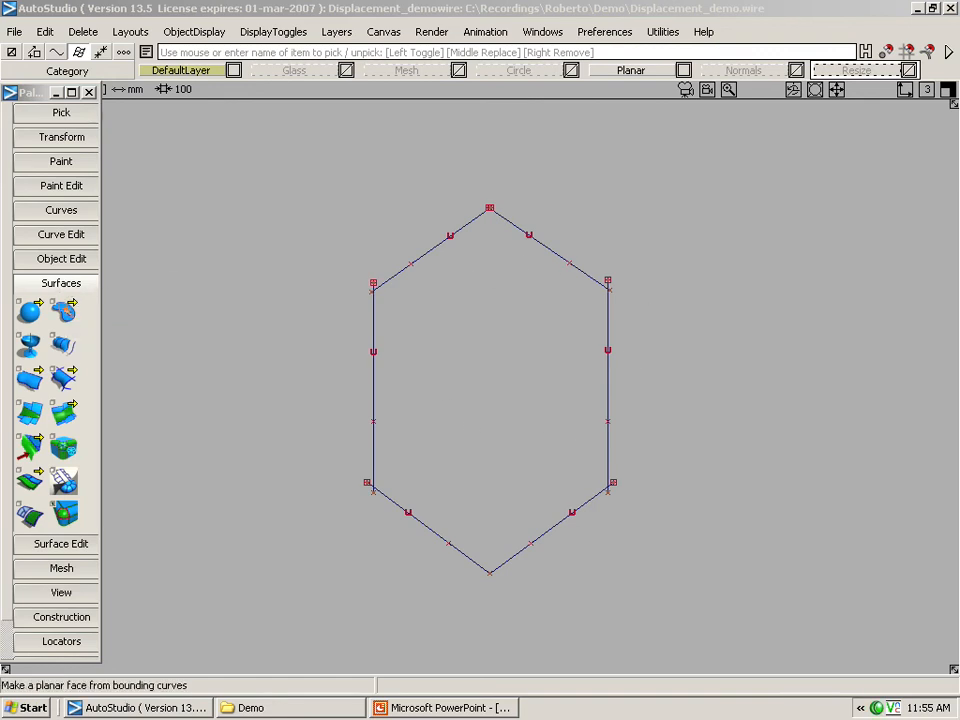
# Create a planar surface bounded by the hexagon curves with Set Planar.
pyautogui.click(64, 312)
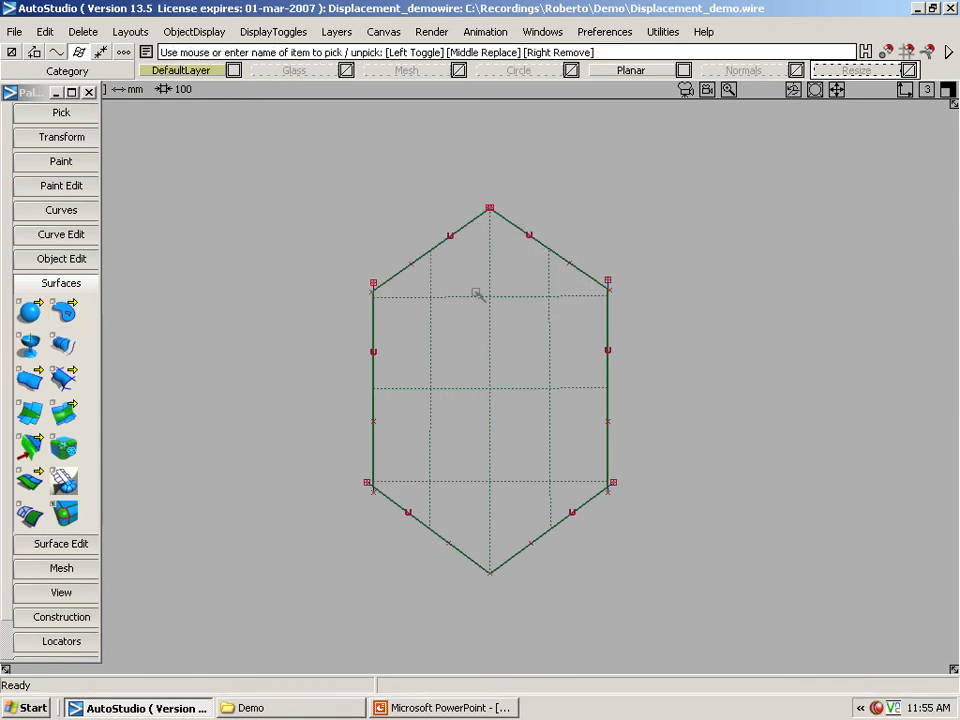
pyautogui.click(476, 300)
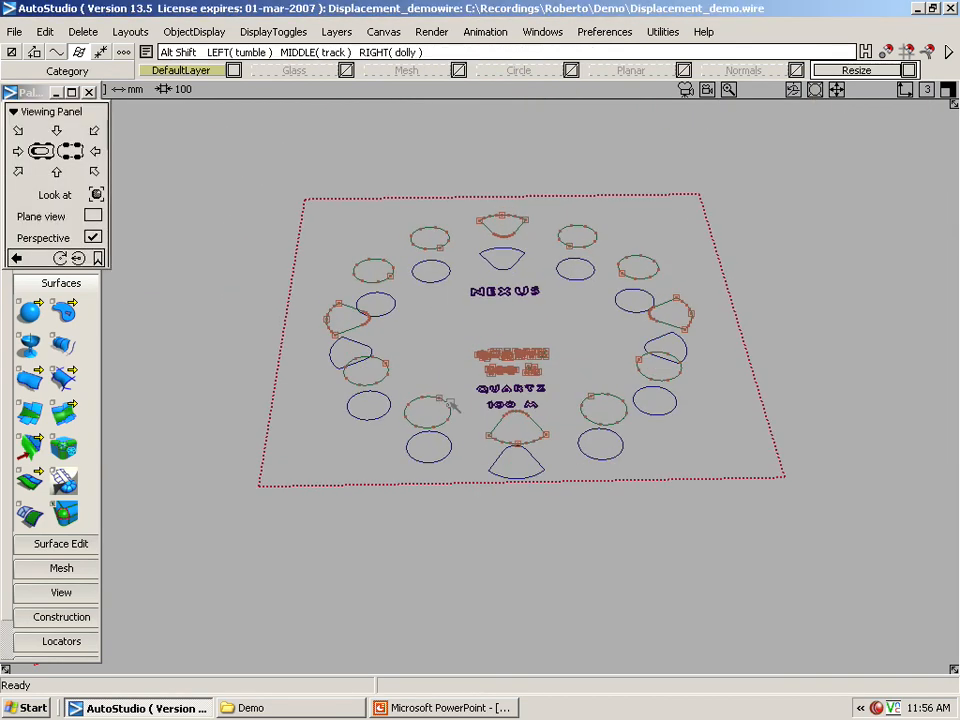
# Activate Trim on the circle-covered plate and expand the Trim Control display options.
pyautogui.rightClick(332, 200)
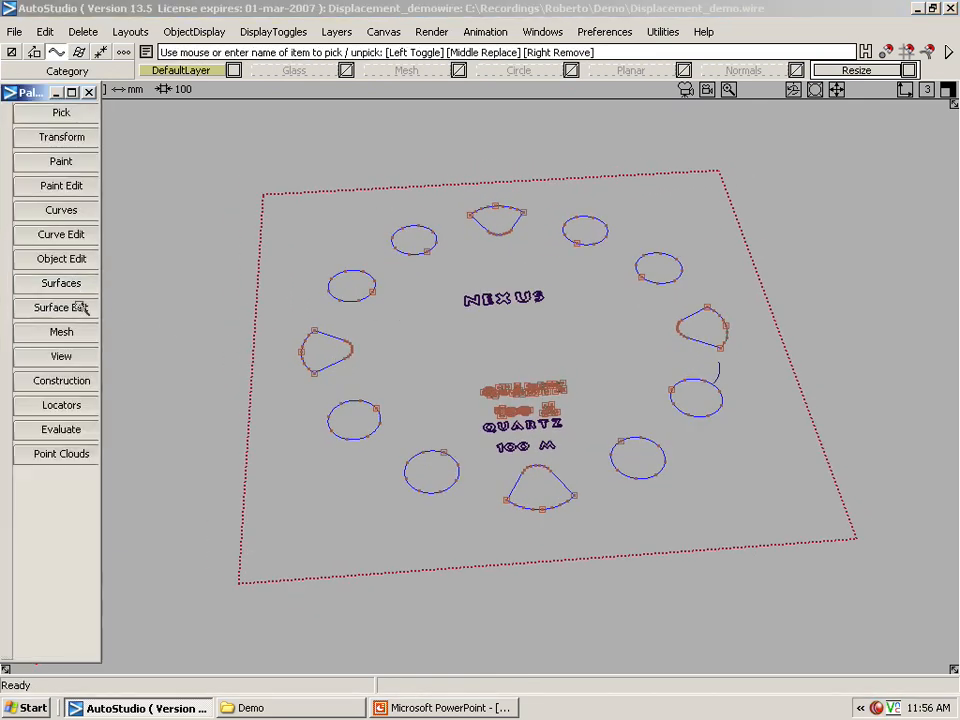
pyautogui.click(60, 308)
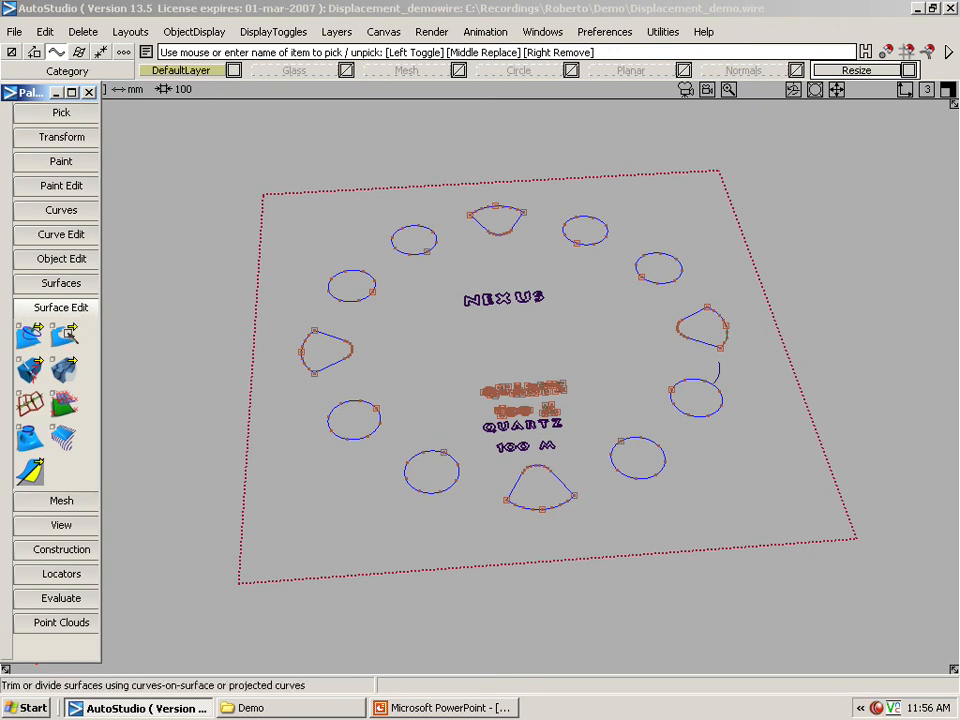
pyautogui.click(64, 336)
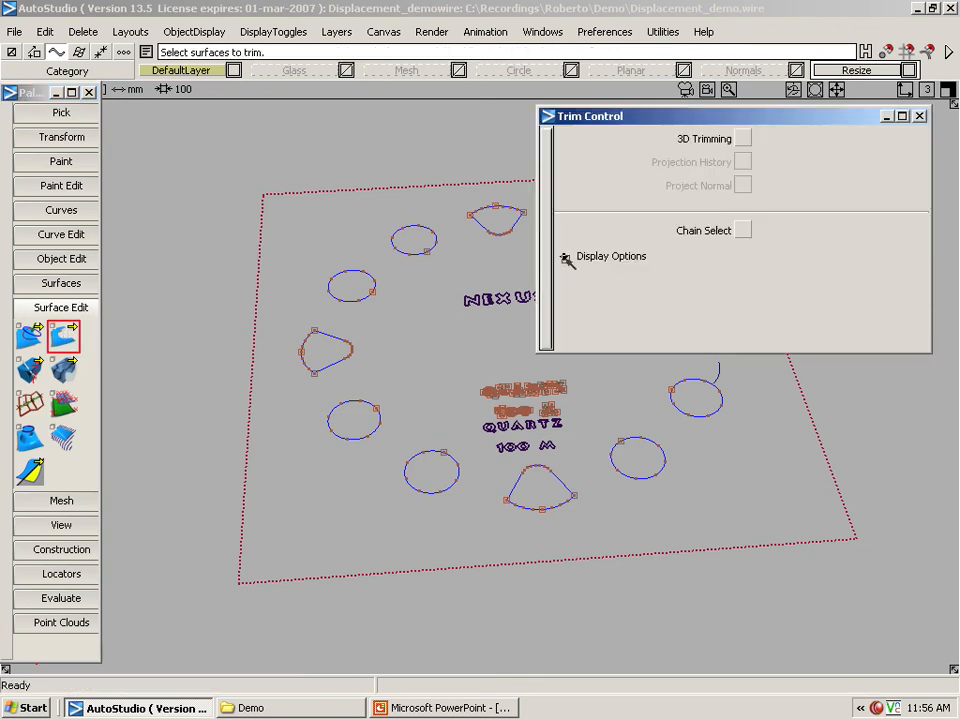
pyautogui.click(564, 256)
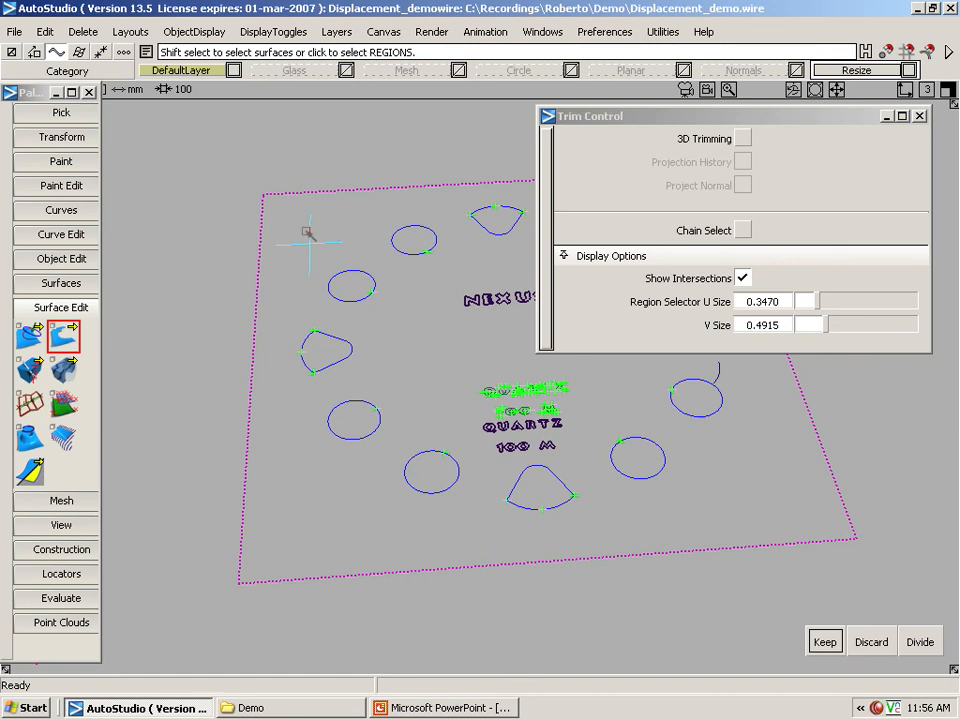
pyautogui.moveTo(338, 312)
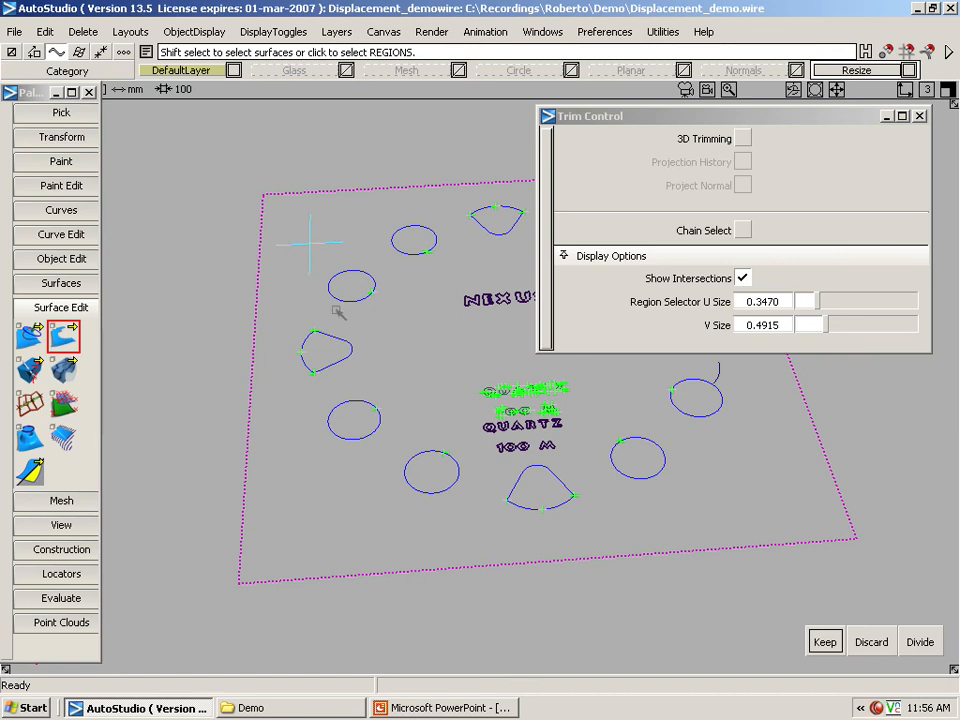